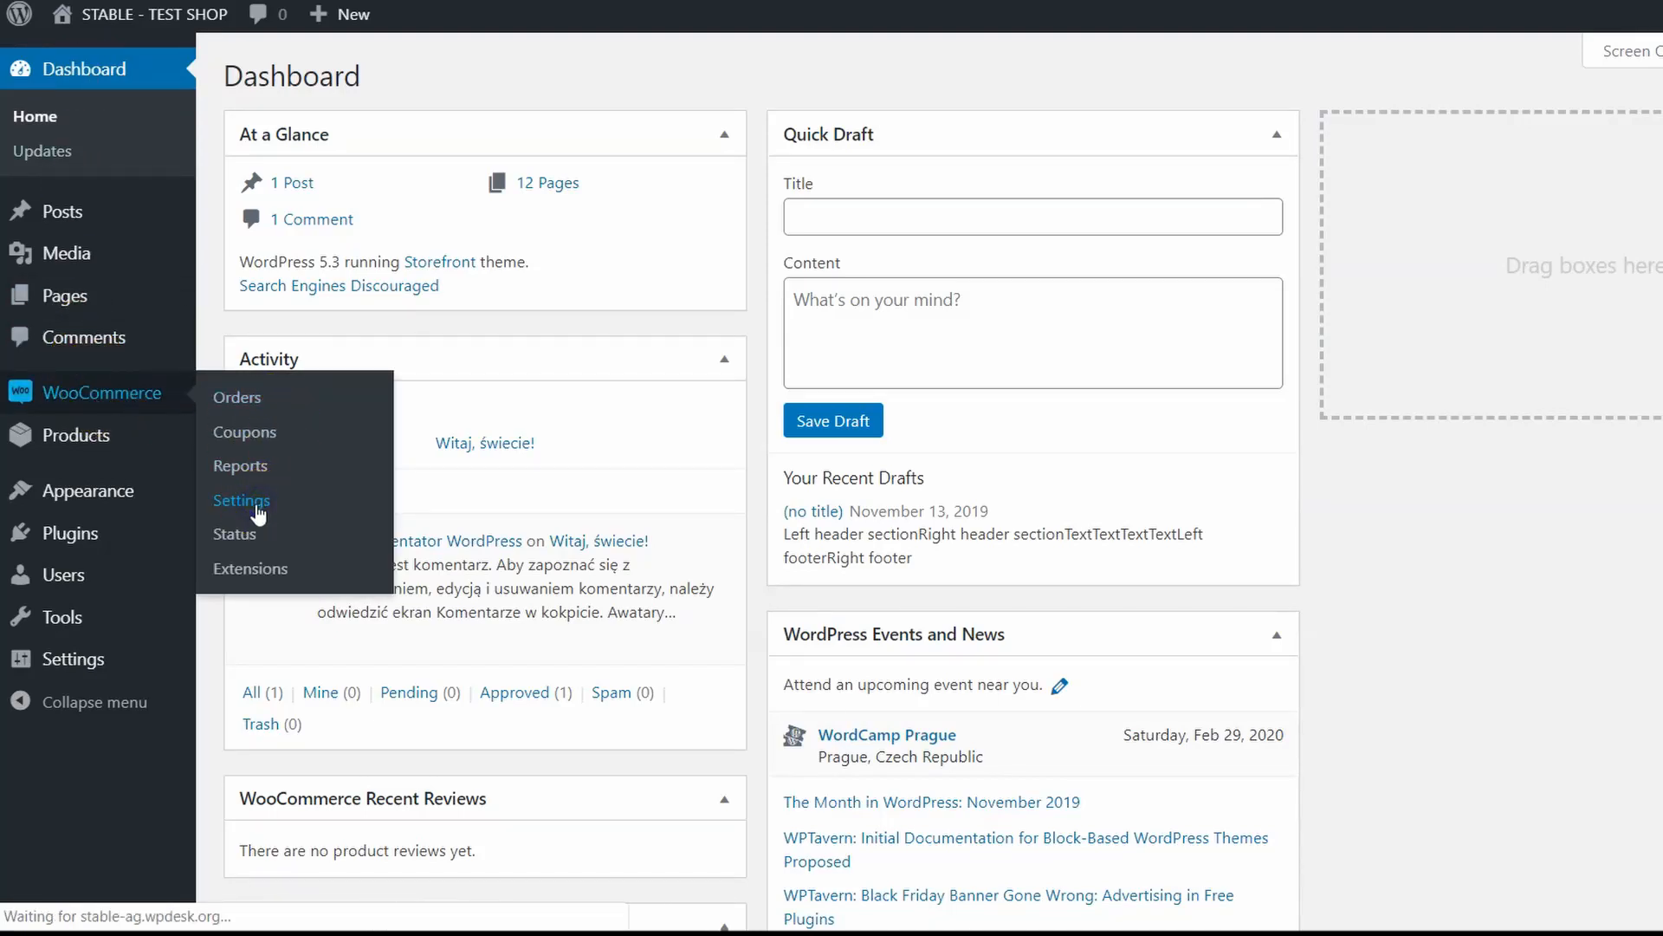
Open WooCommerce Settings > Shipping to list the USA, UK, Niemcy and Poland zones
click(241, 500)
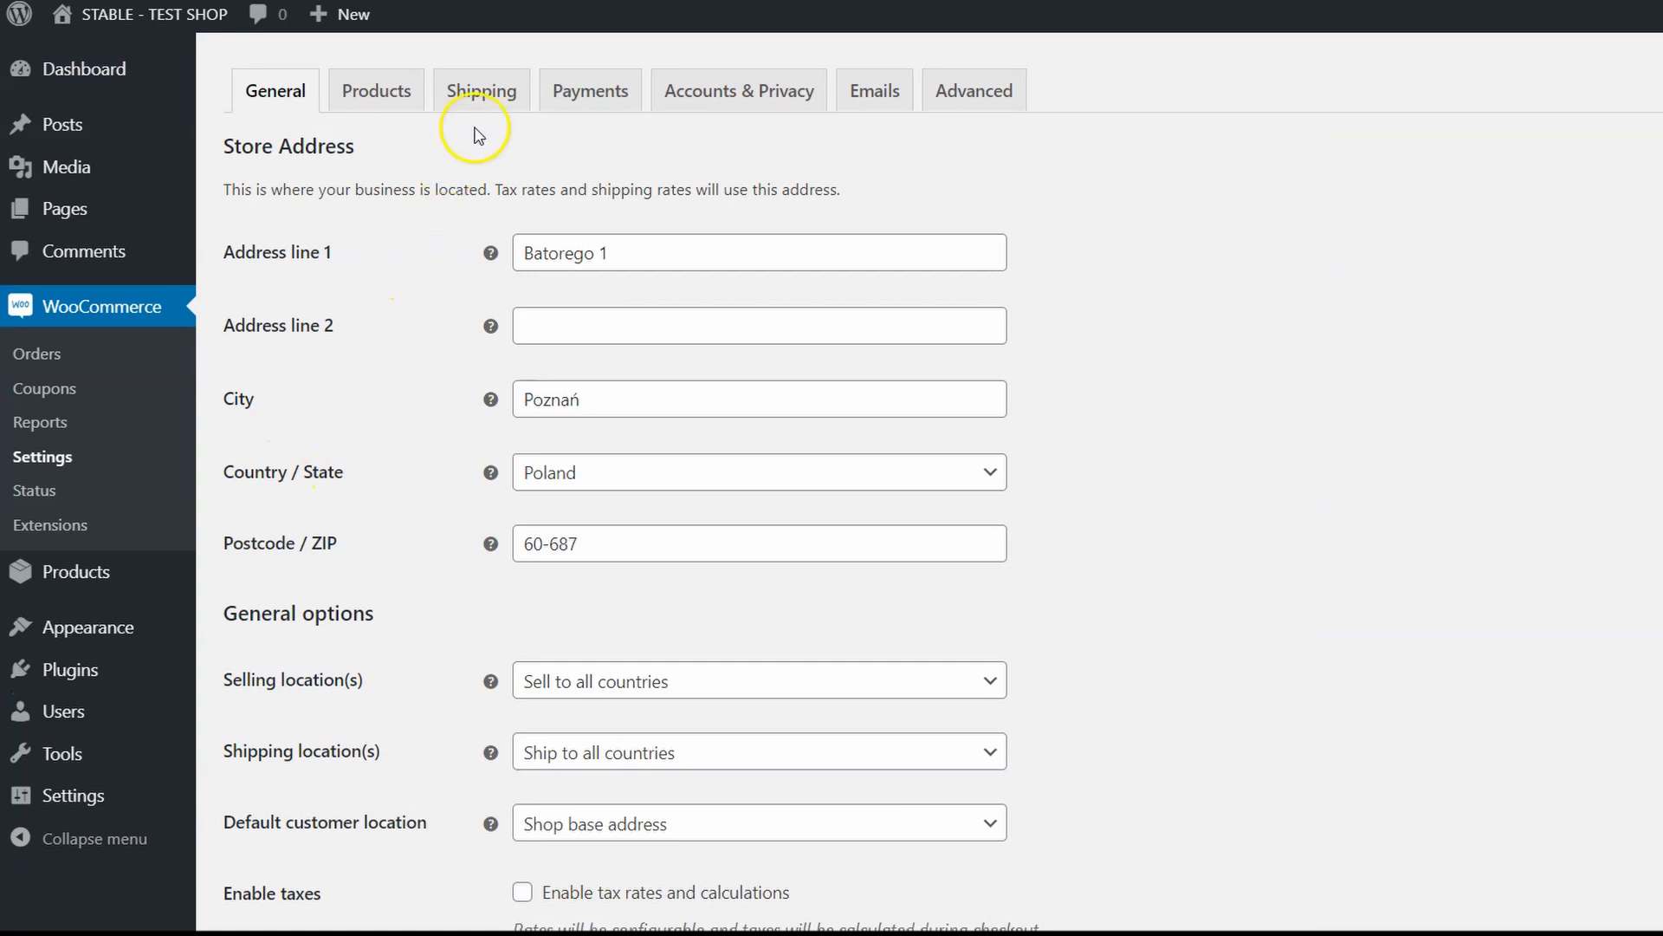
click(481, 90)
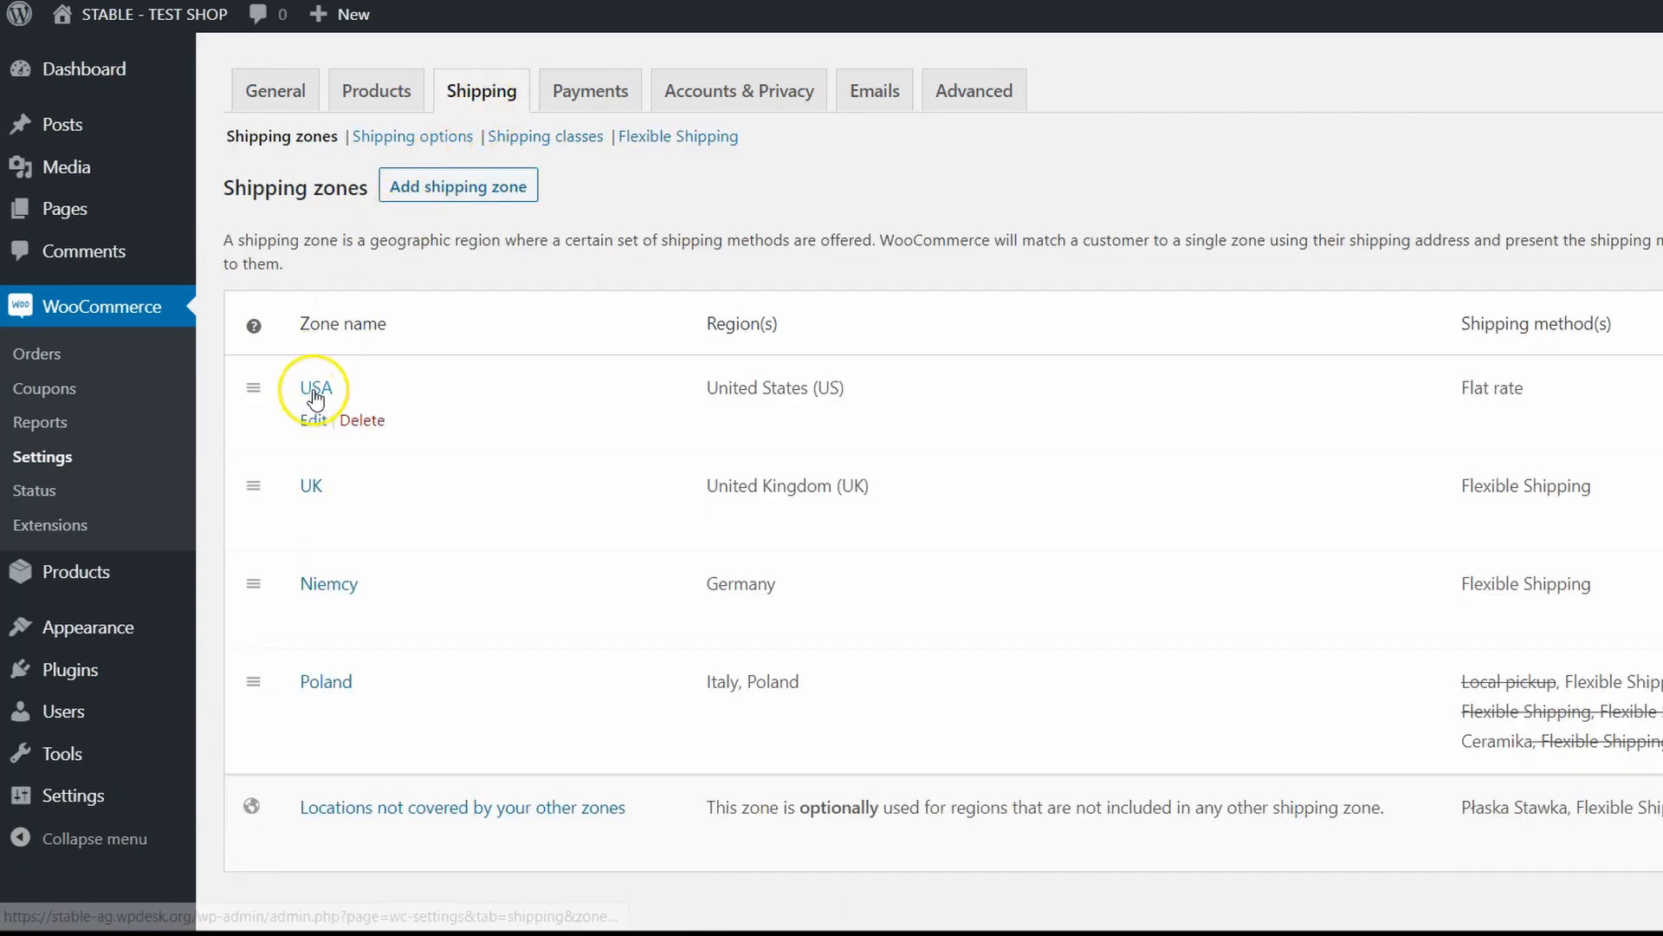
Open the USA zone and inspect its Flat rate method costing 10
click(316, 387)
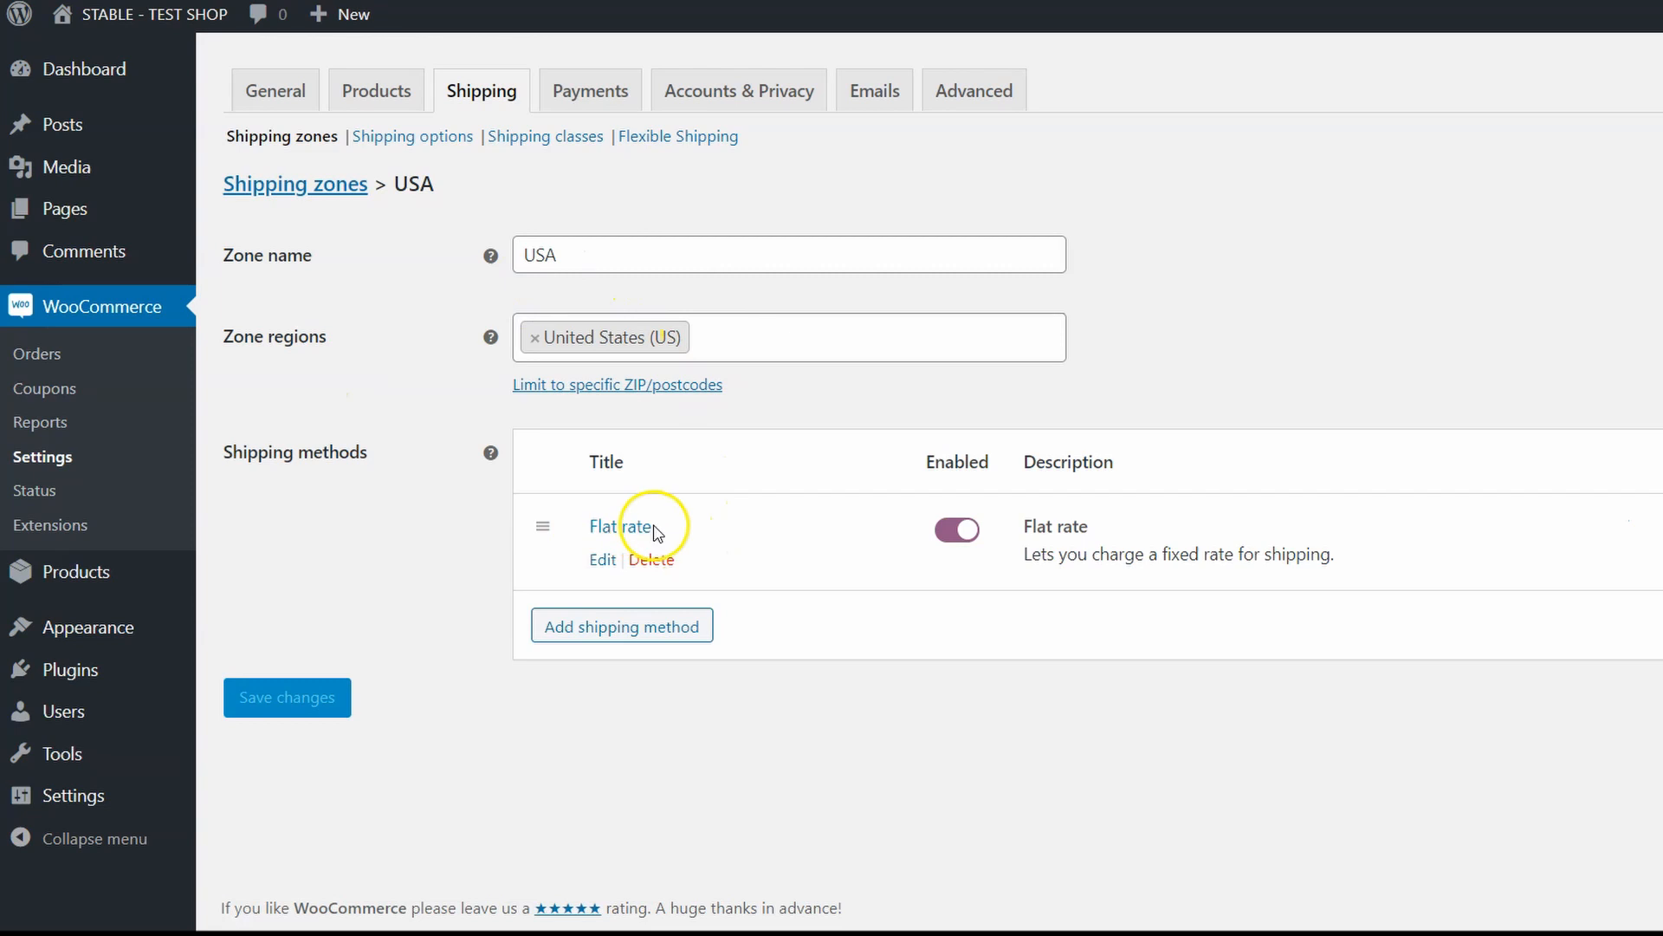
click(623, 526)
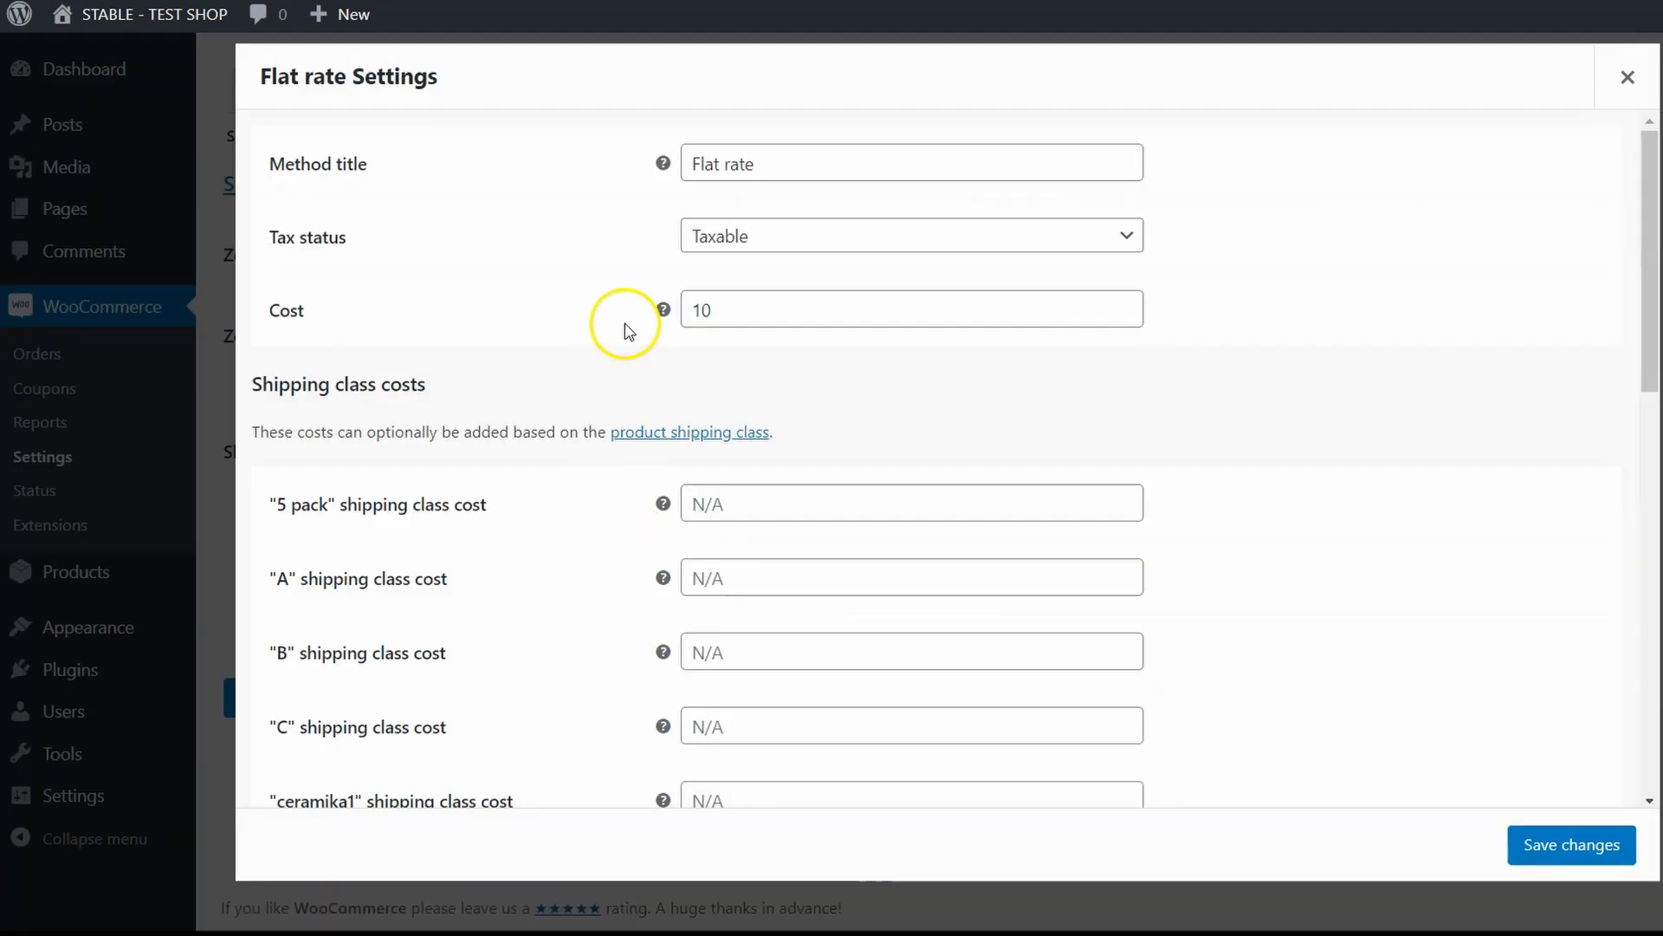
click(912, 310)
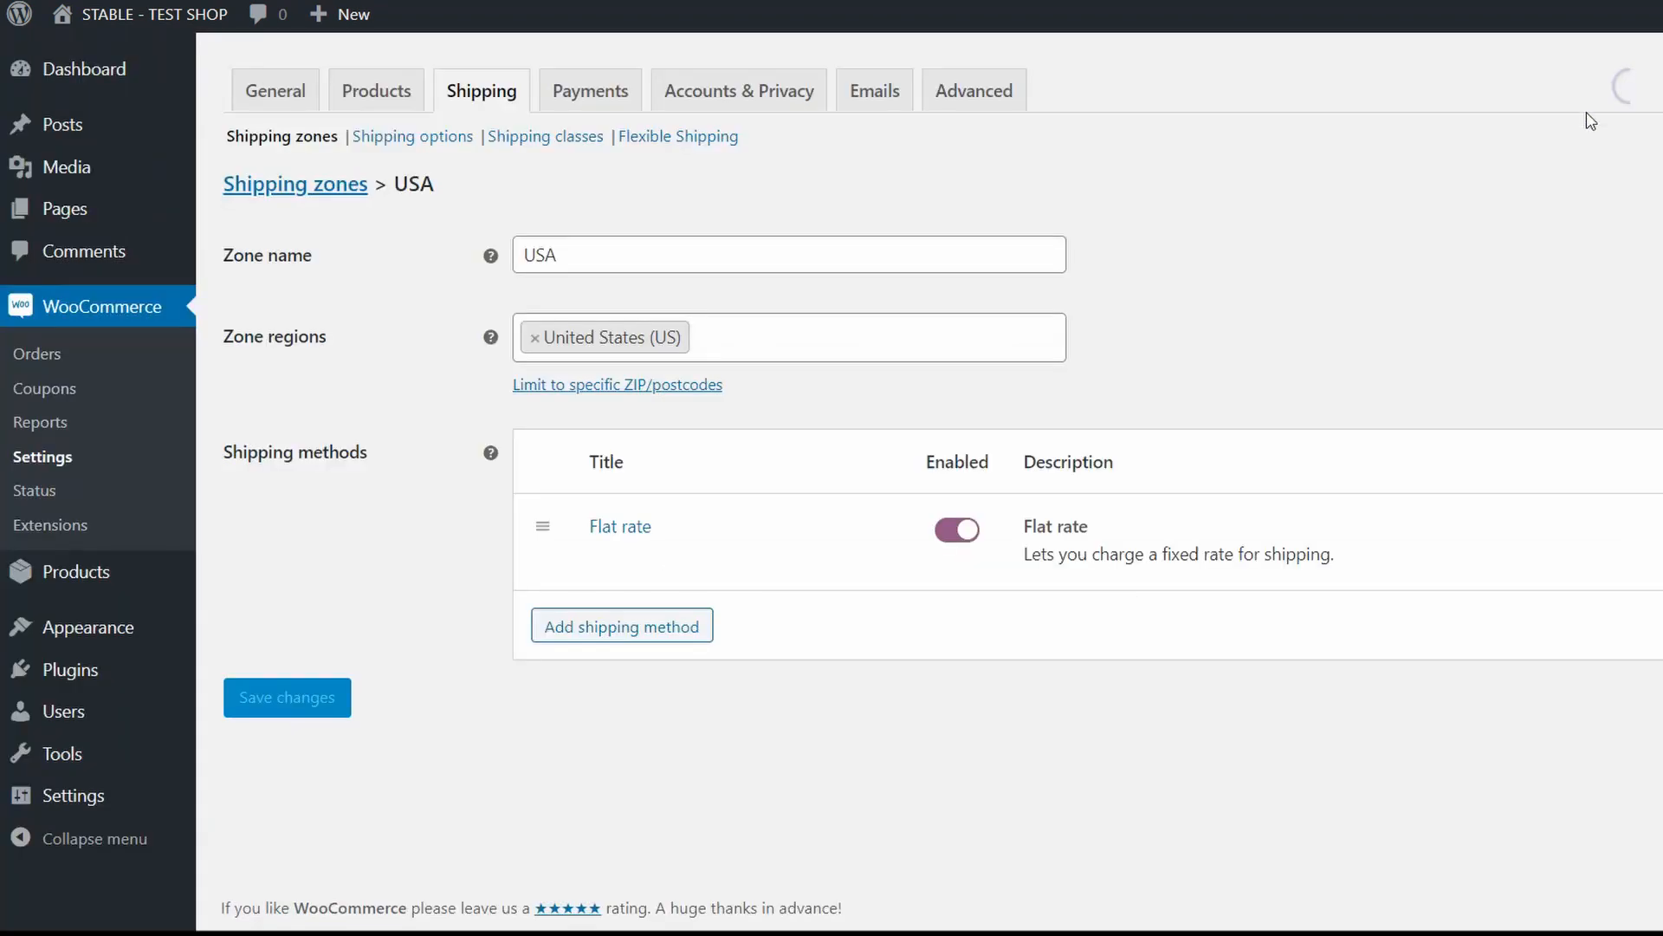
Add Free shipping to the USA zone next to Flat rate
click(634, 626)
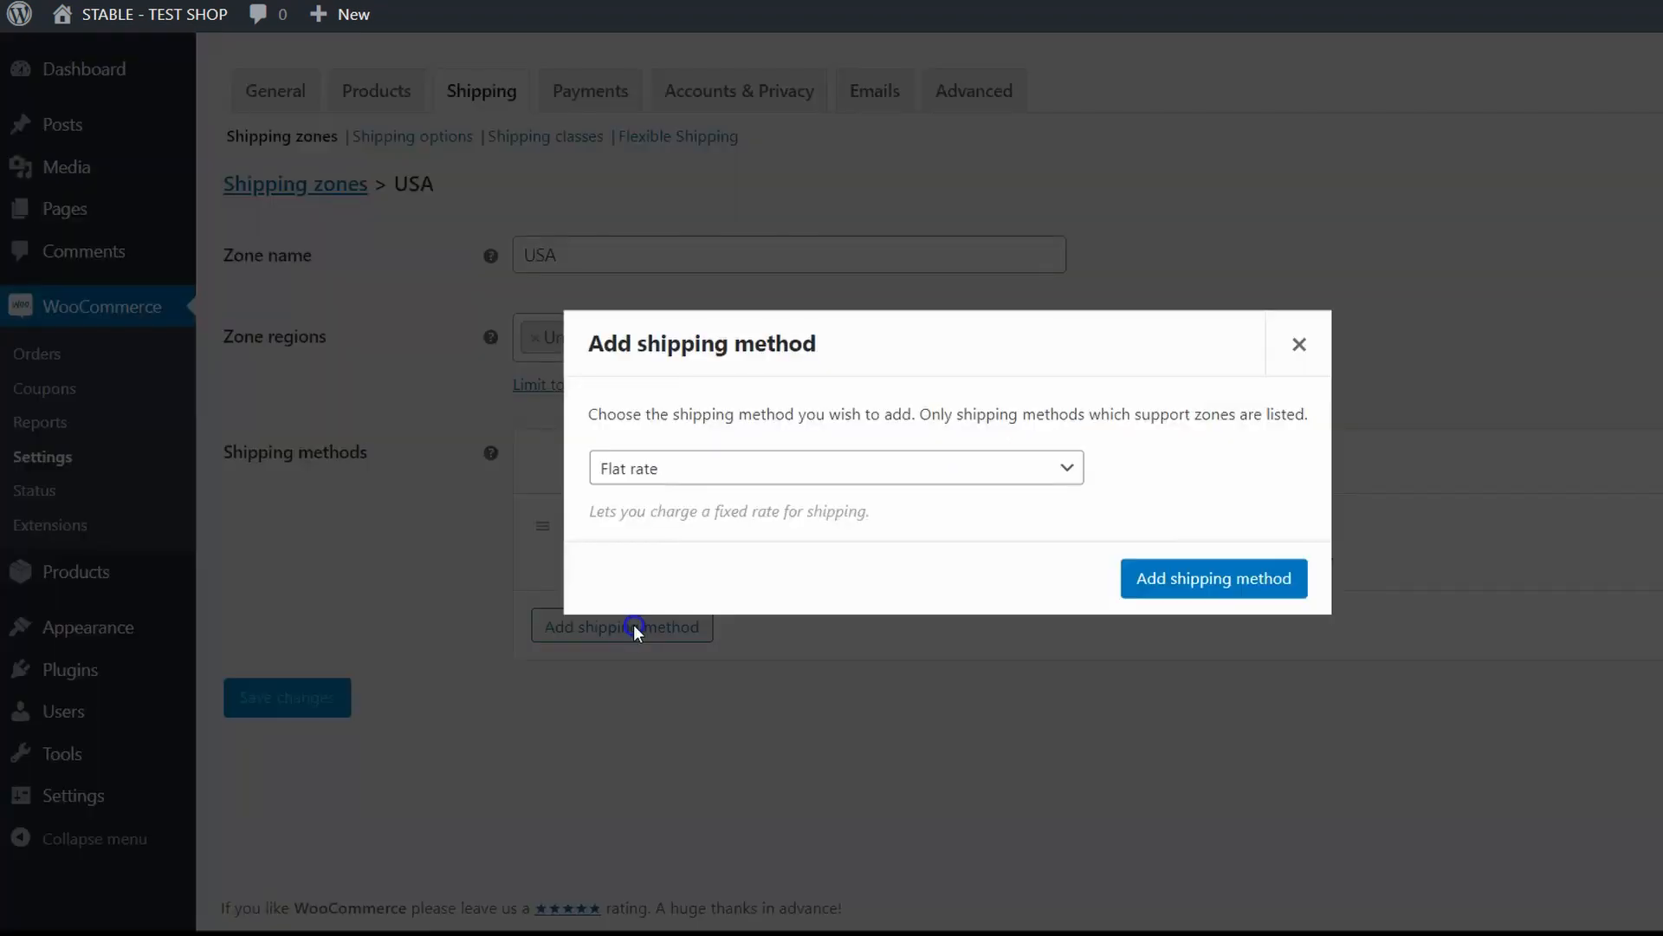
click(836, 467)
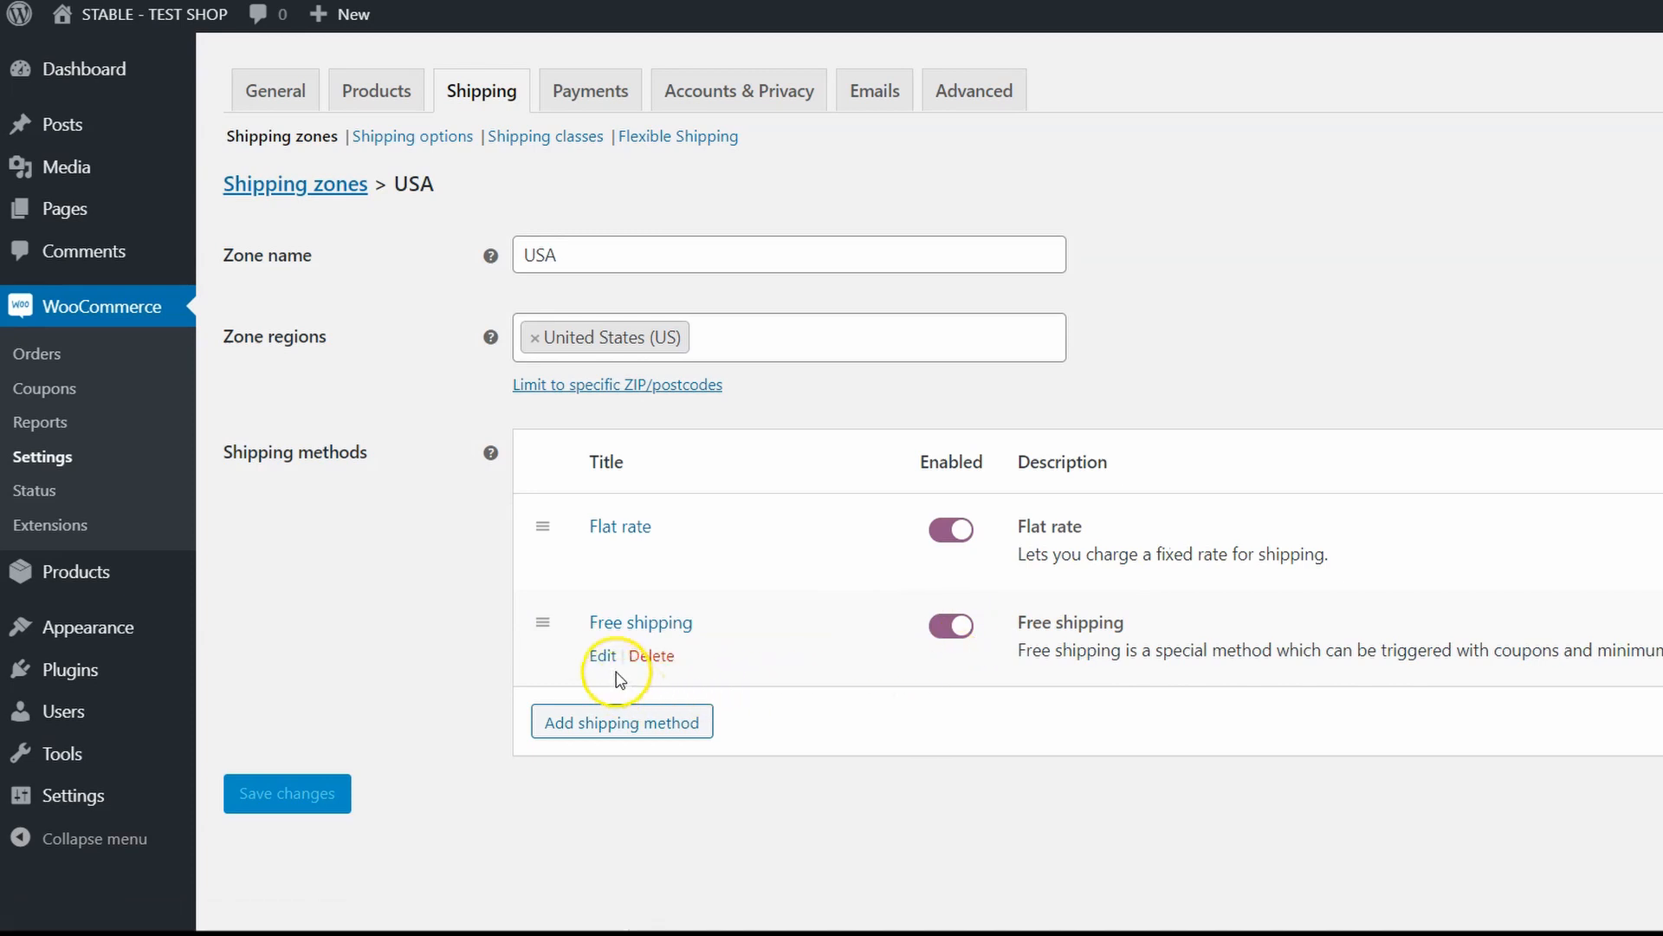
Set the USA Free shipping method to require a minimum order amount of 100, and save
click(602, 656)
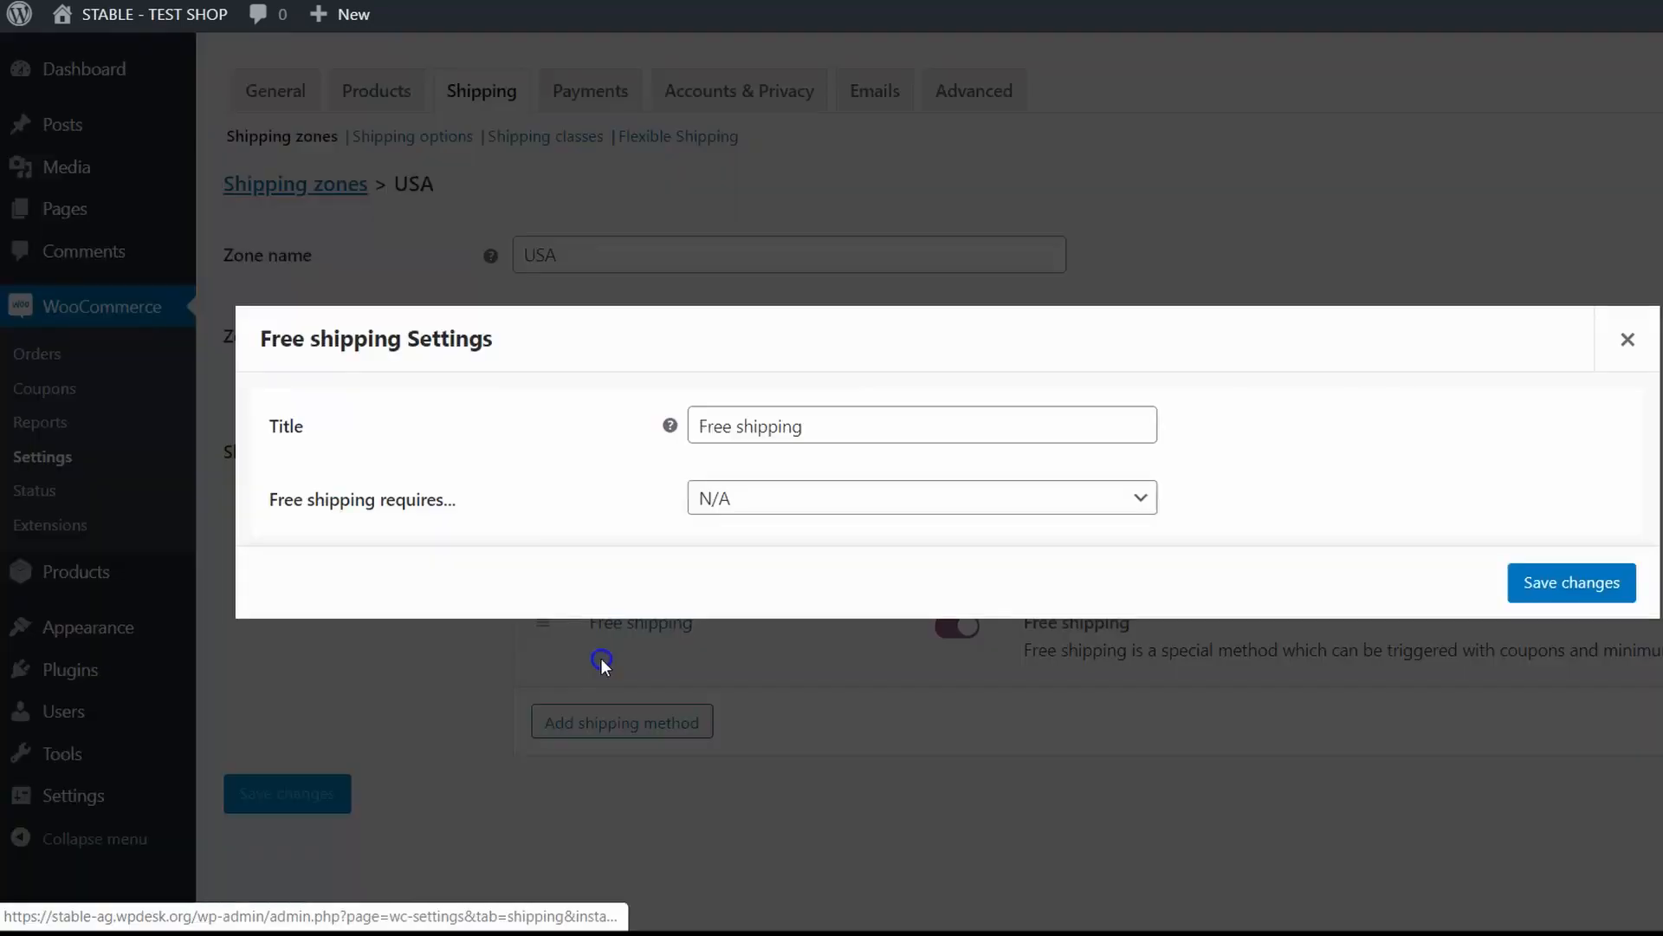
click(821, 427)
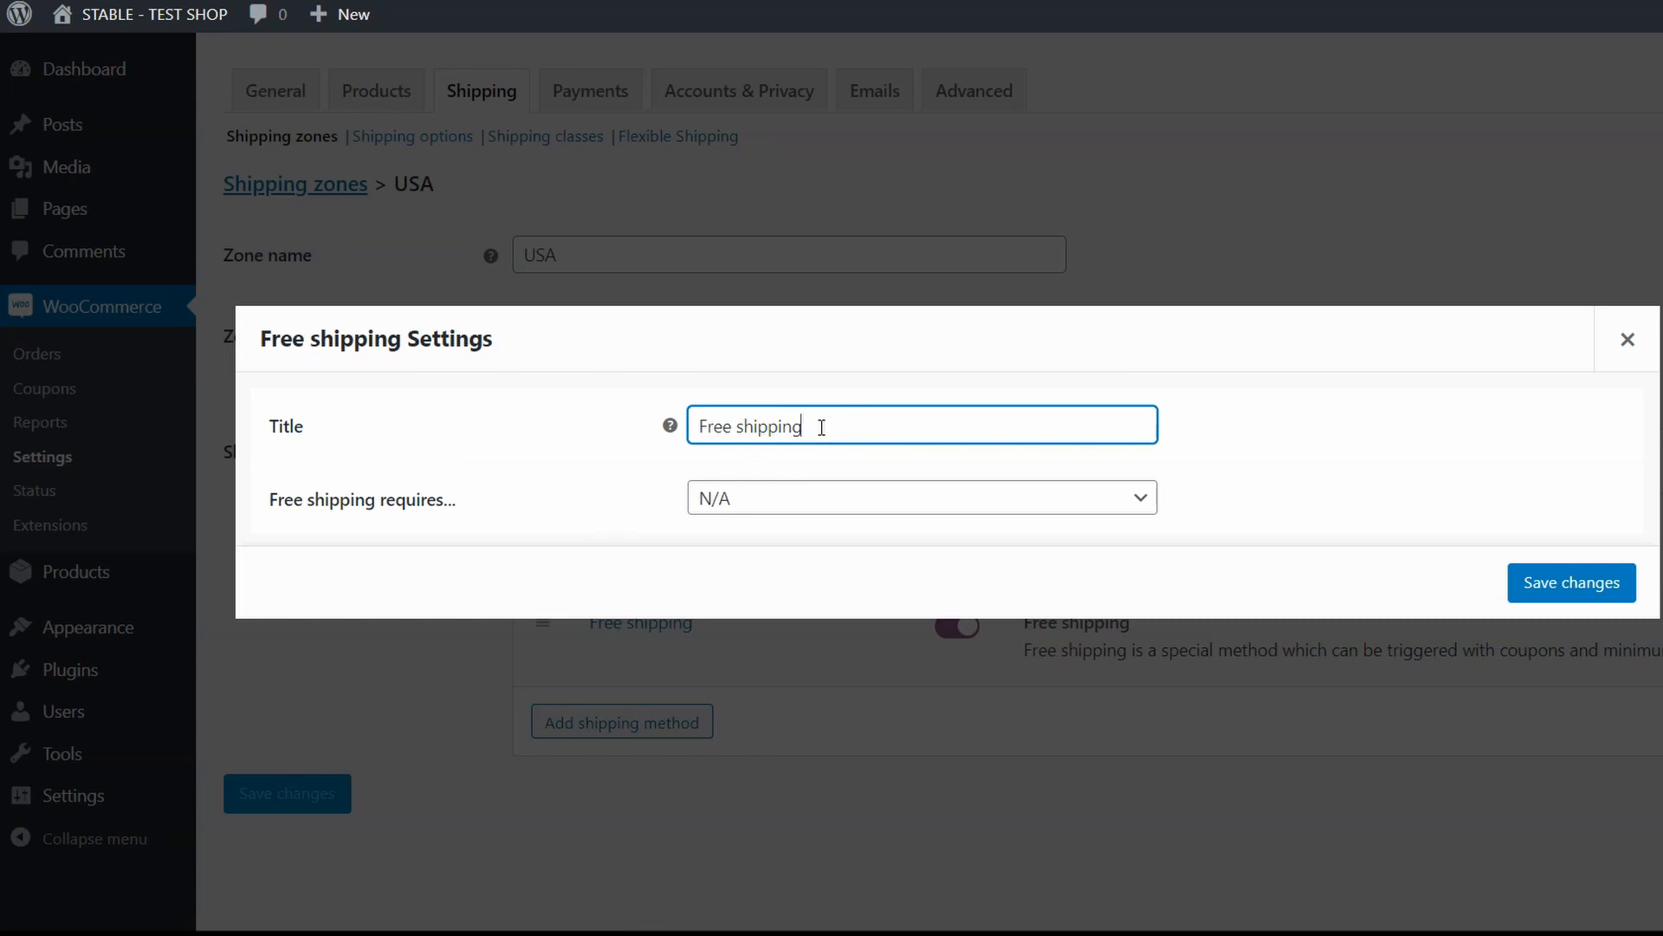
click(921, 497)
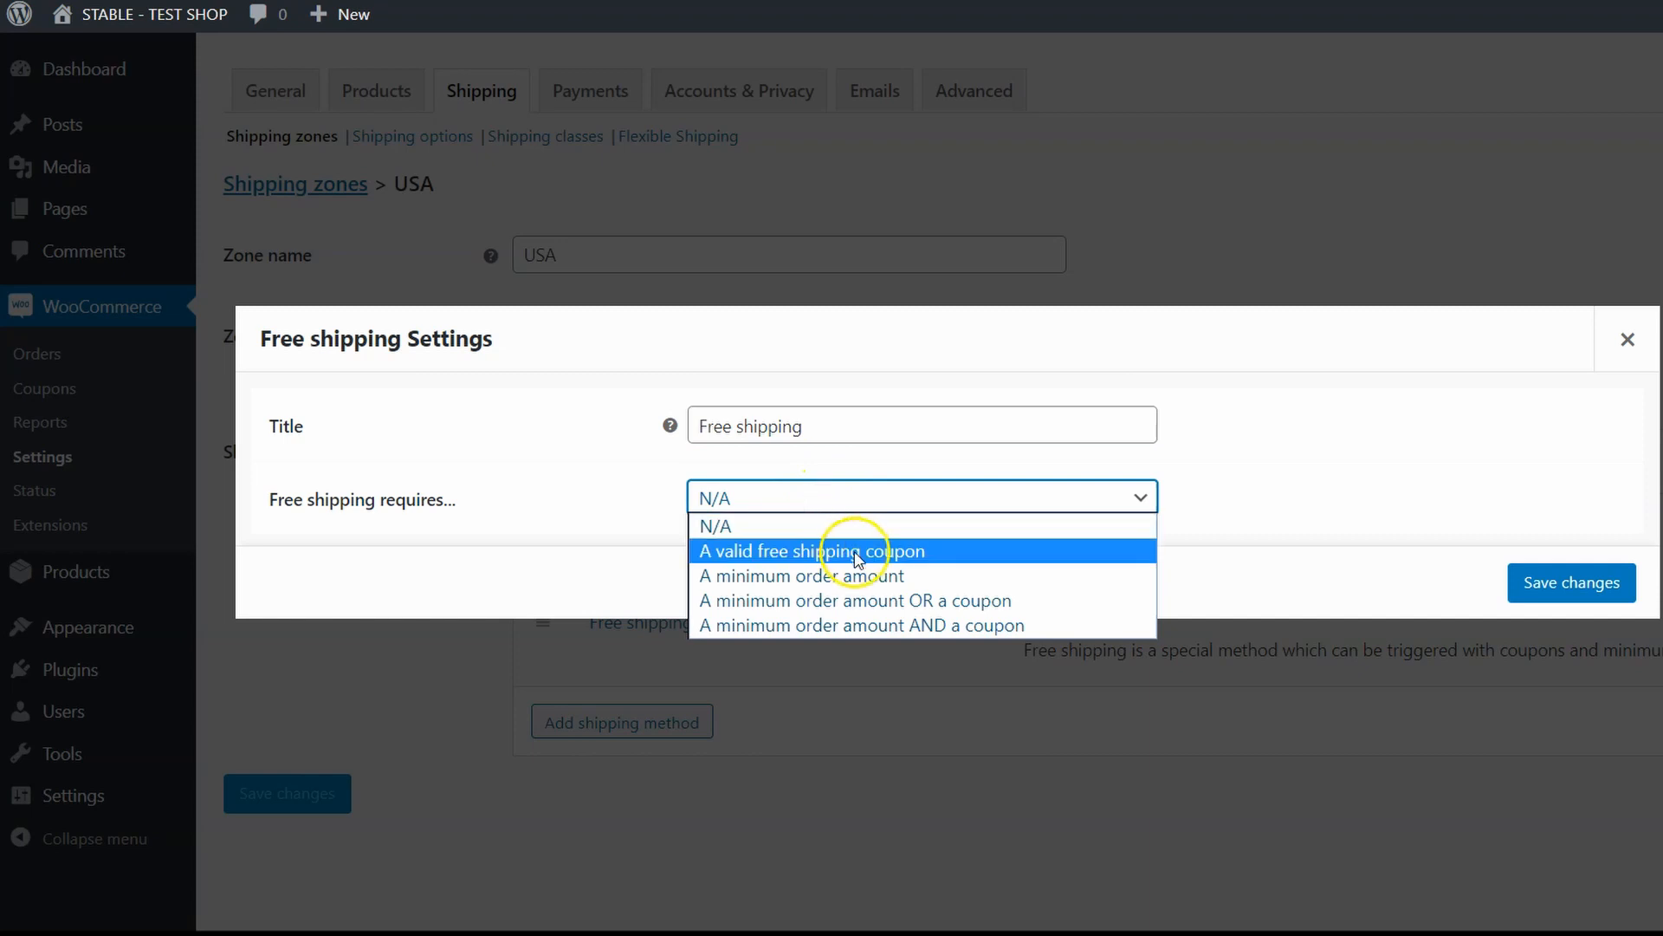
mouse_move(978, 573)
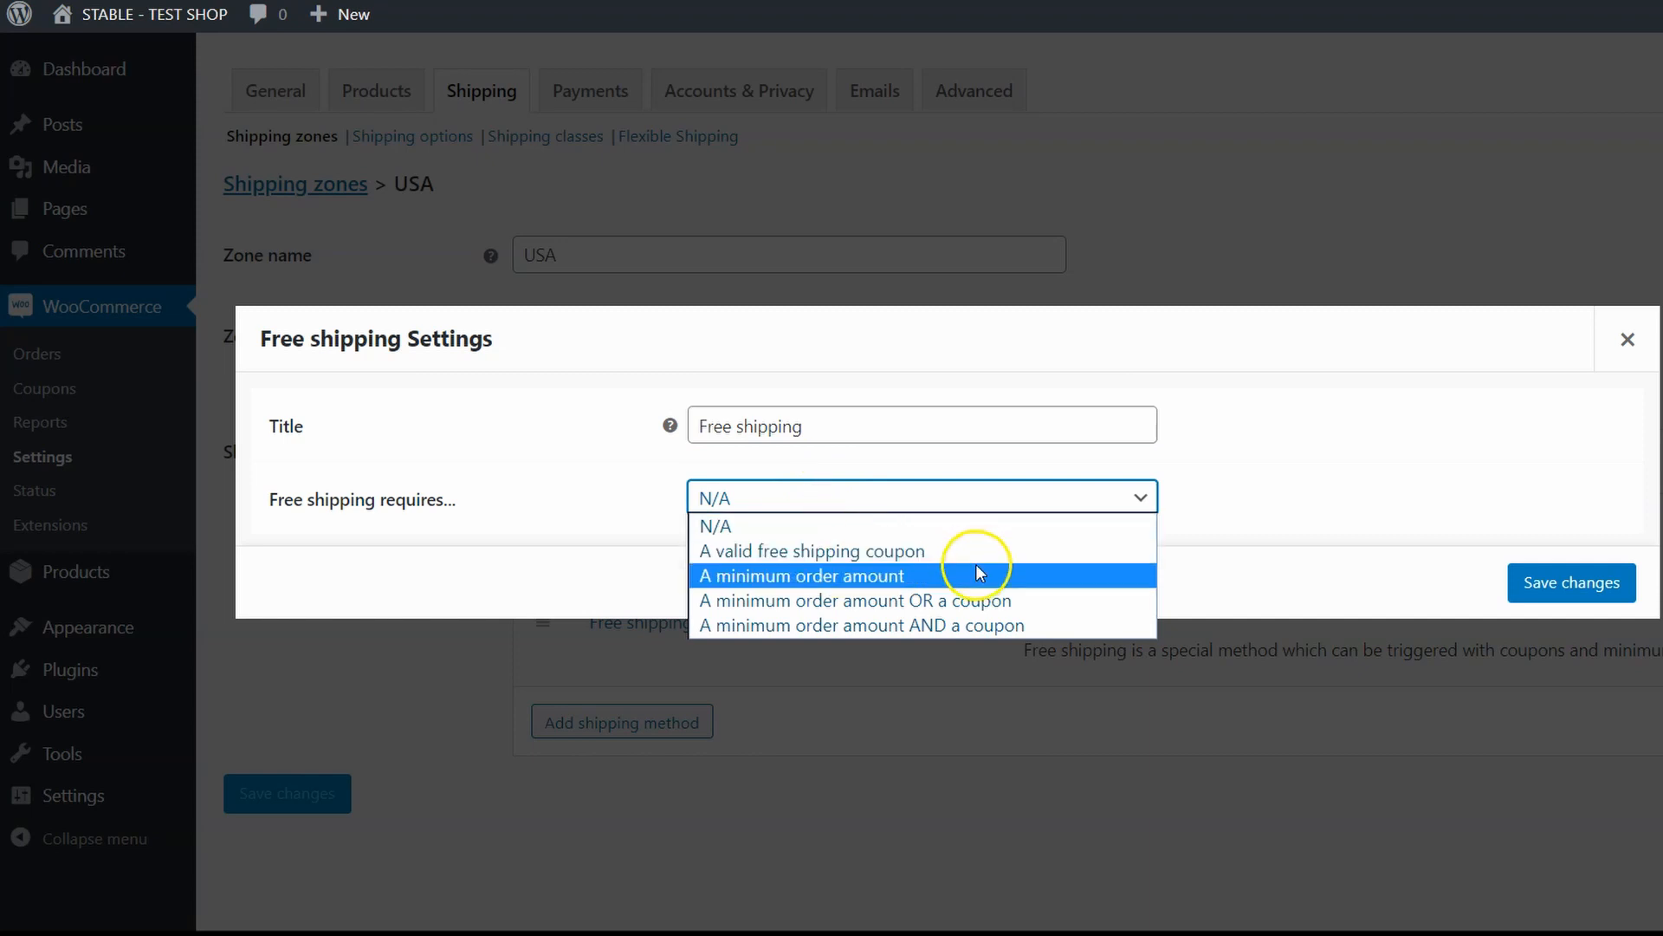
mouse_move(1045, 584)
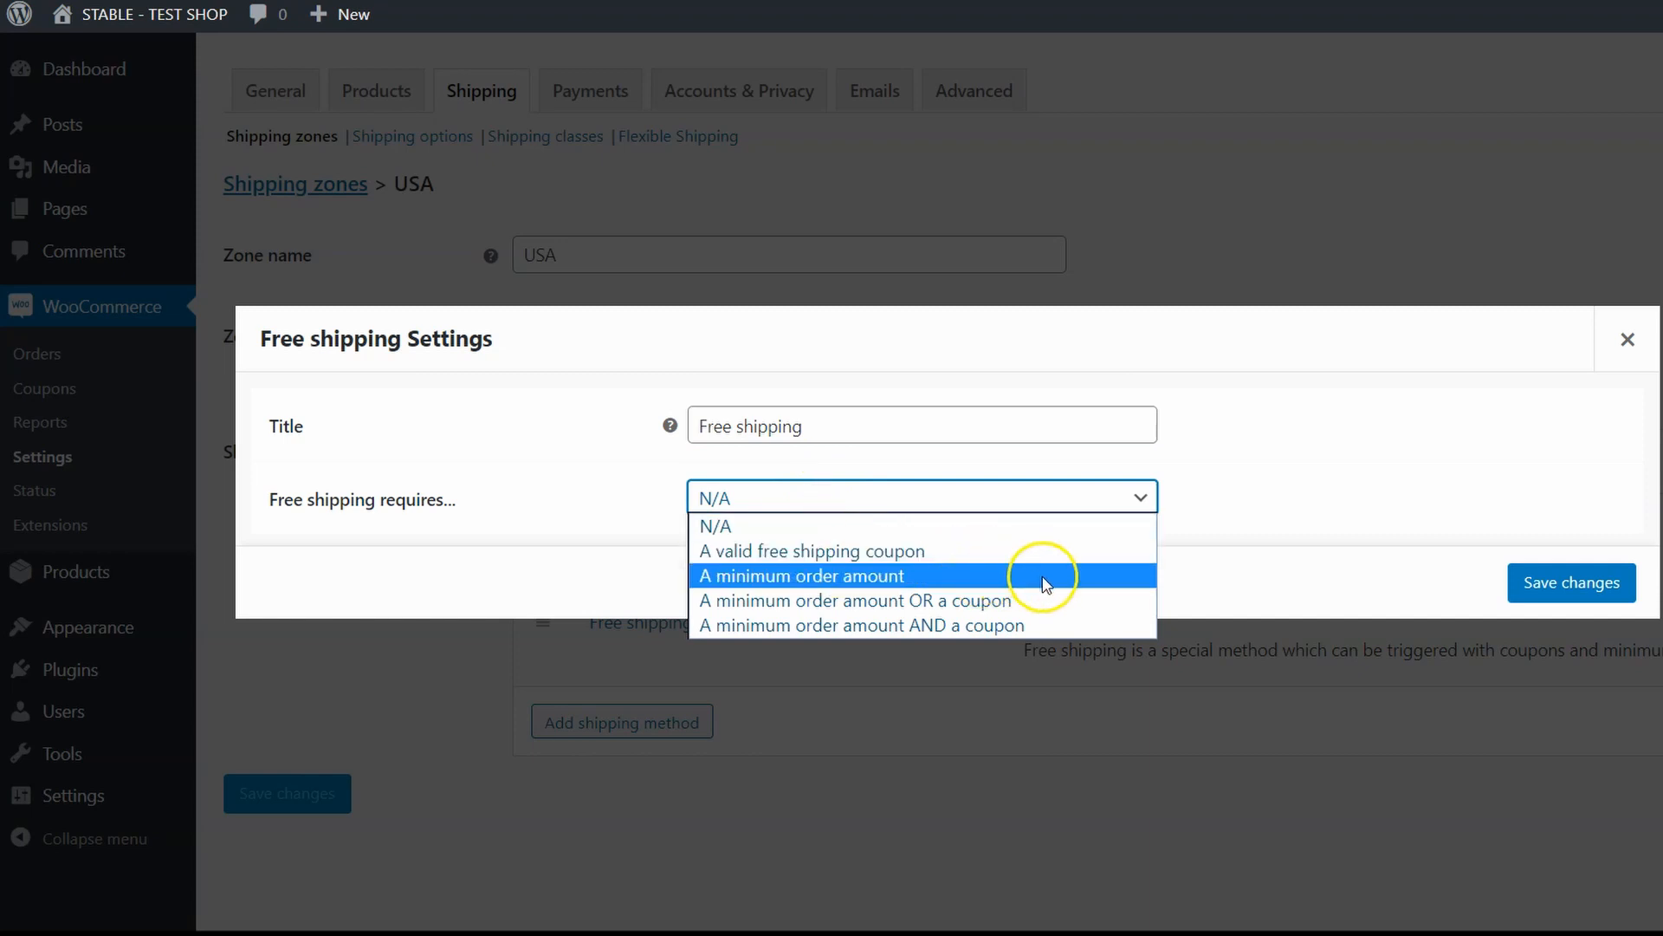
mouse_move(1039, 605)
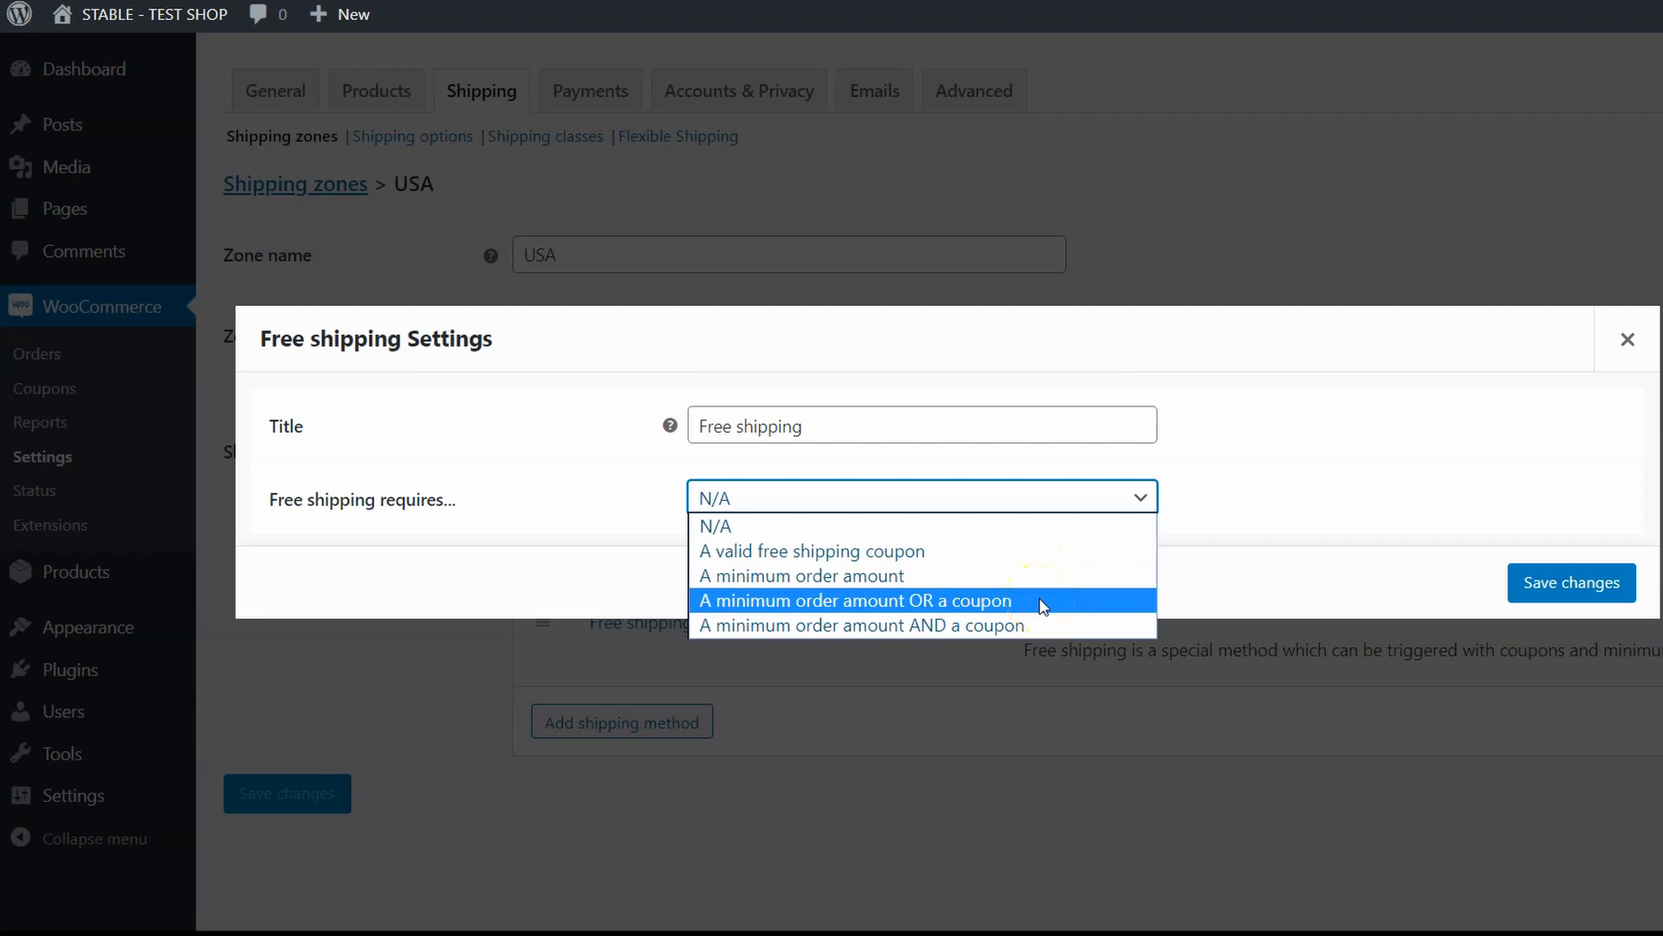
mouse_move(948, 577)
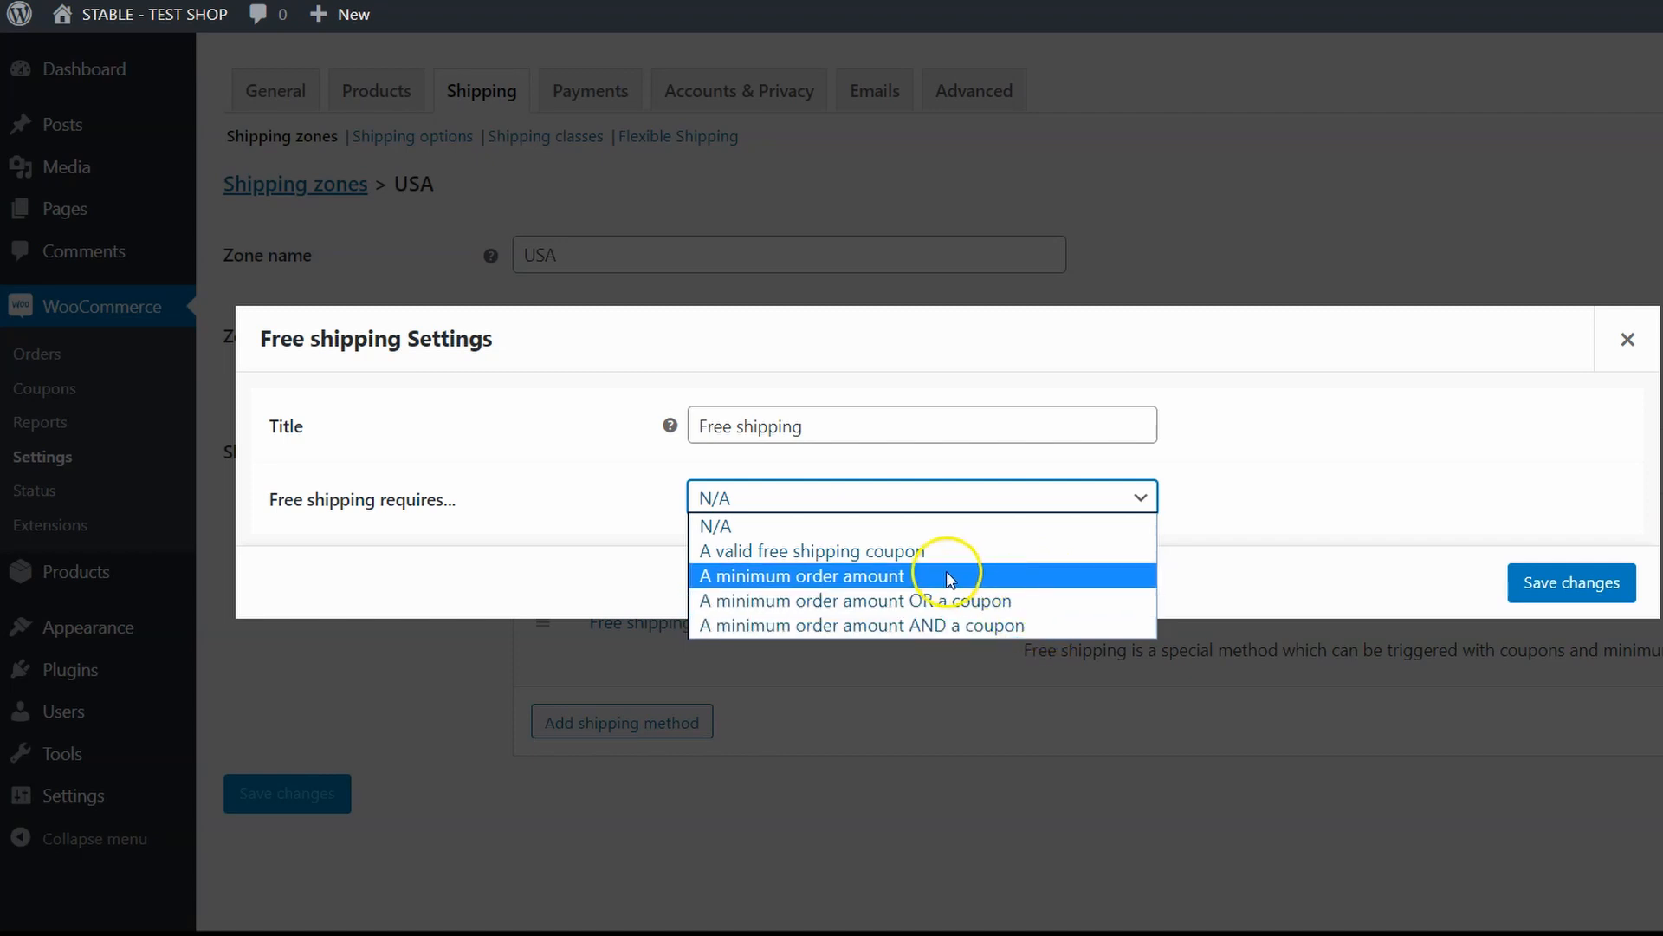
click(800, 576)
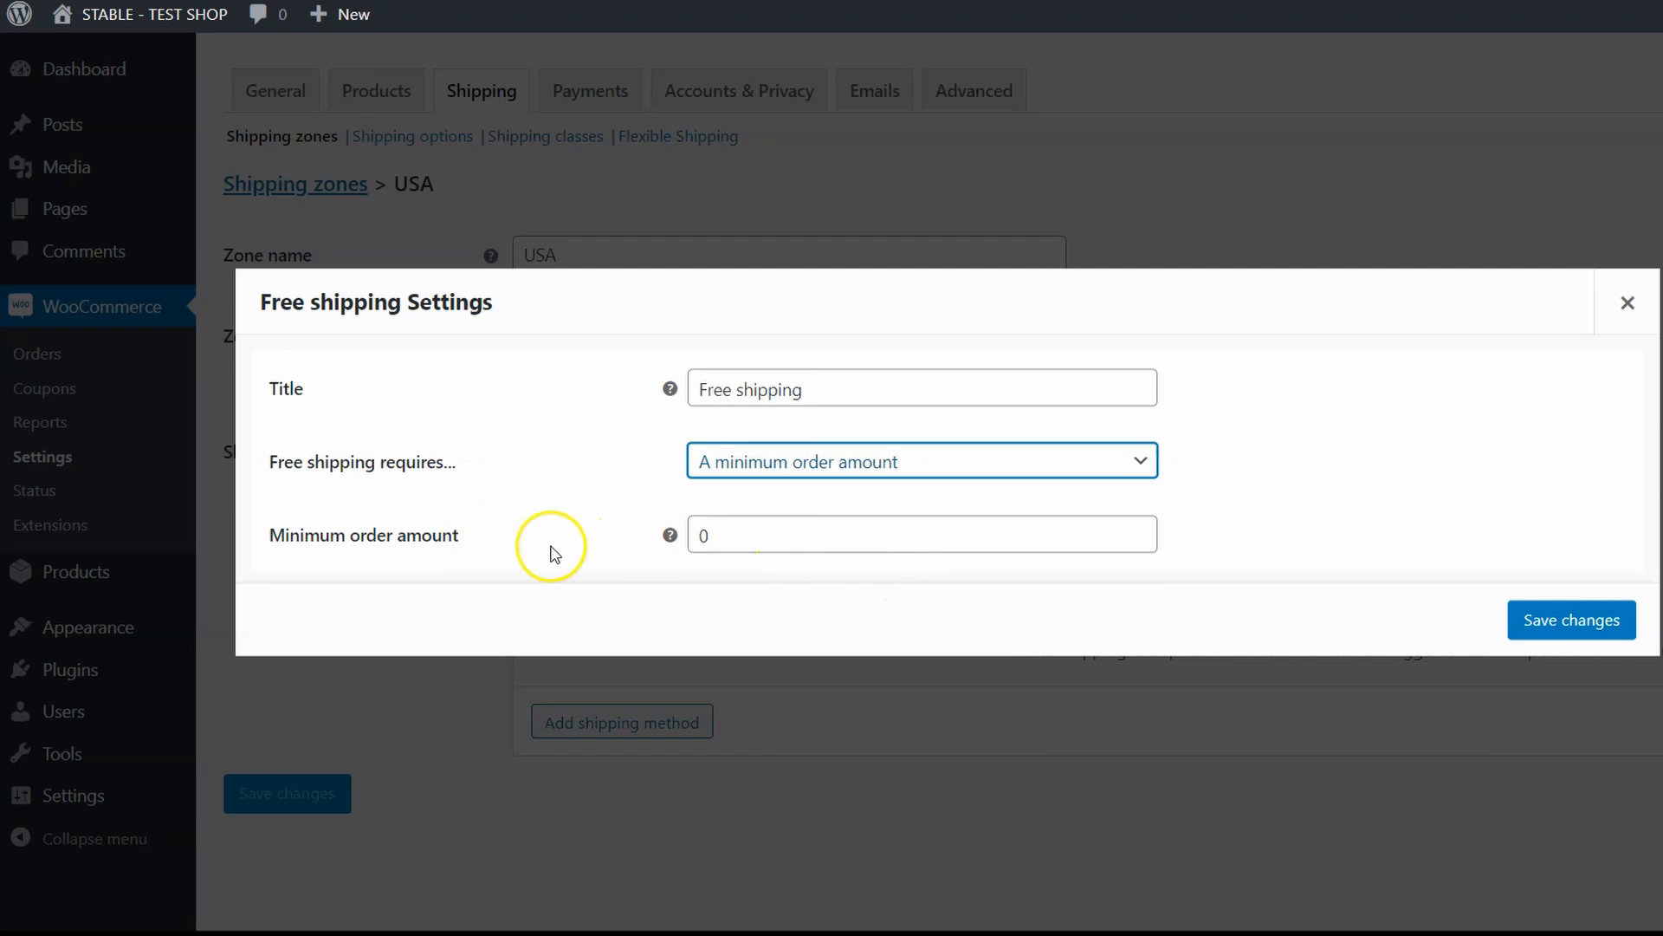
text(100)
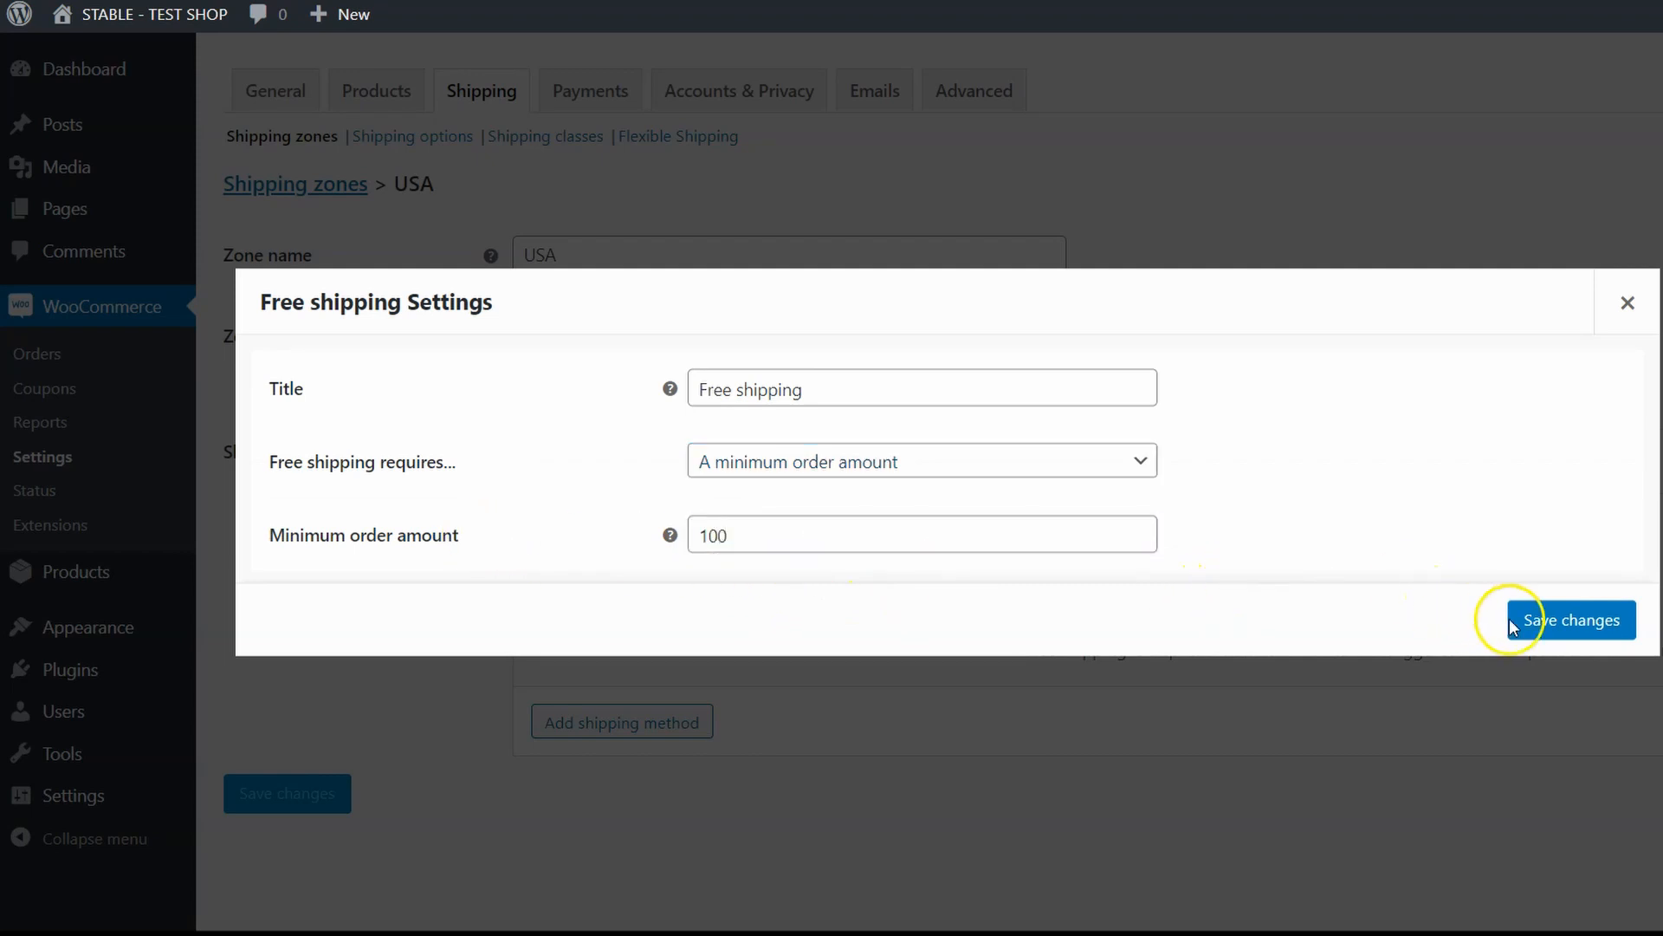
click(1572, 620)
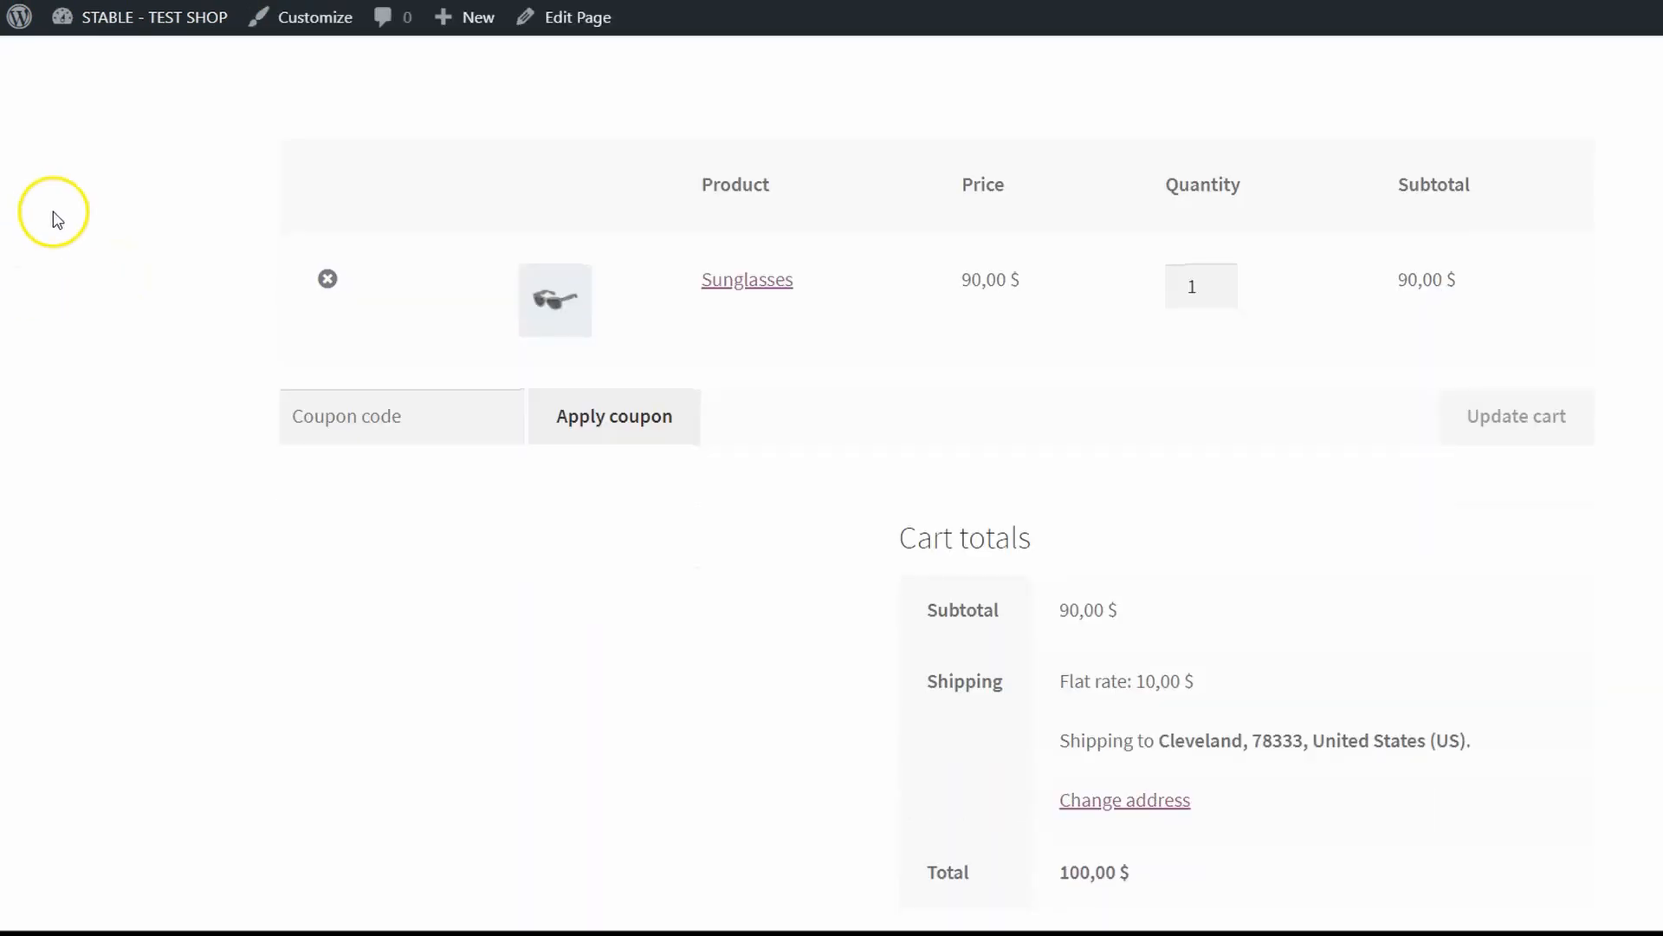
mouse_move(974, 313)
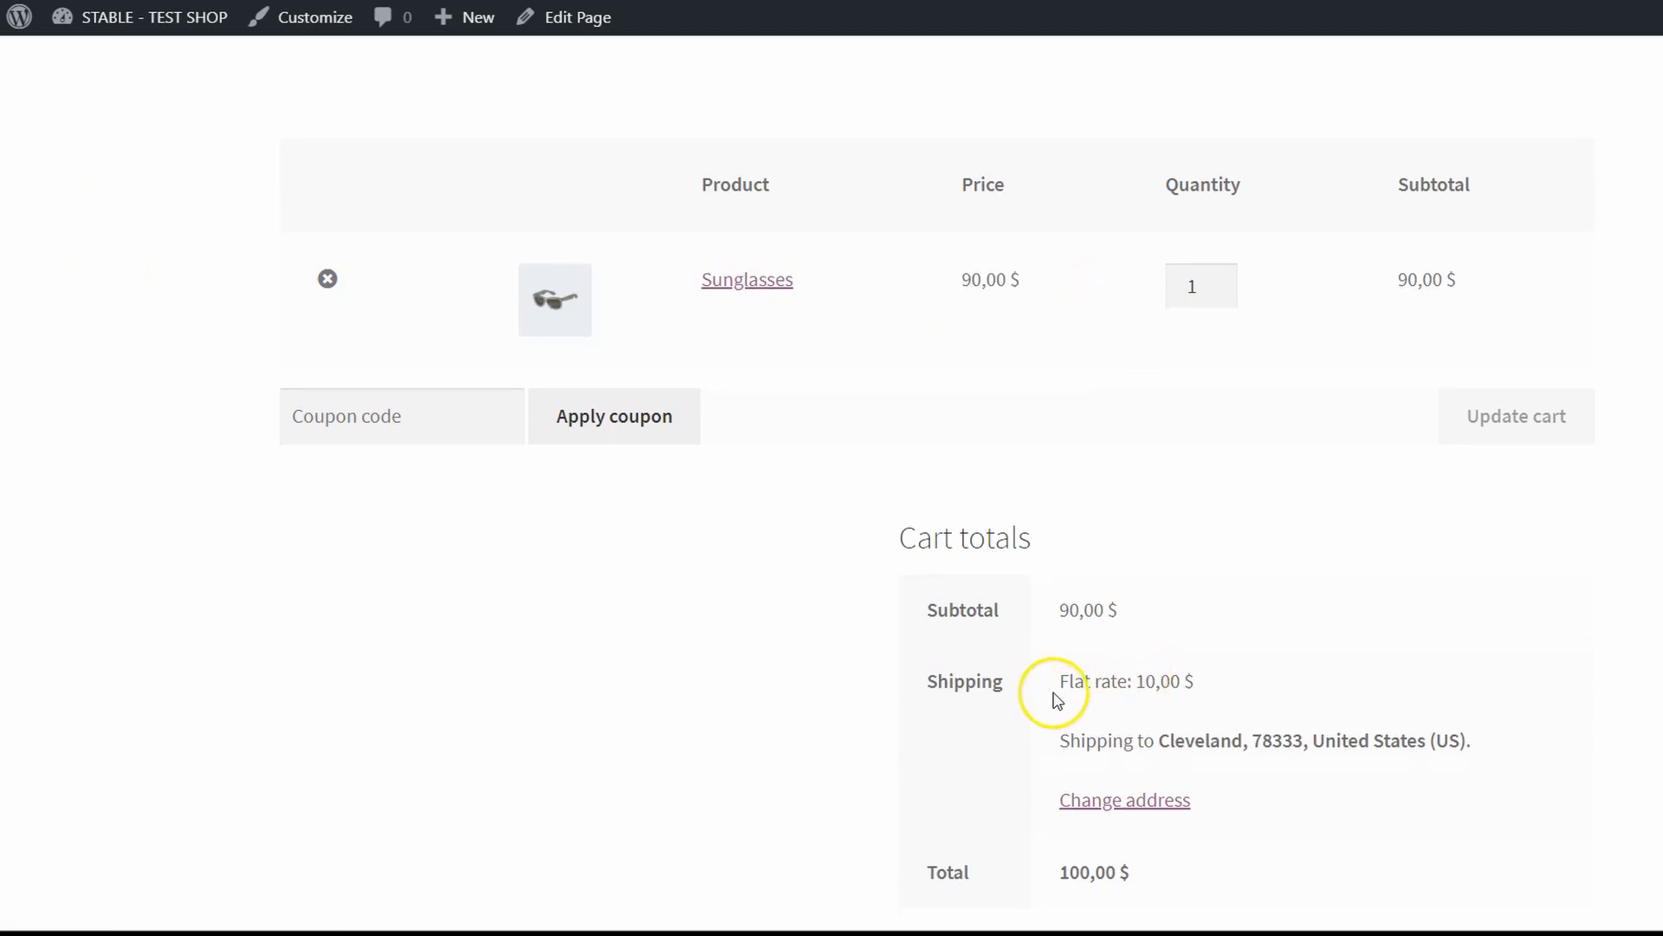
Update the cart to 2 Sunglasses (180 $), so Free shipping appears beside Flat rate 10 $
double_click(1126, 681)
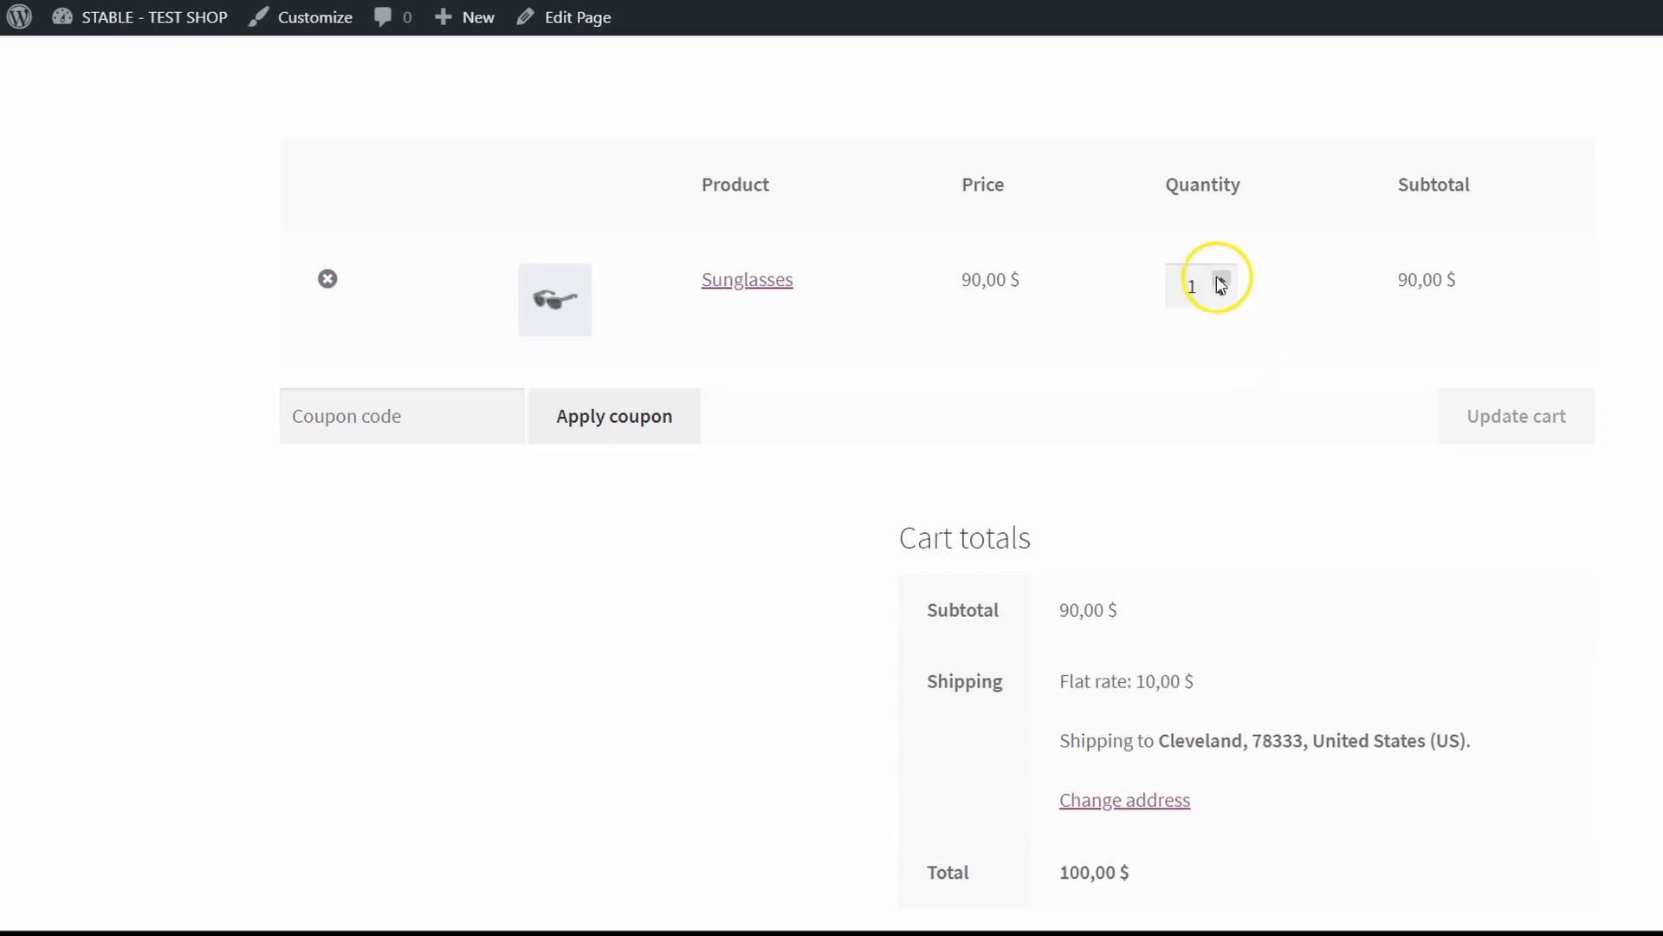
click(1222, 279)
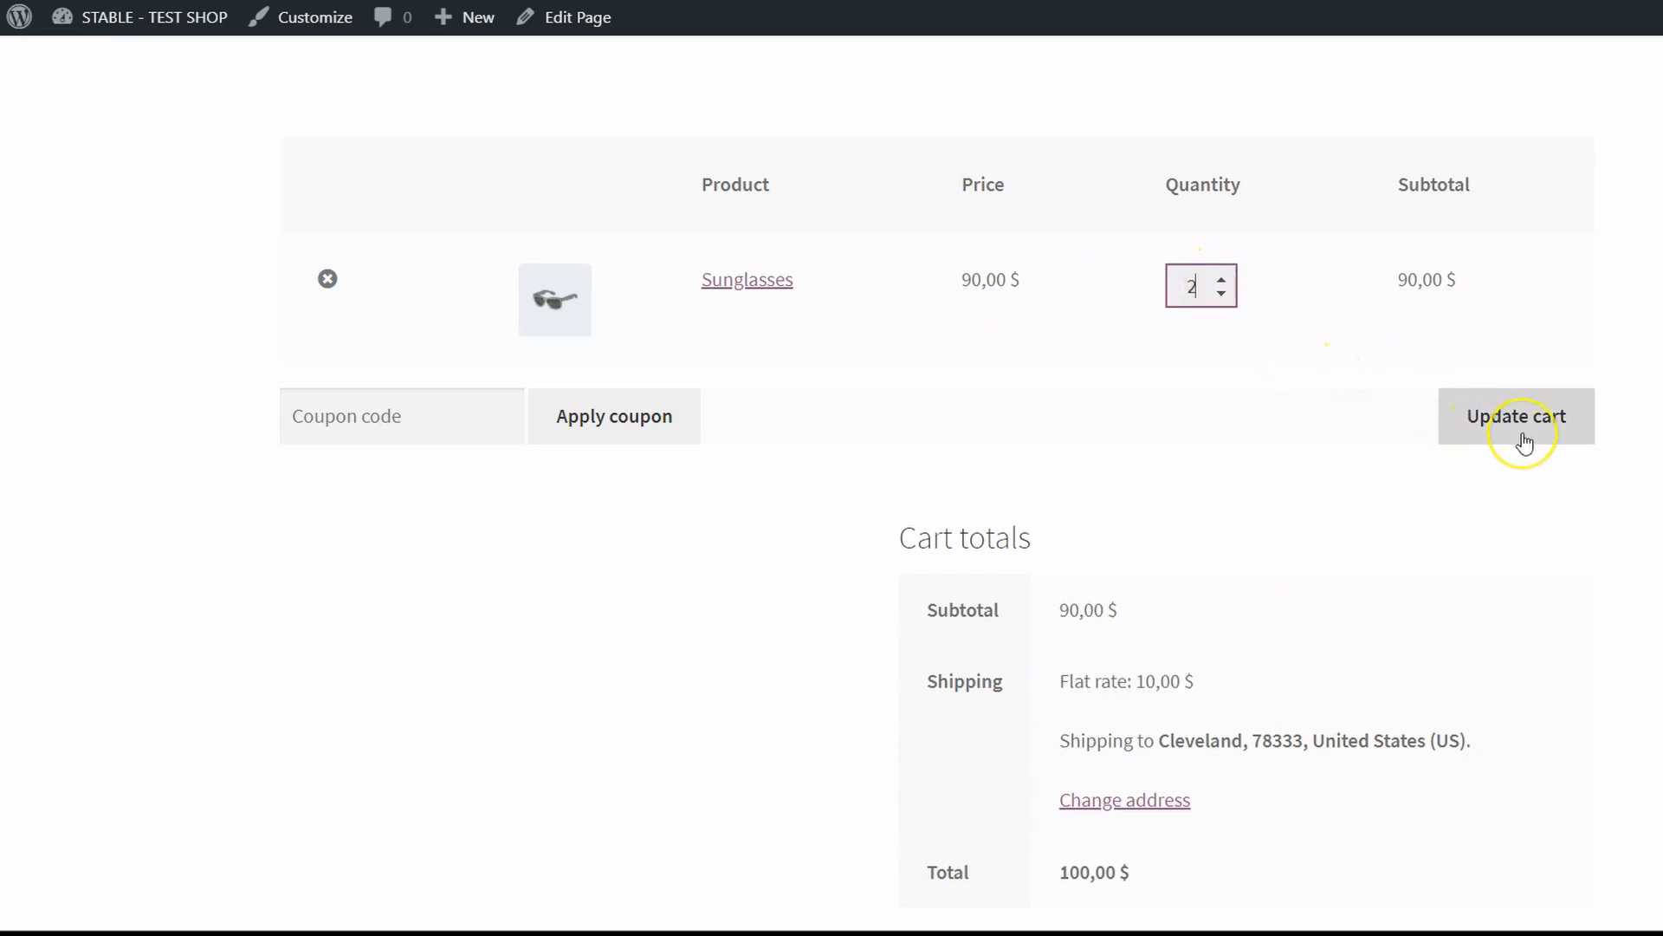
click(1517, 416)
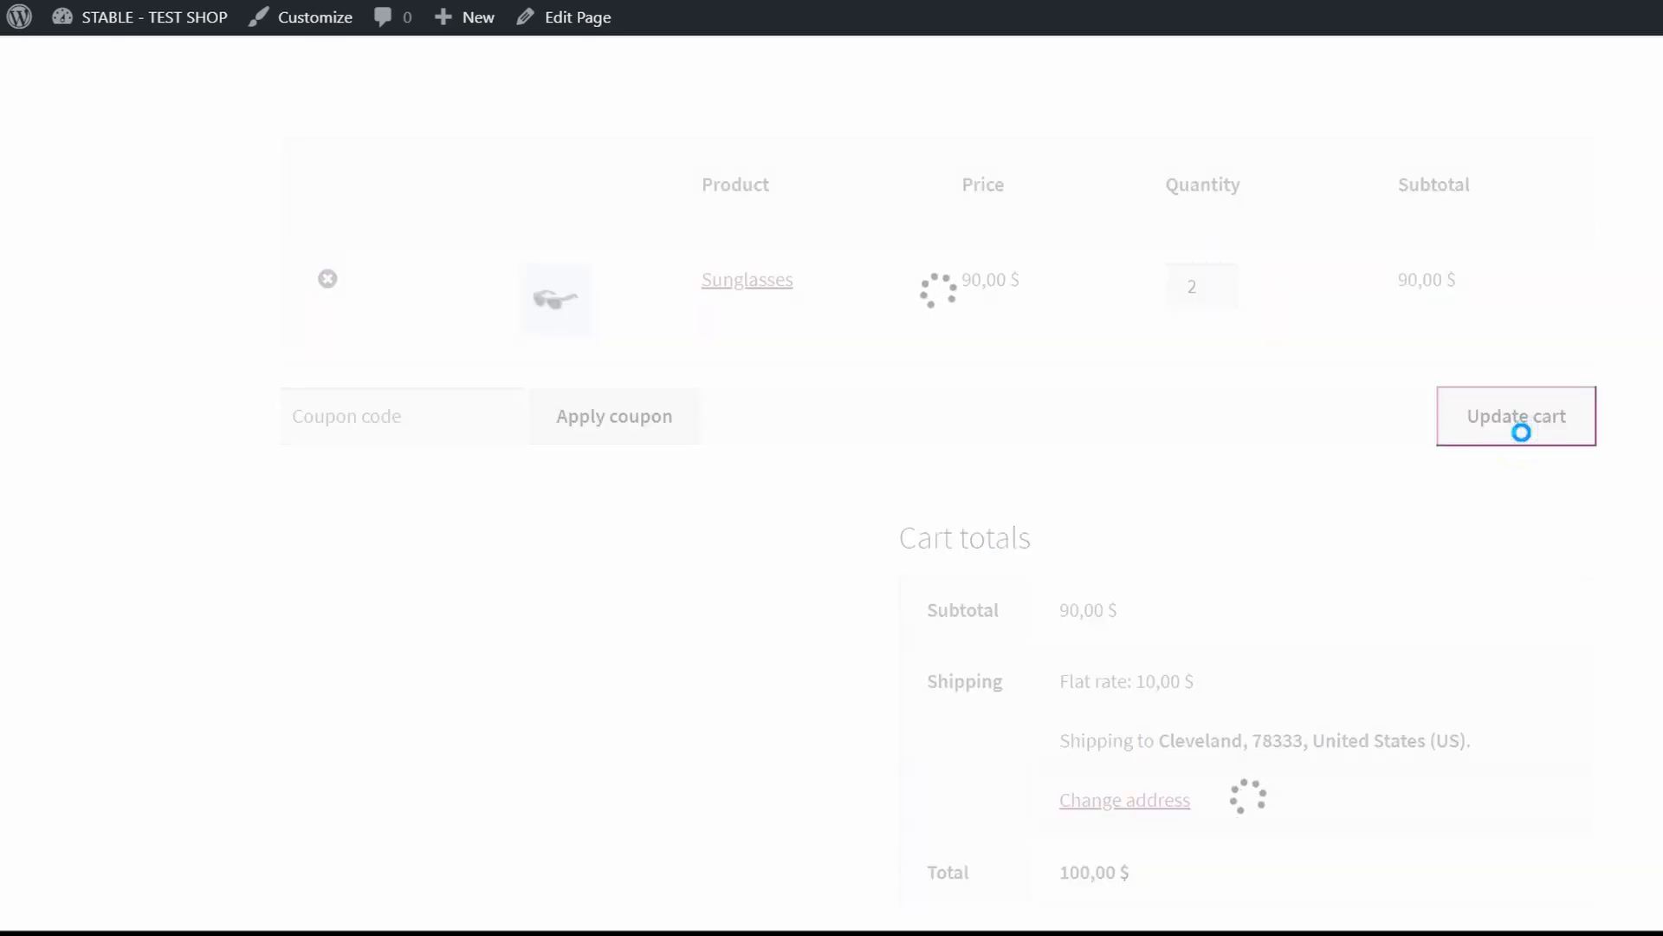
click(1516, 415)
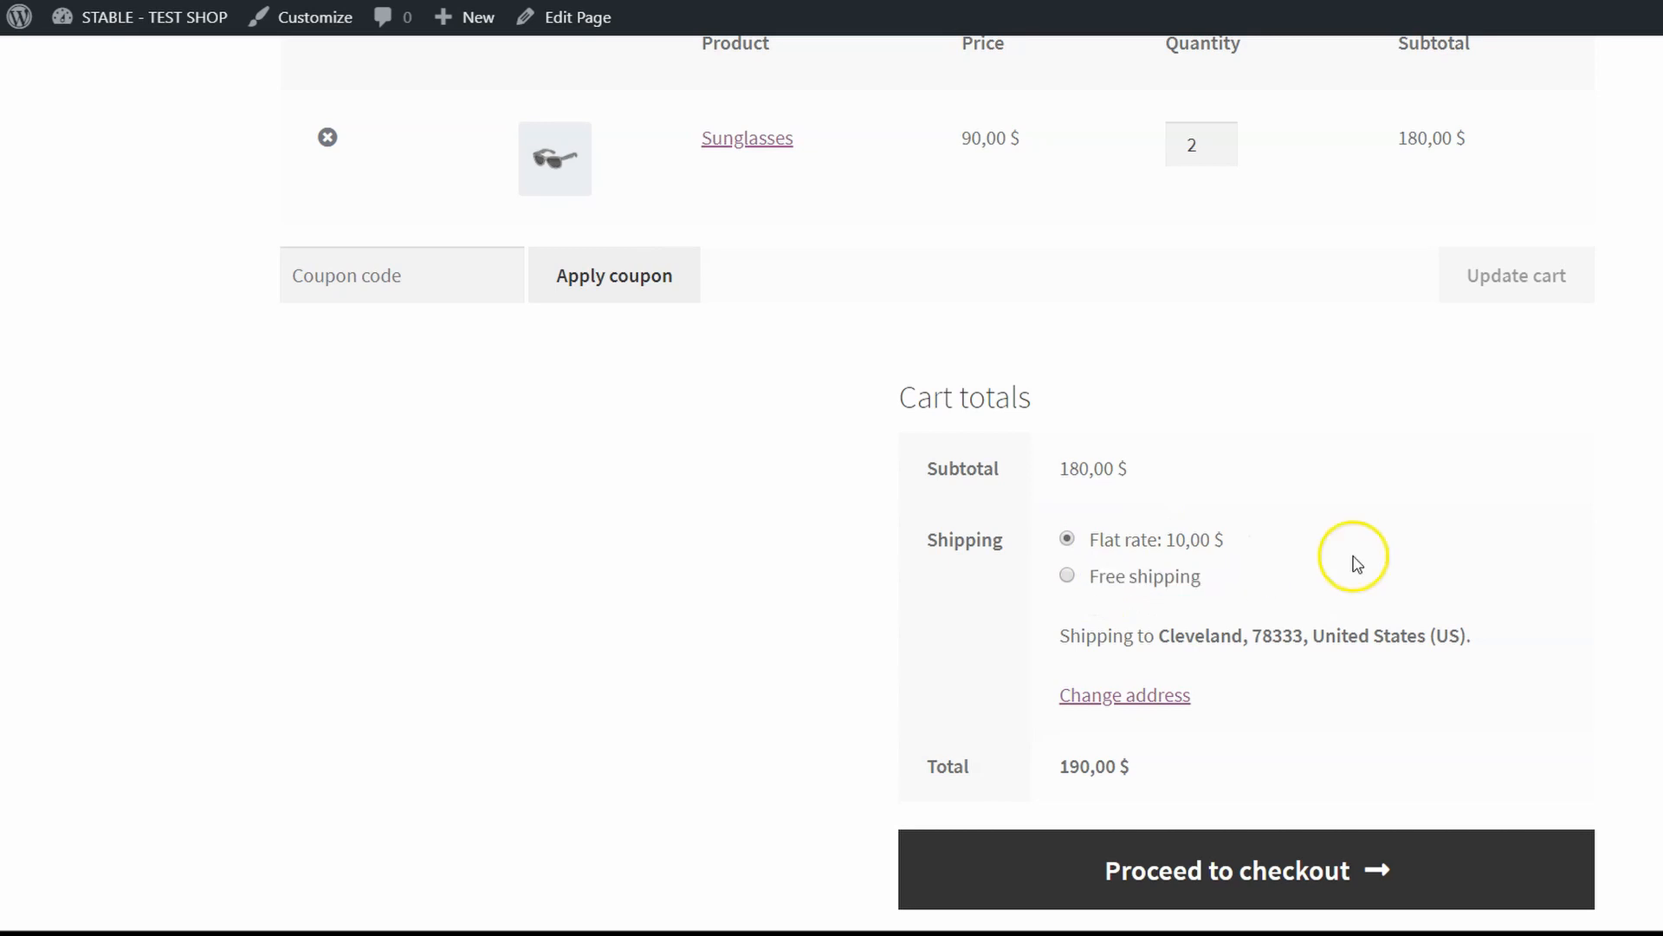
mouse_move(1421, 537)
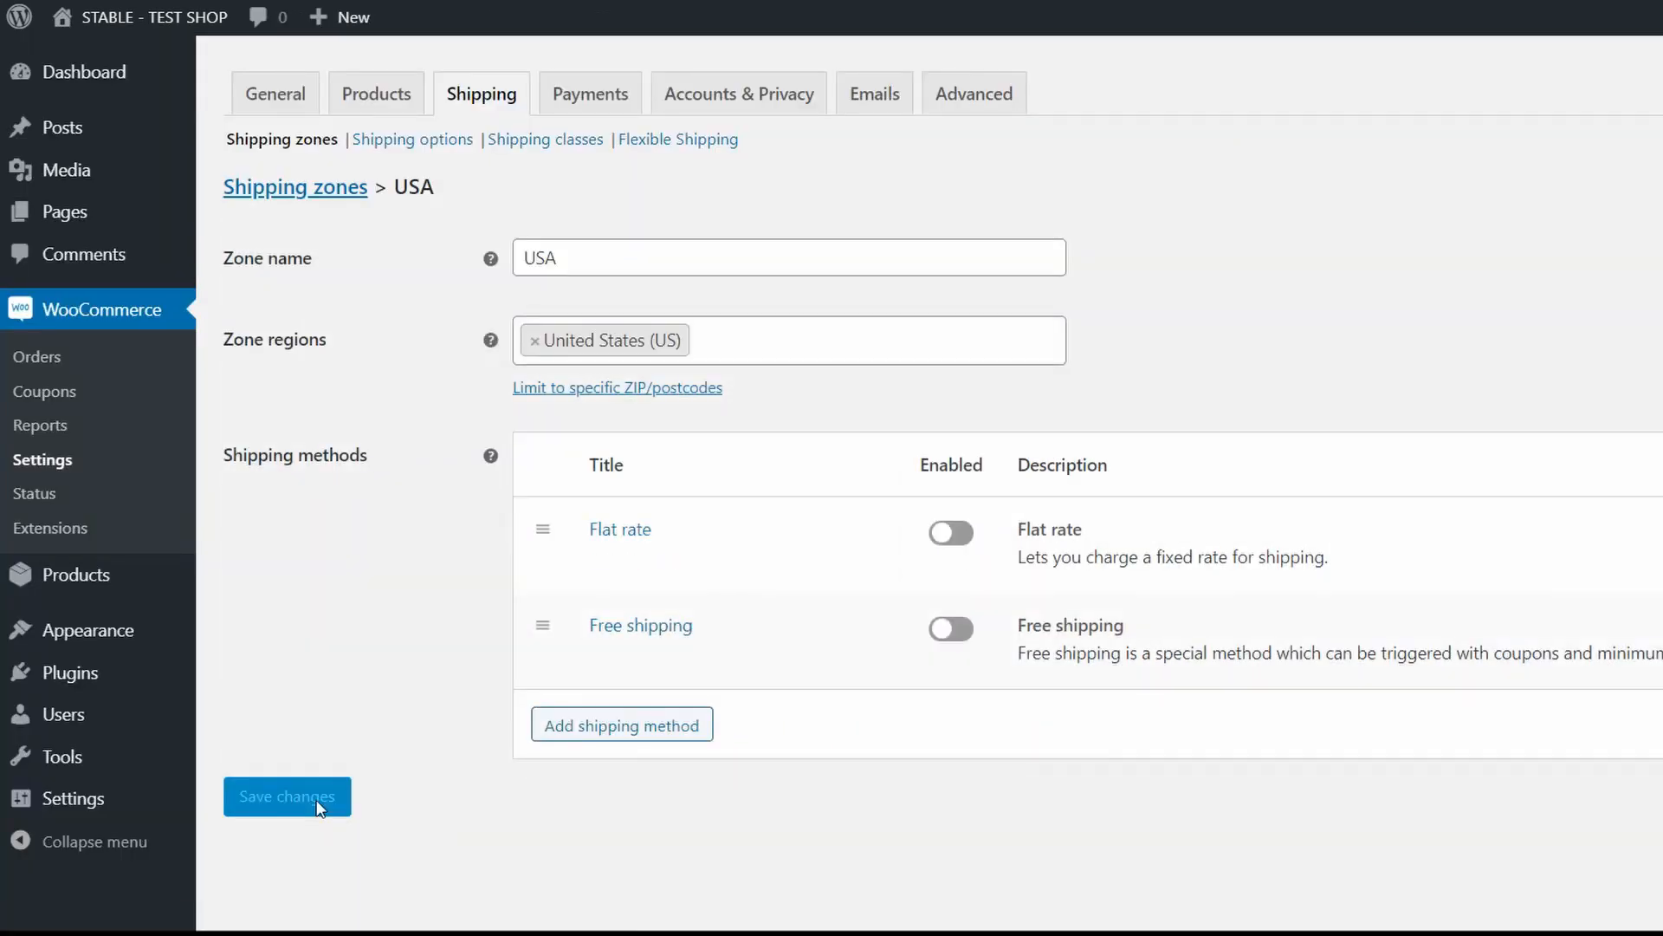
Add a Flexible Shipping method to the USA zone and open its settings
click(621, 724)
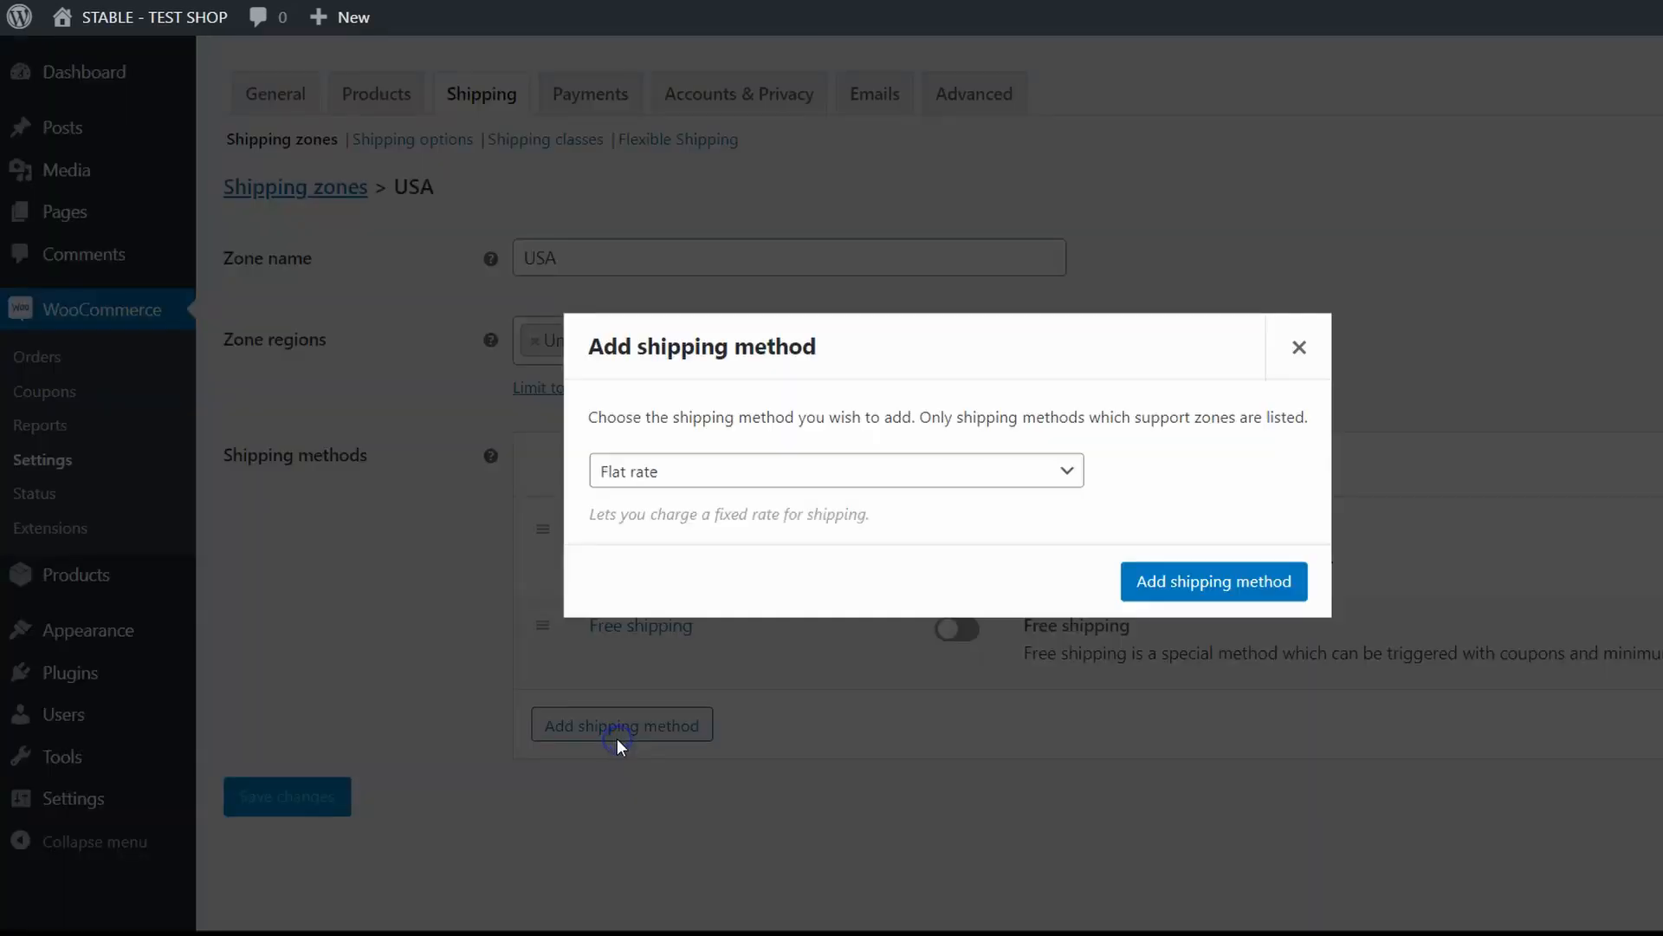
click(836, 470)
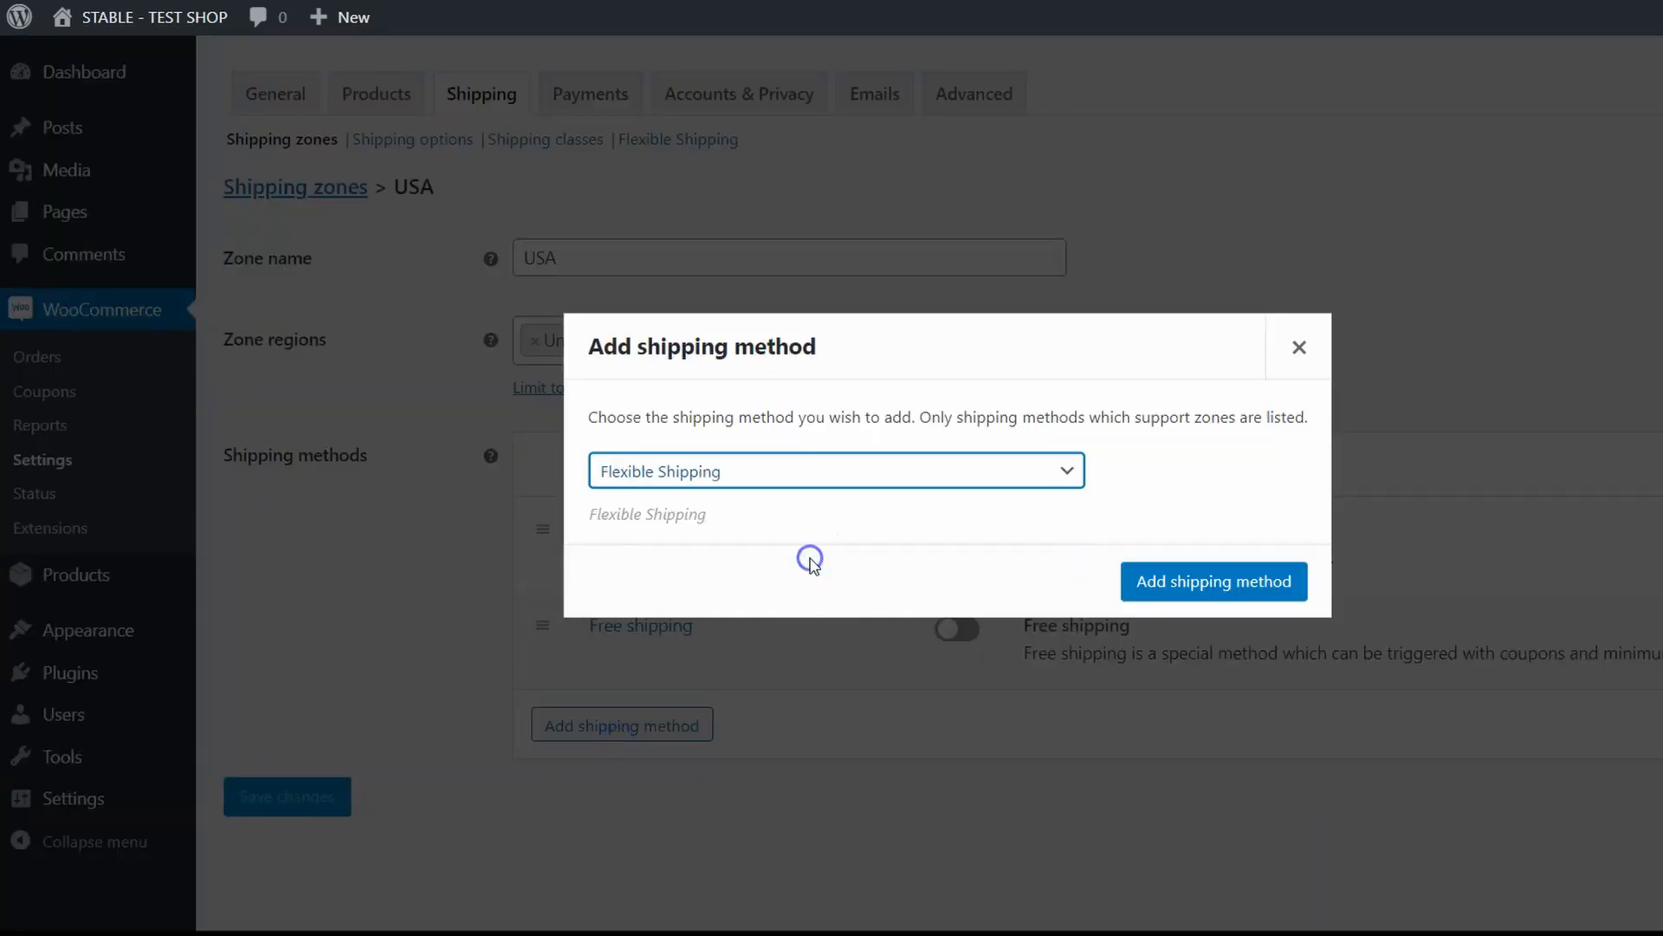
click(1213, 581)
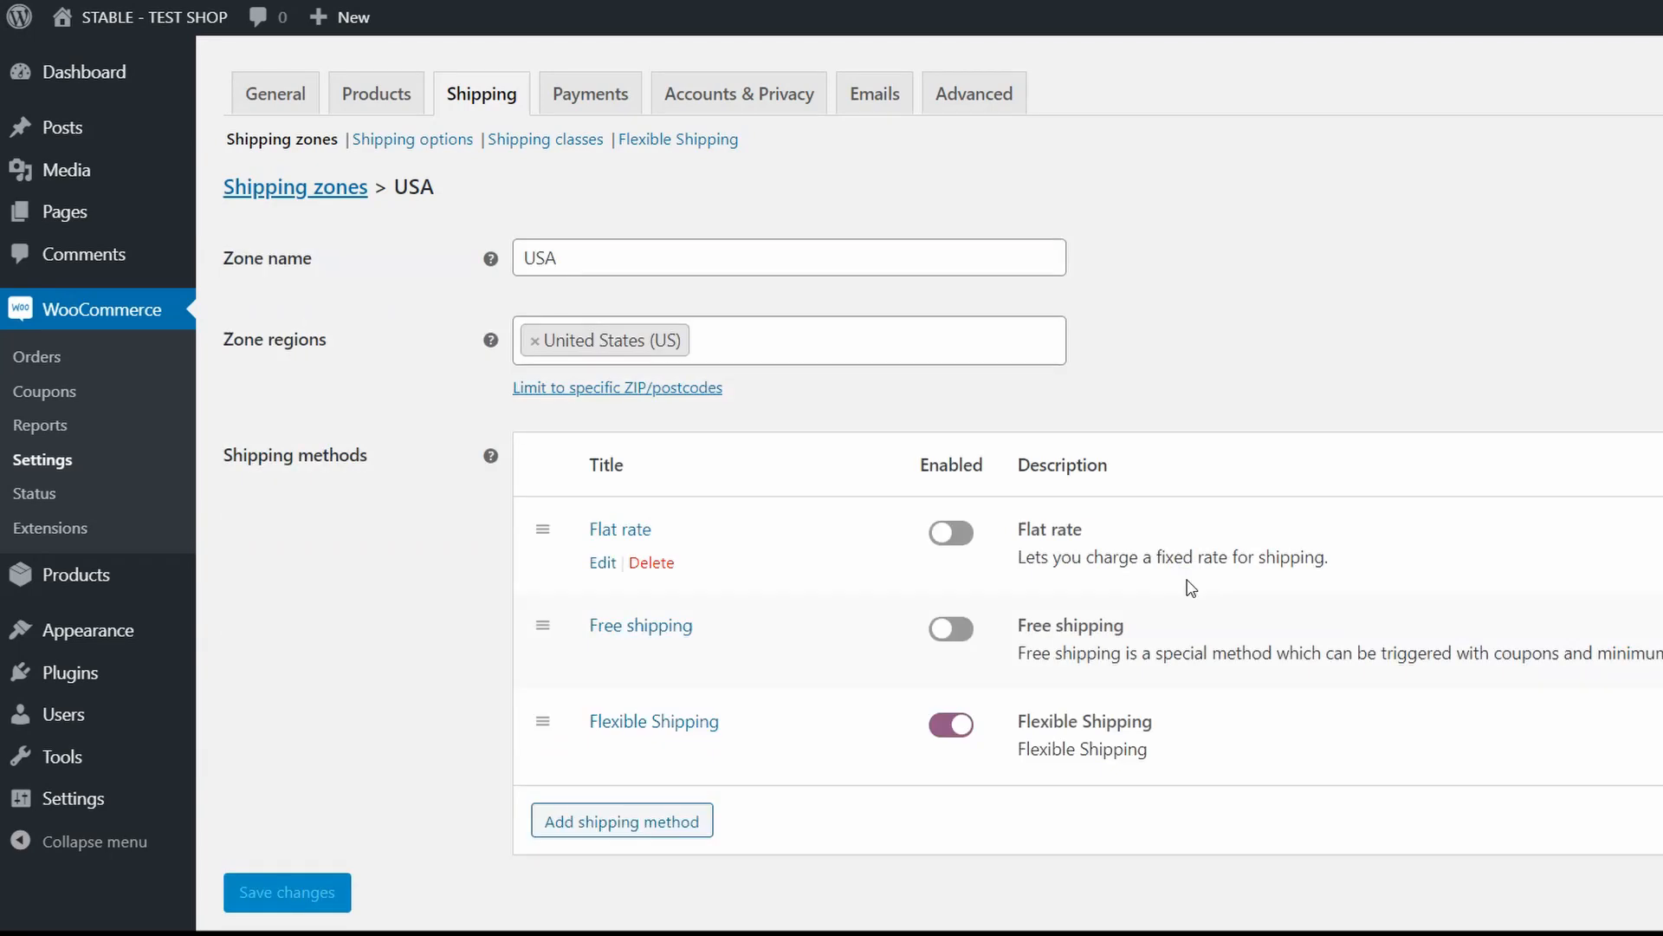
click(654, 720)
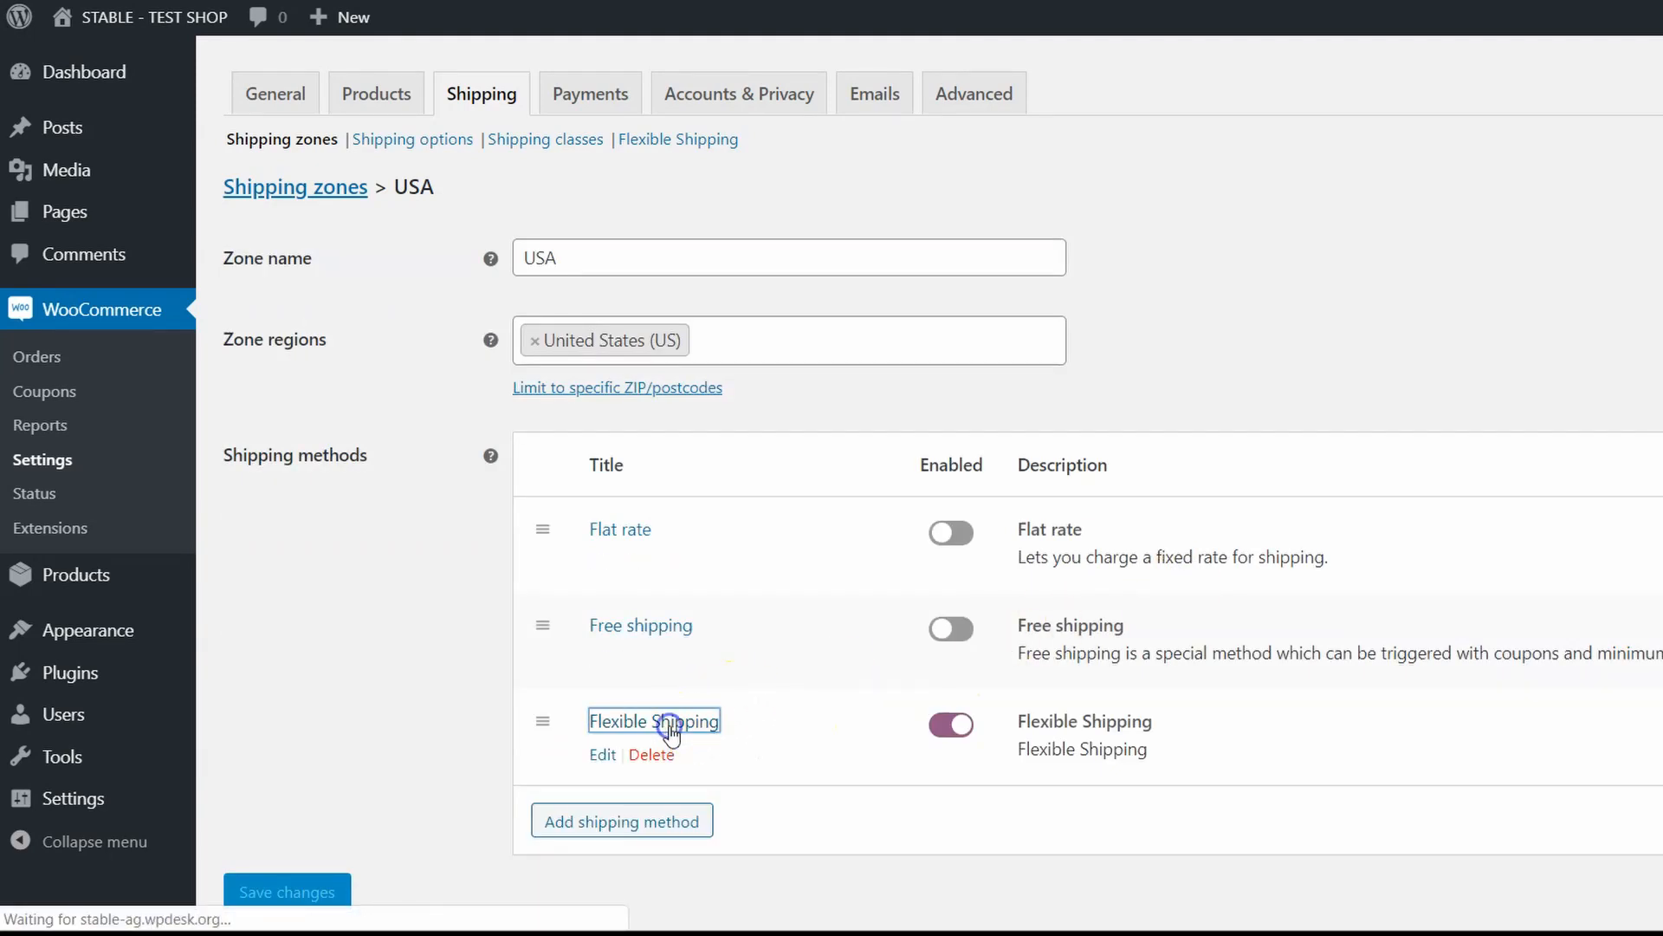
click(654, 721)
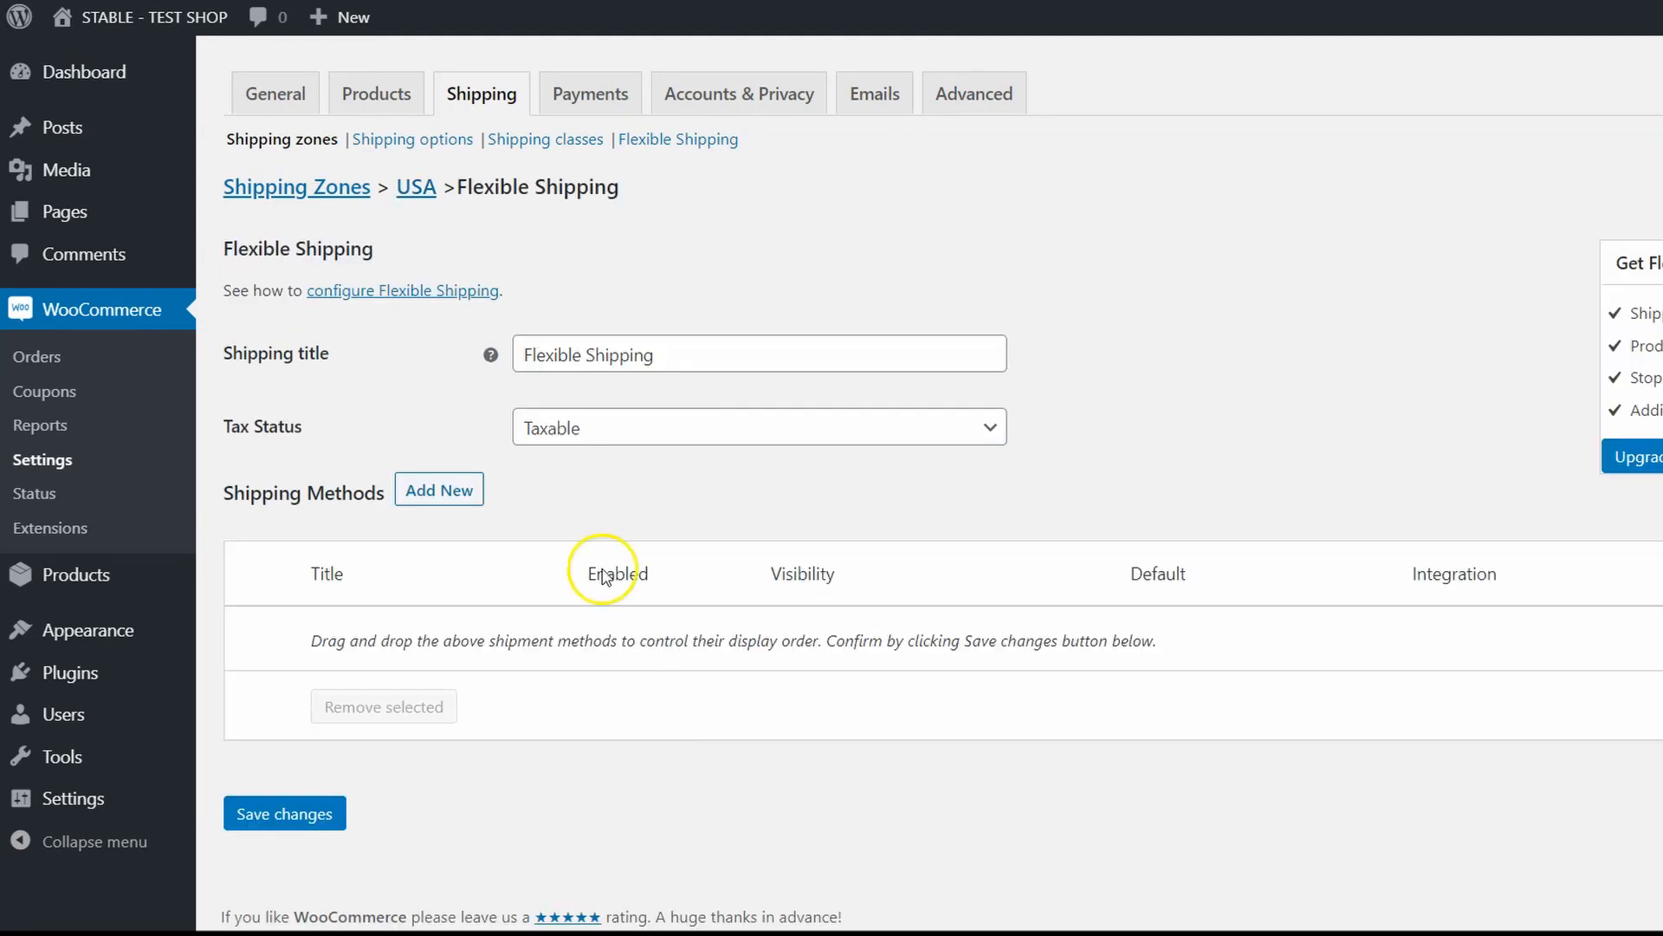
mouse_move(447, 498)
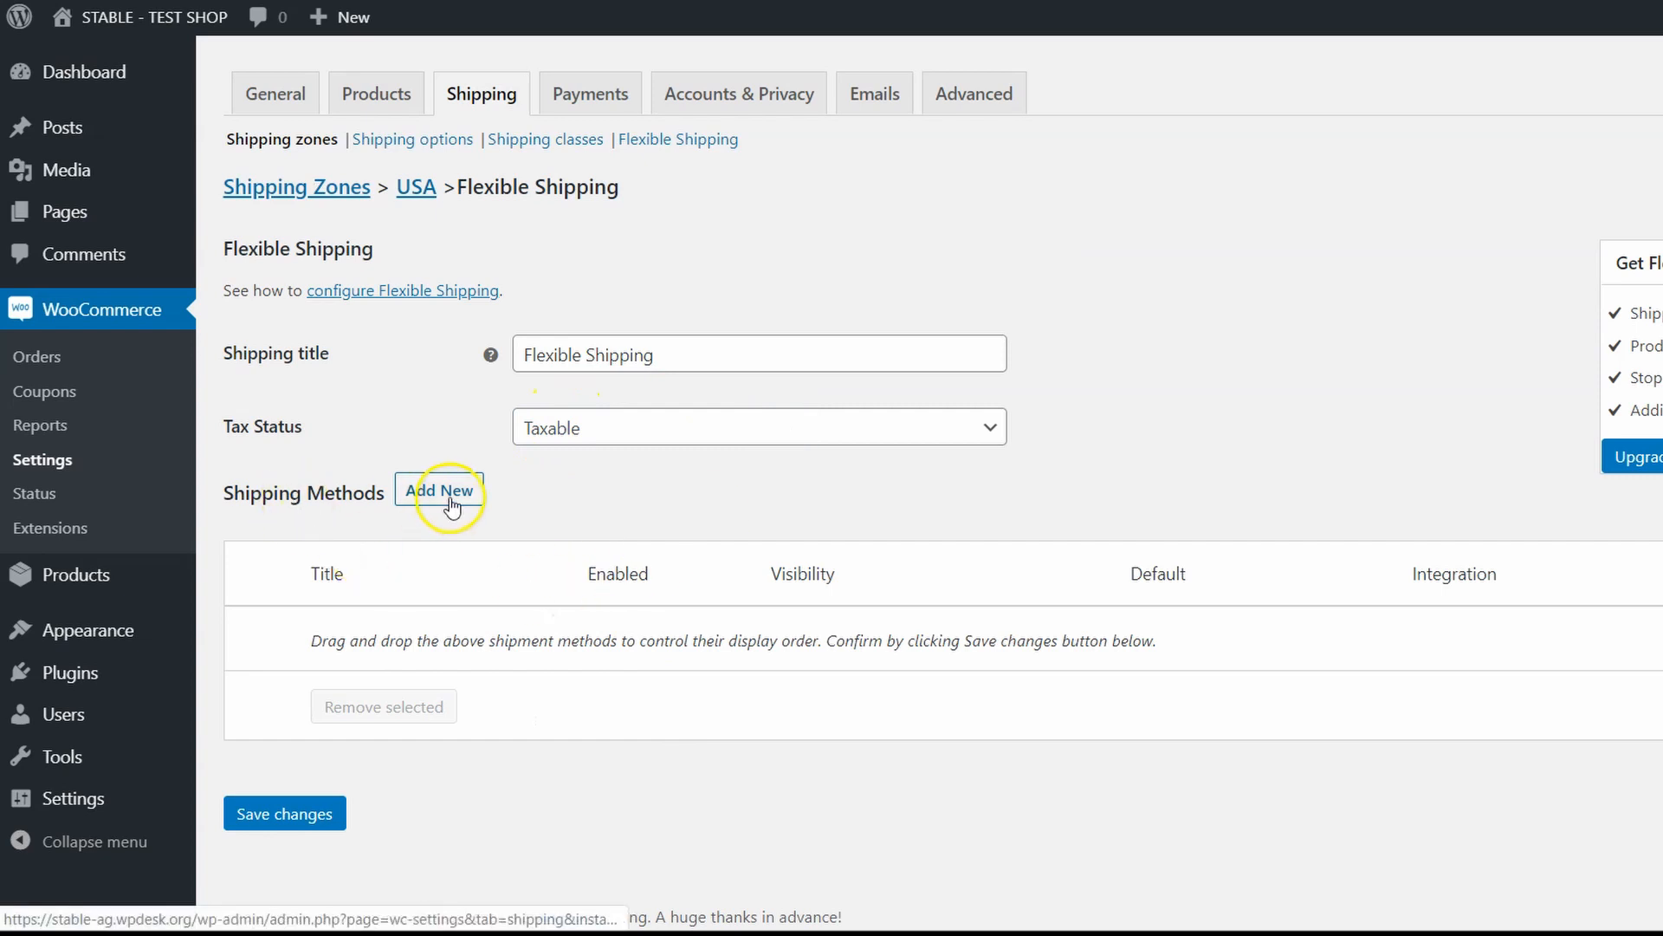
Add a new enabled shipping method titled 'Flexible Shipping'
click(440, 490)
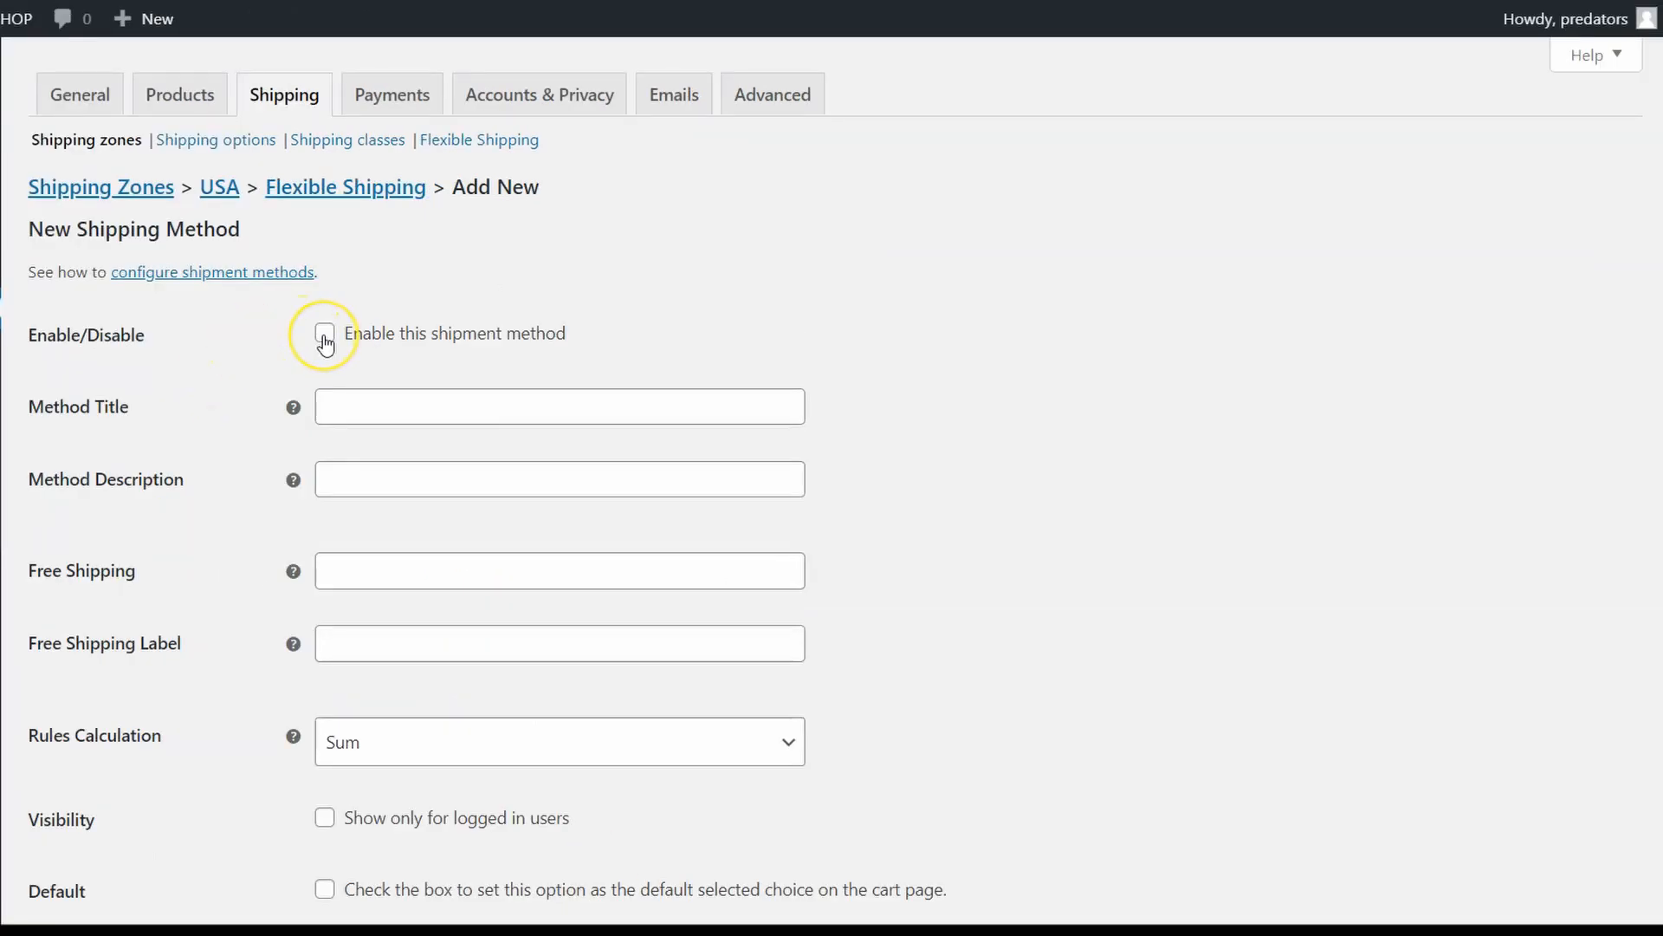
click(323, 334)
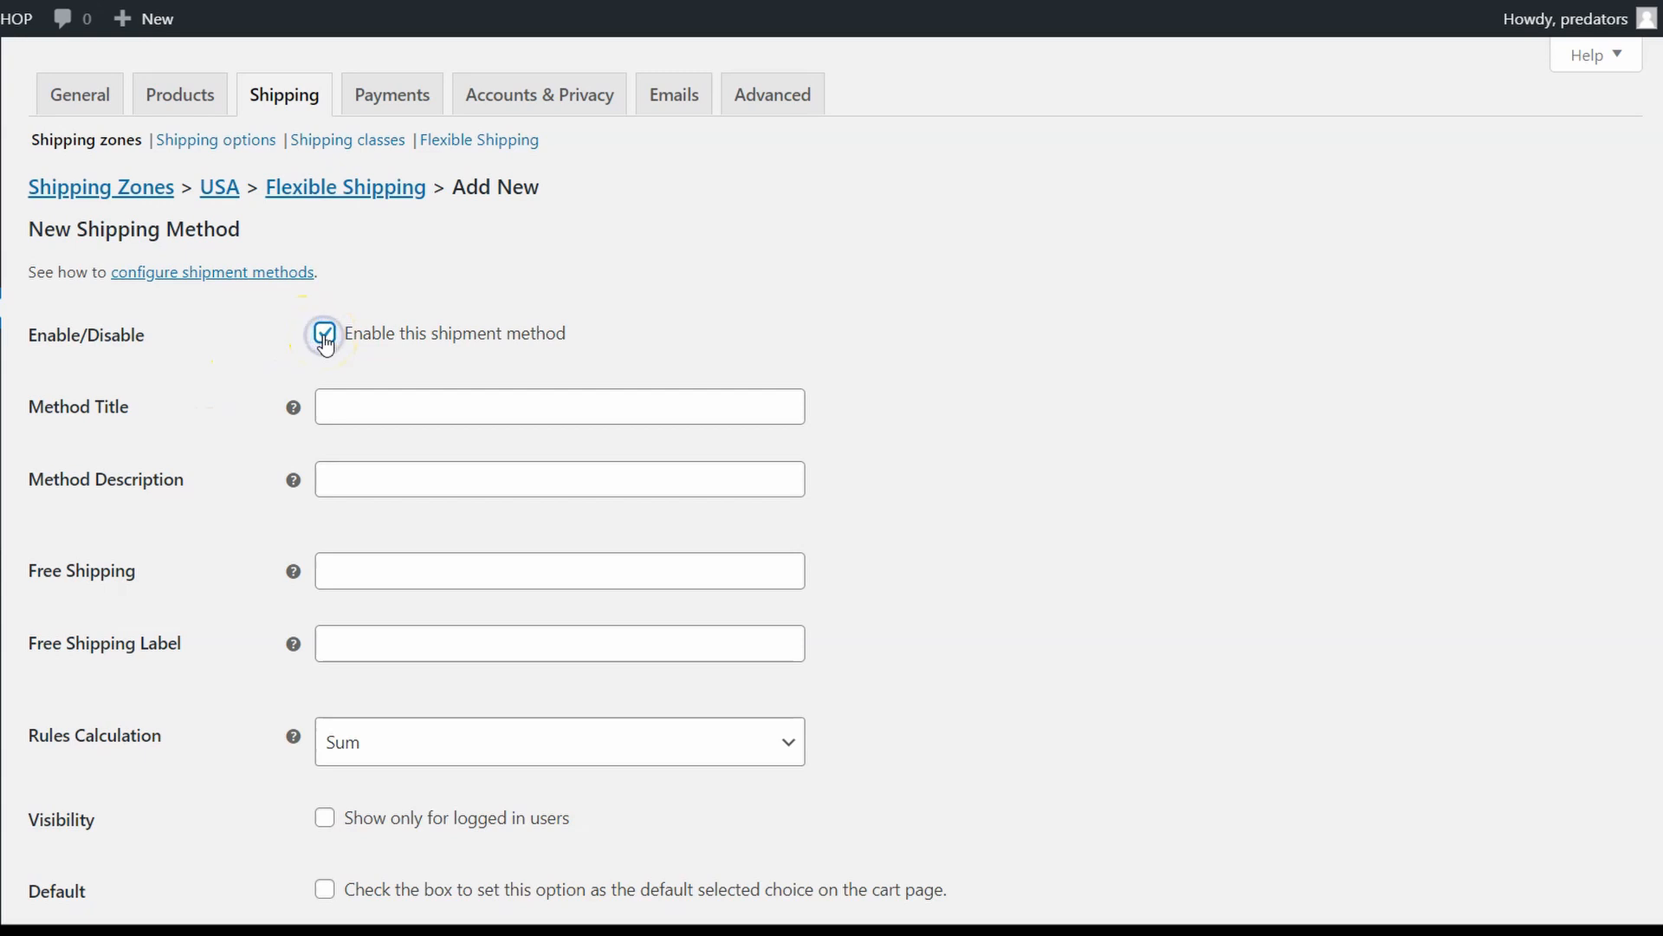
text(Flexible Shipping)
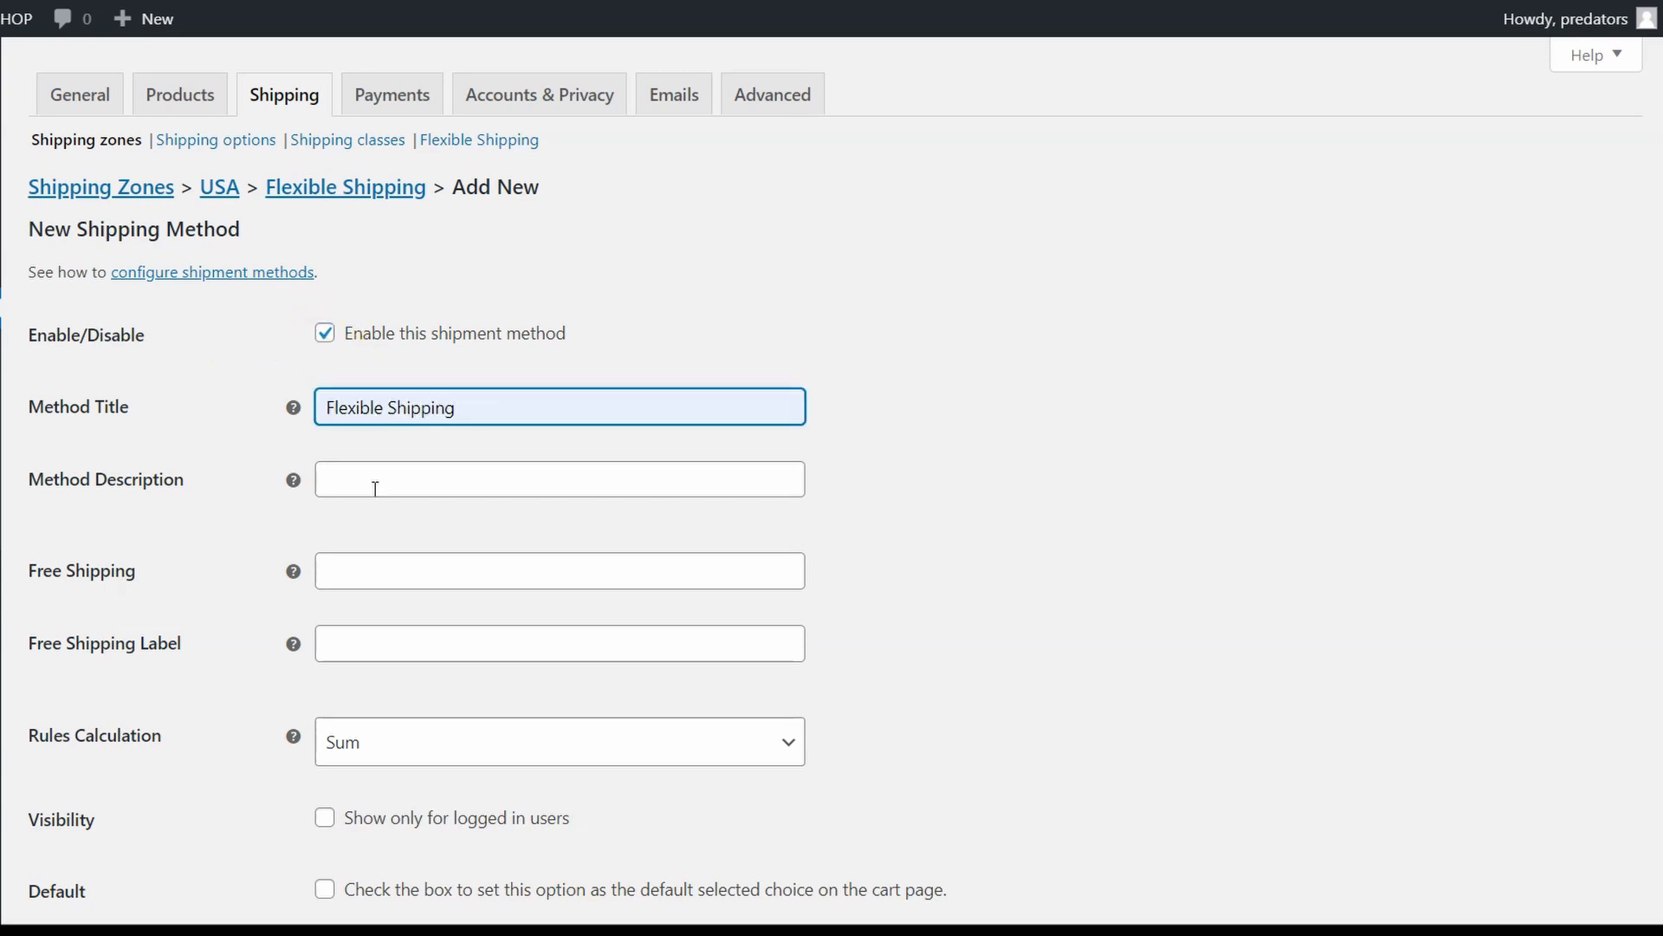
scroll(down, 3)
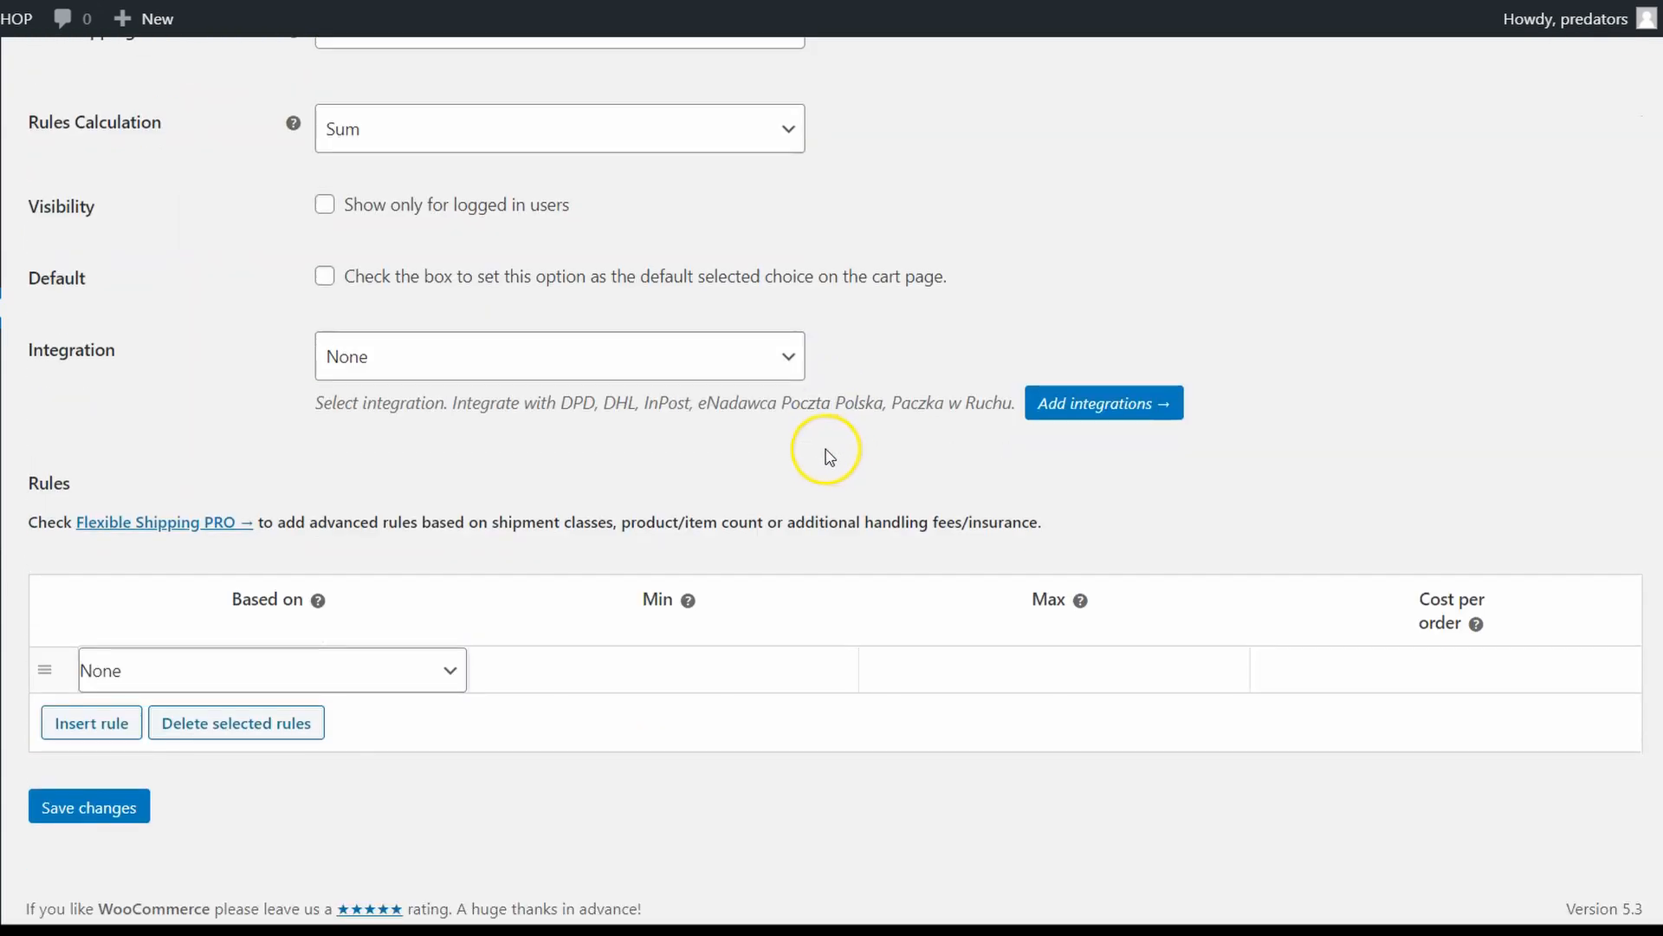
mouse_move(1203, 633)
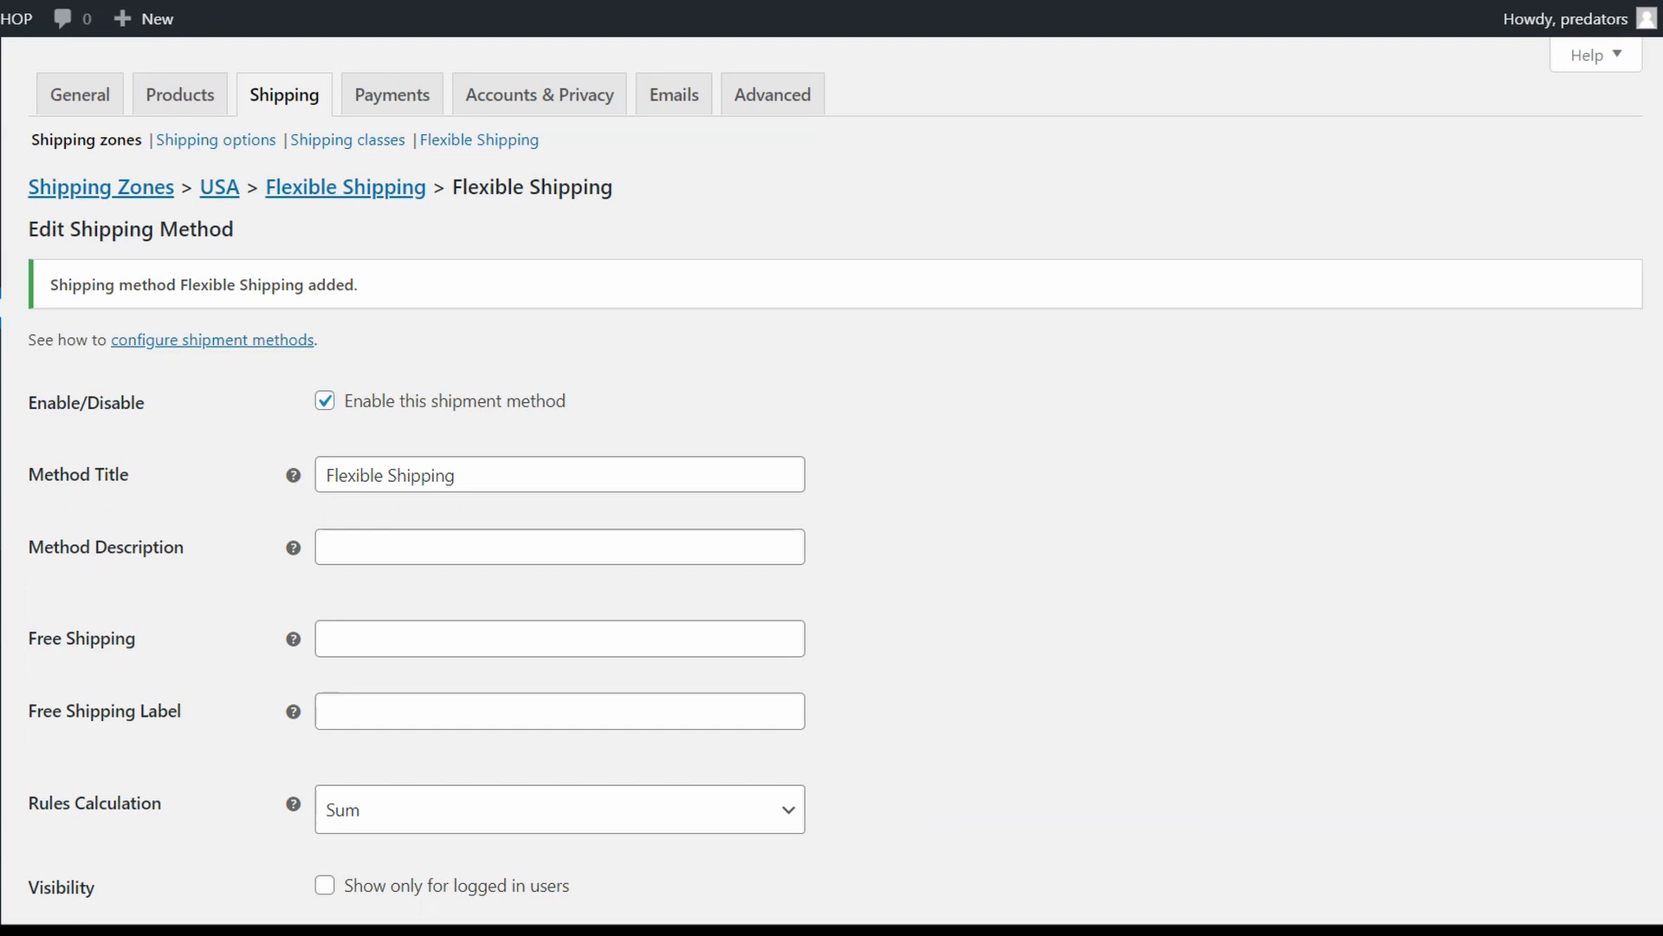
Save Free Shipping from 100 with label 'Free Shipping' and a 10 cost-per-order rule
scroll(down, 3)
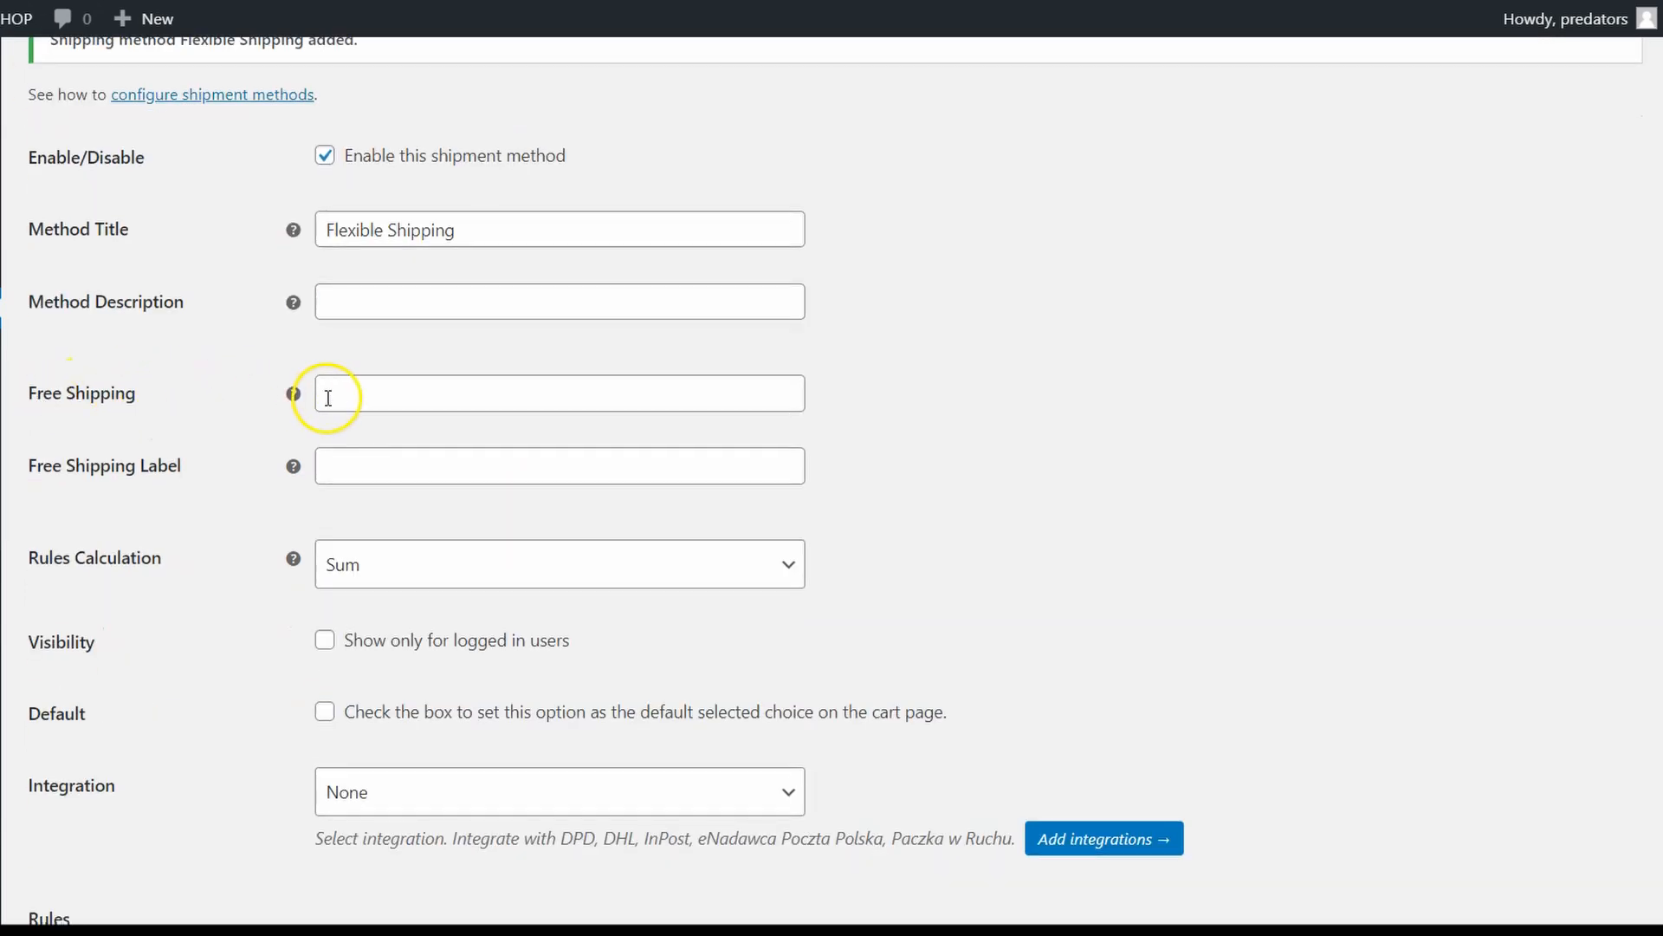
mouse_move(293, 394)
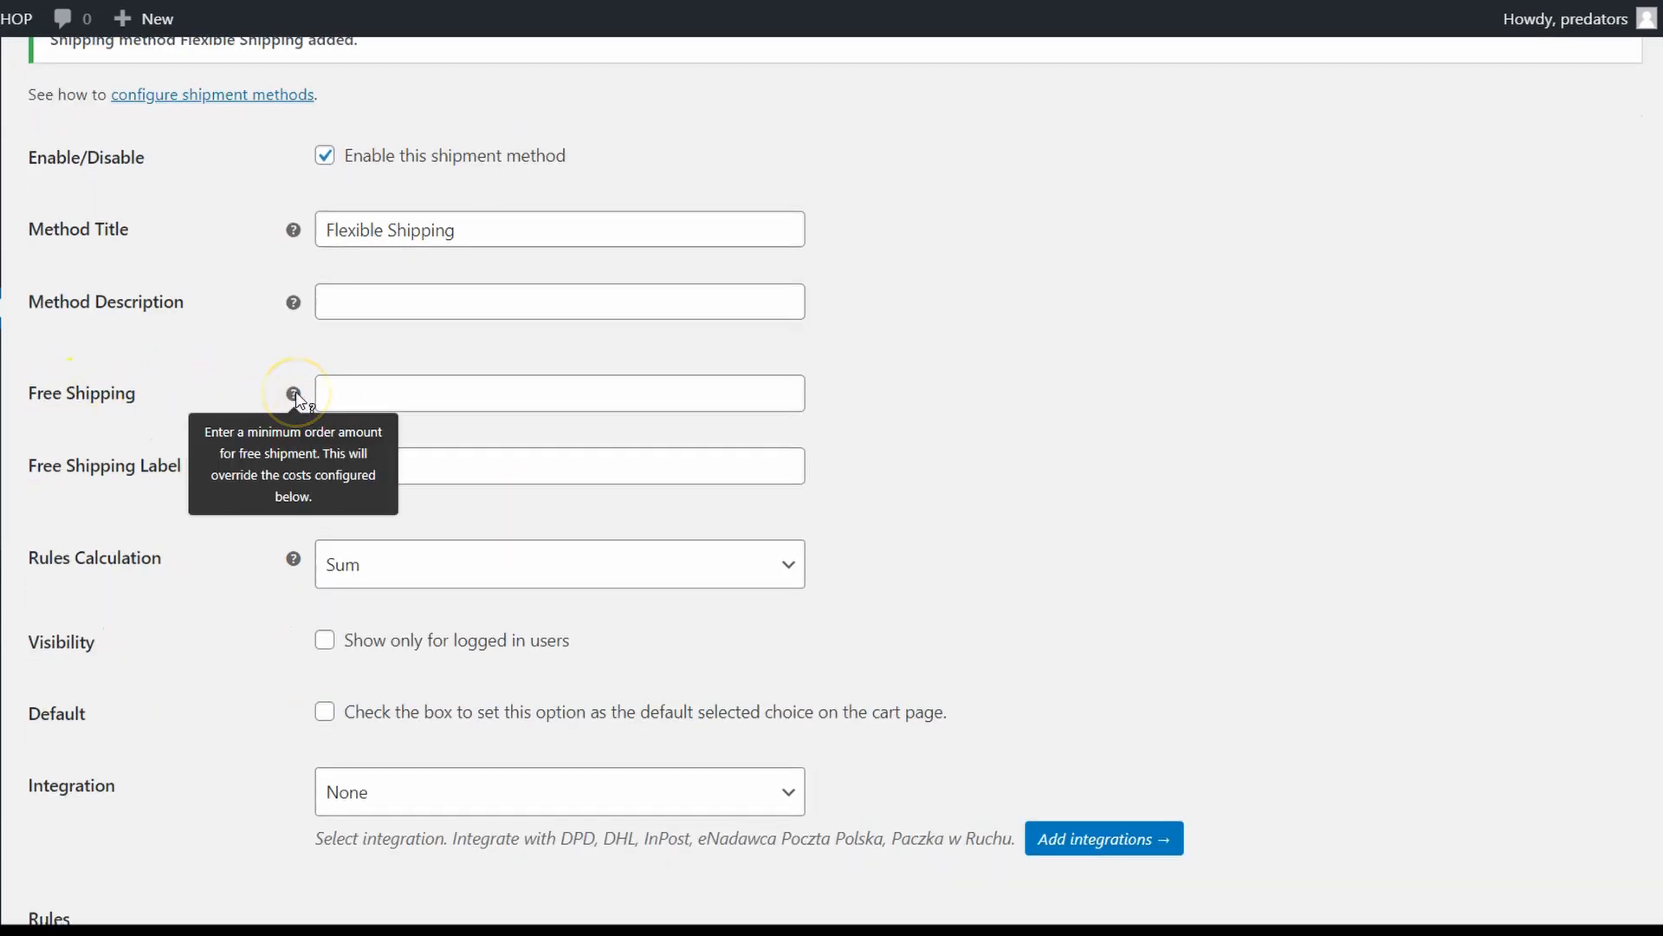
mouse_move(293, 392)
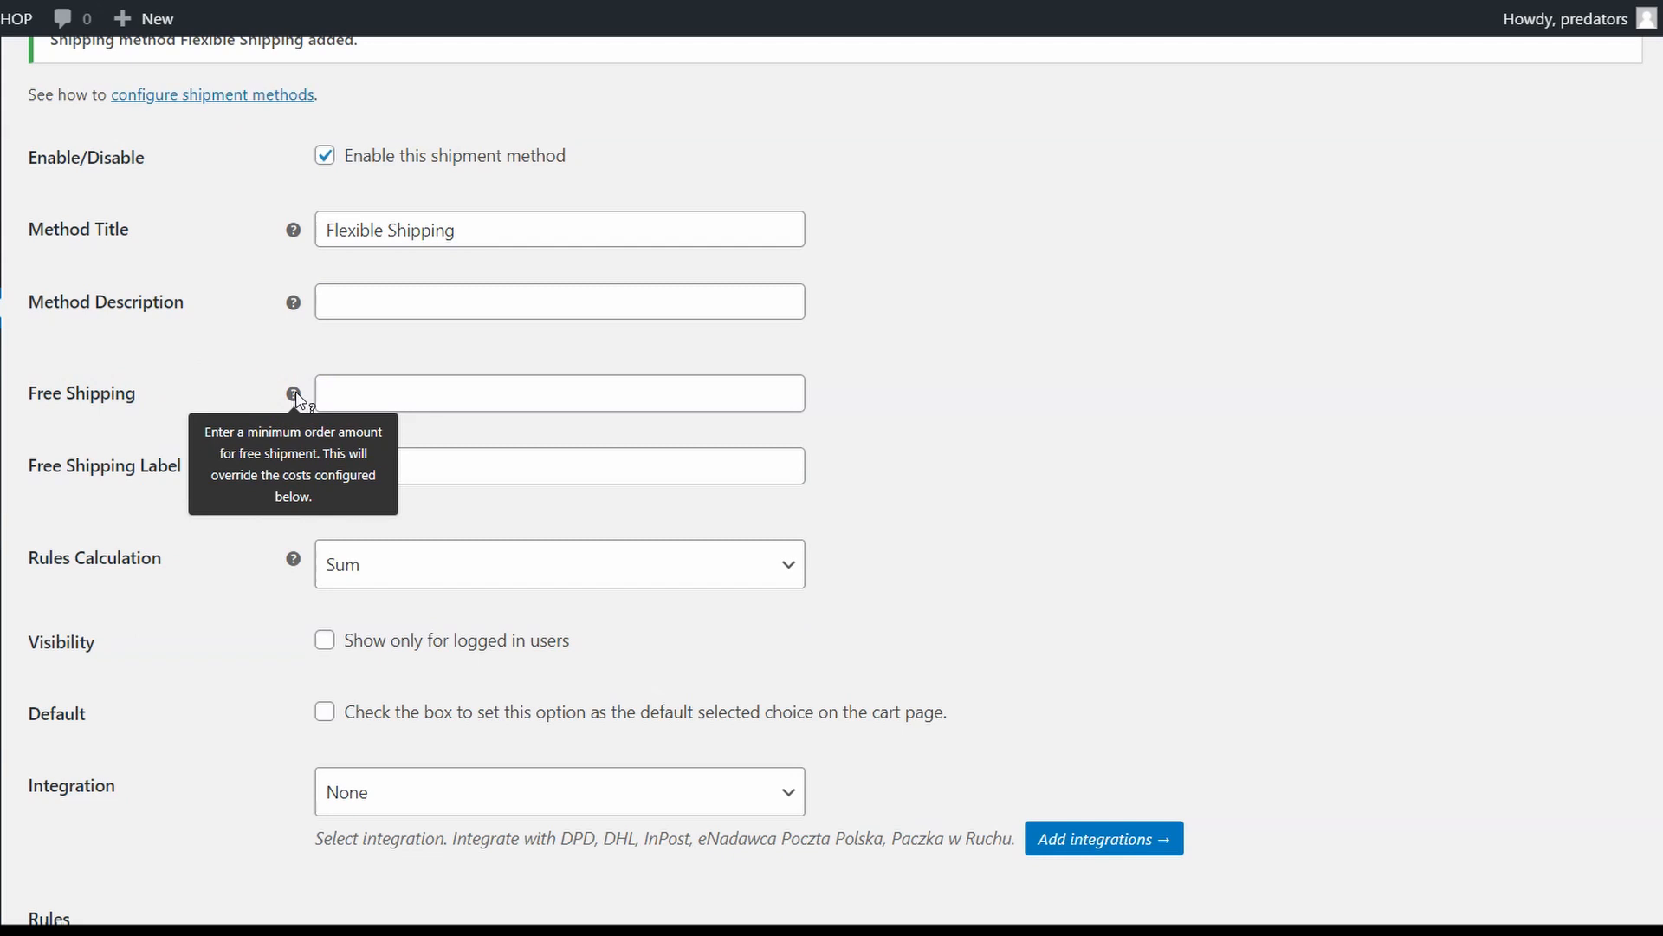
text(100)
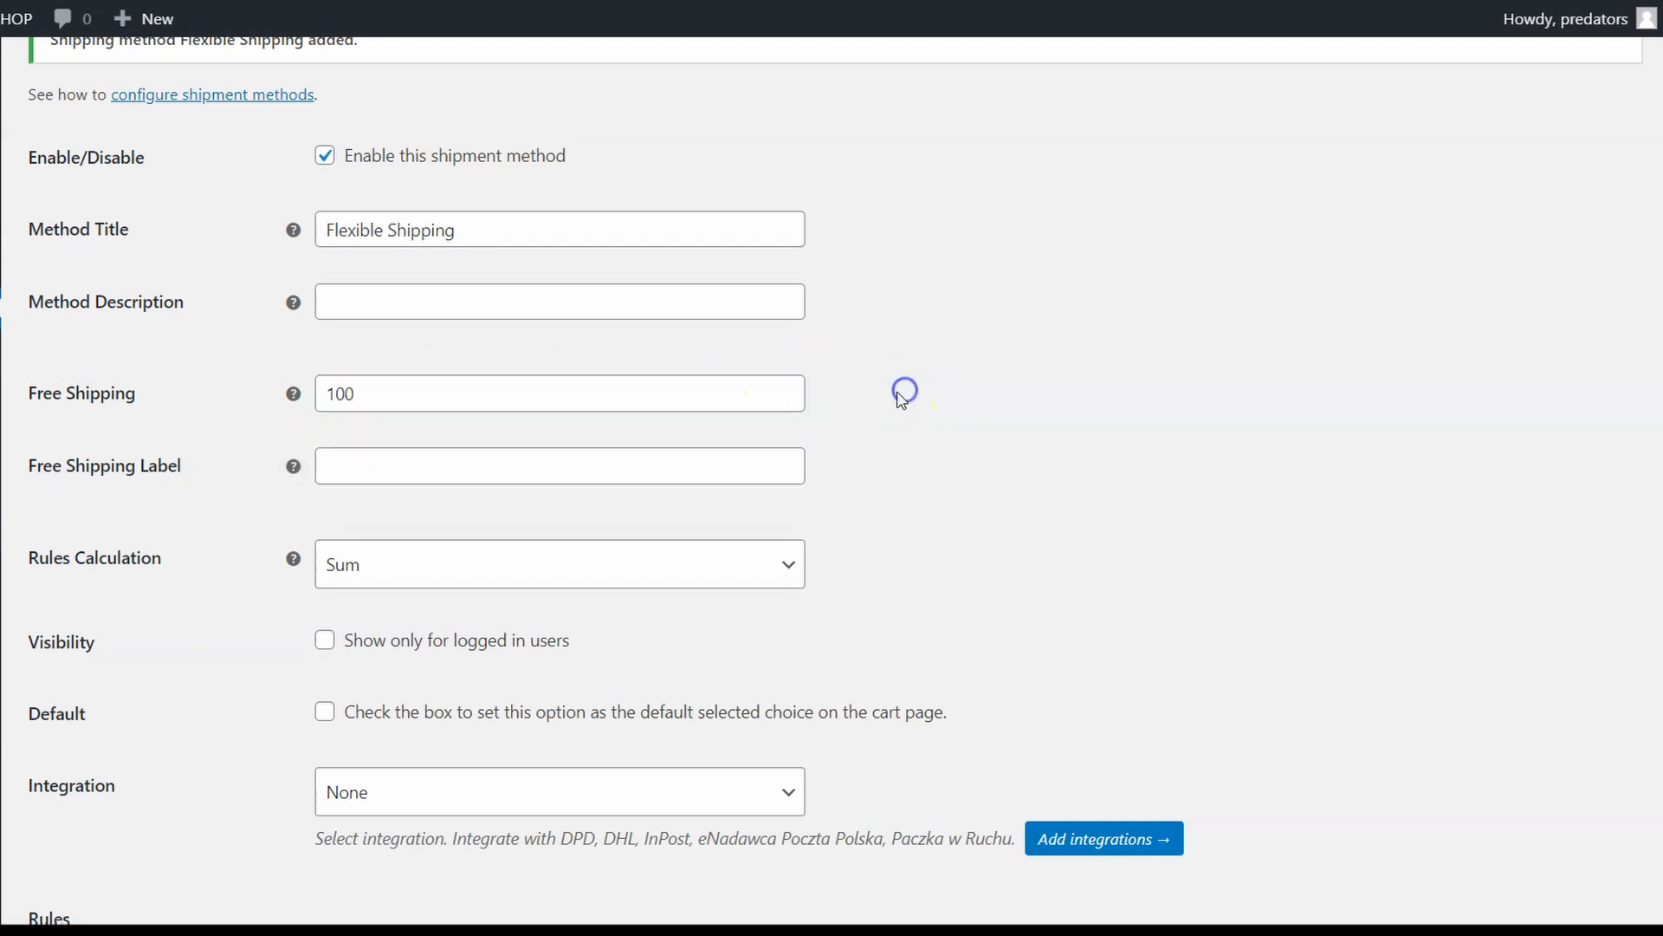
text(Free Shipping)
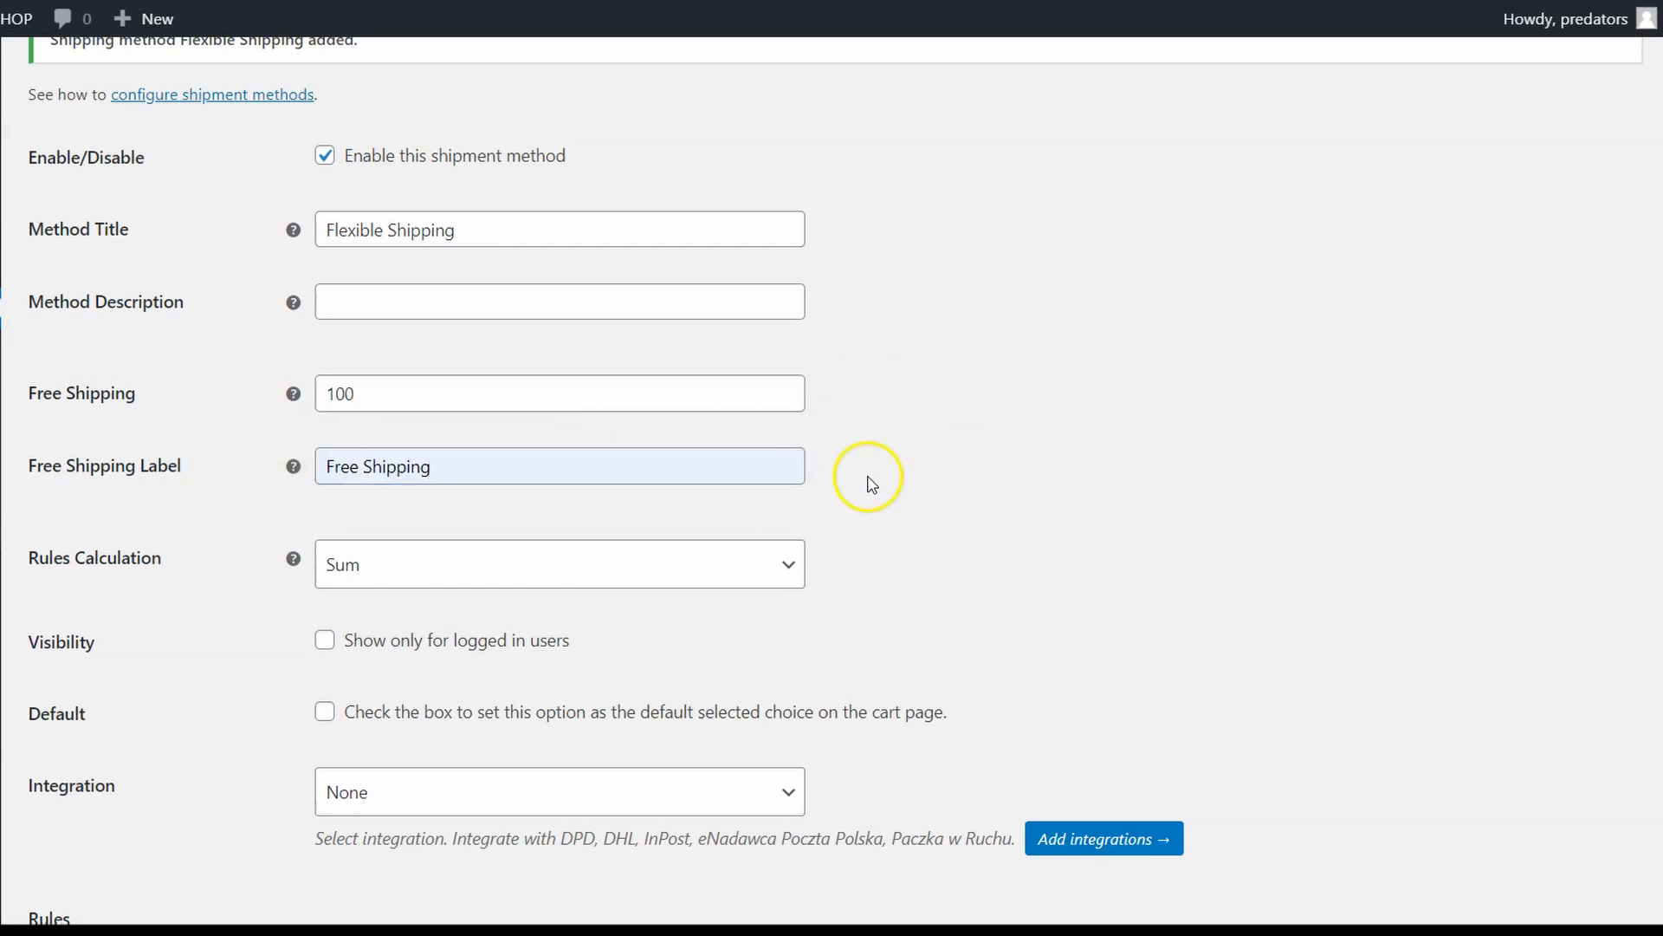
scroll(down, 3)
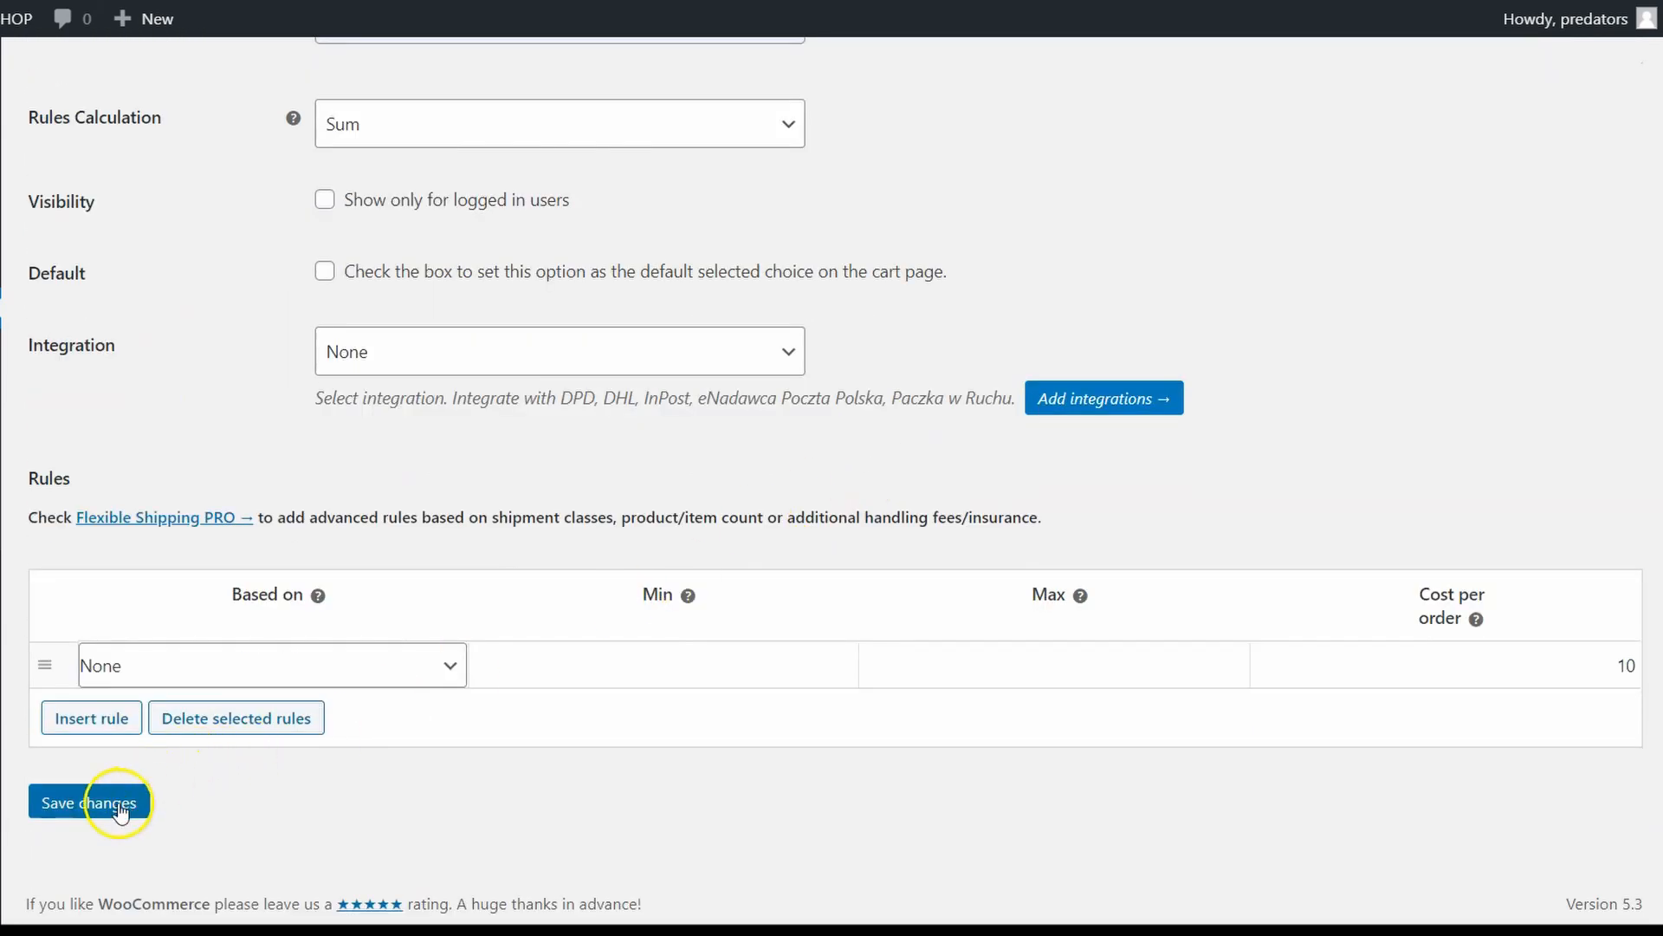
click(89, 802)
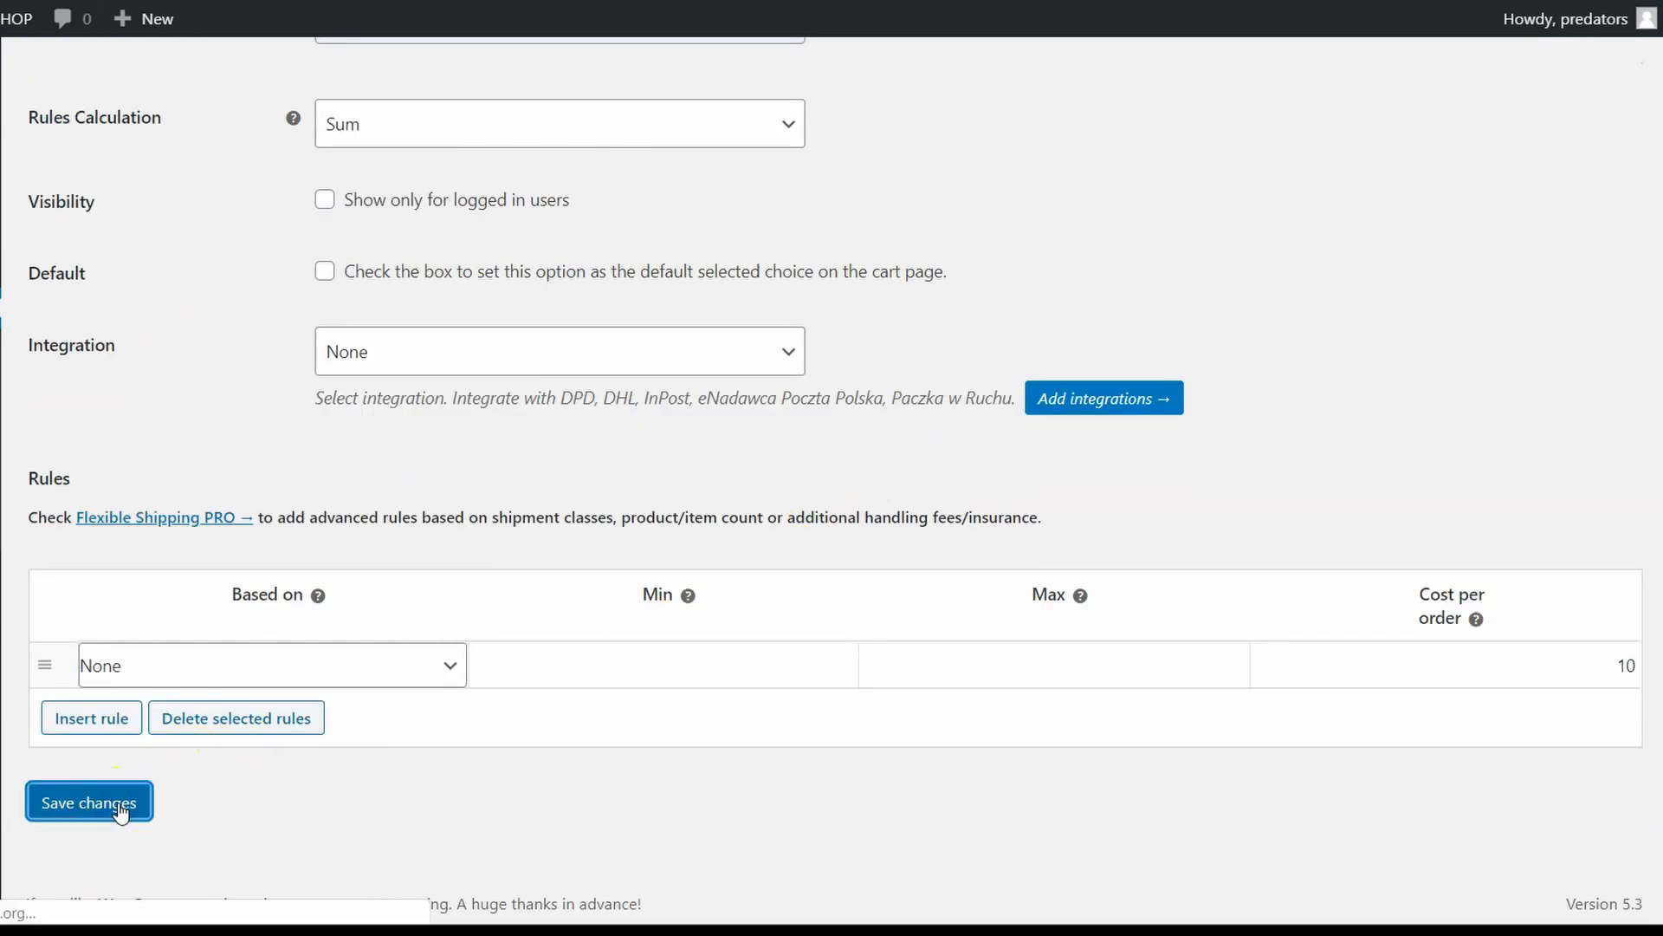
click(89, 802)
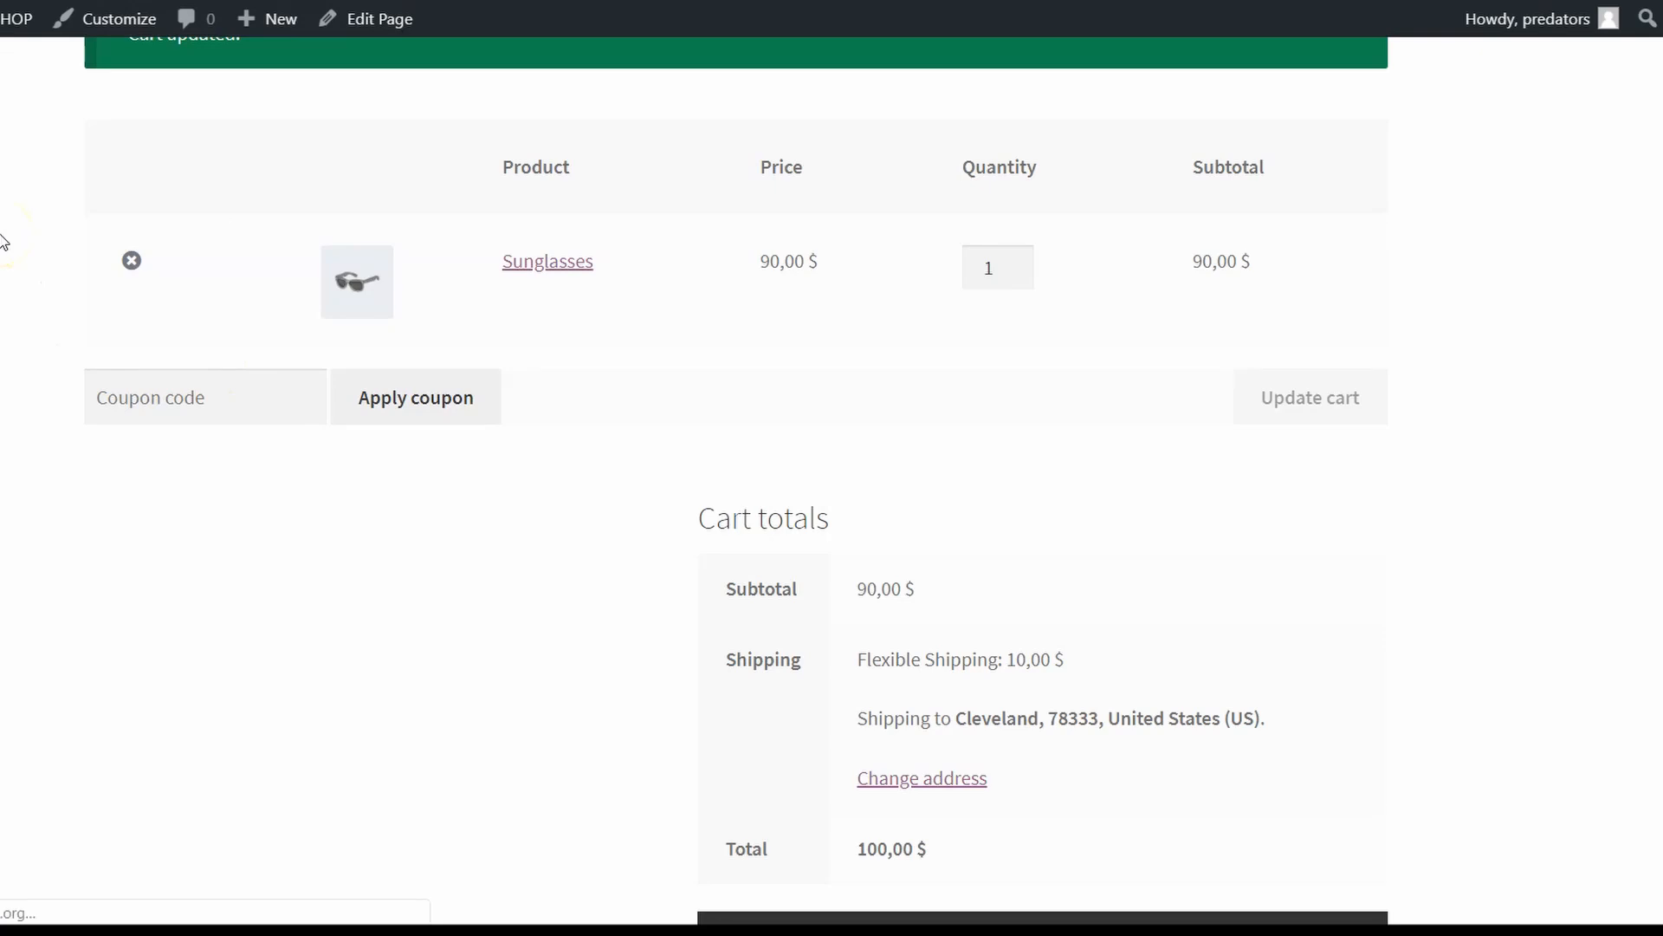
Scroll the cart to see 90 $ subtotal, Flexible Shipping 10 $, total 100 $
scroll(down, 3)
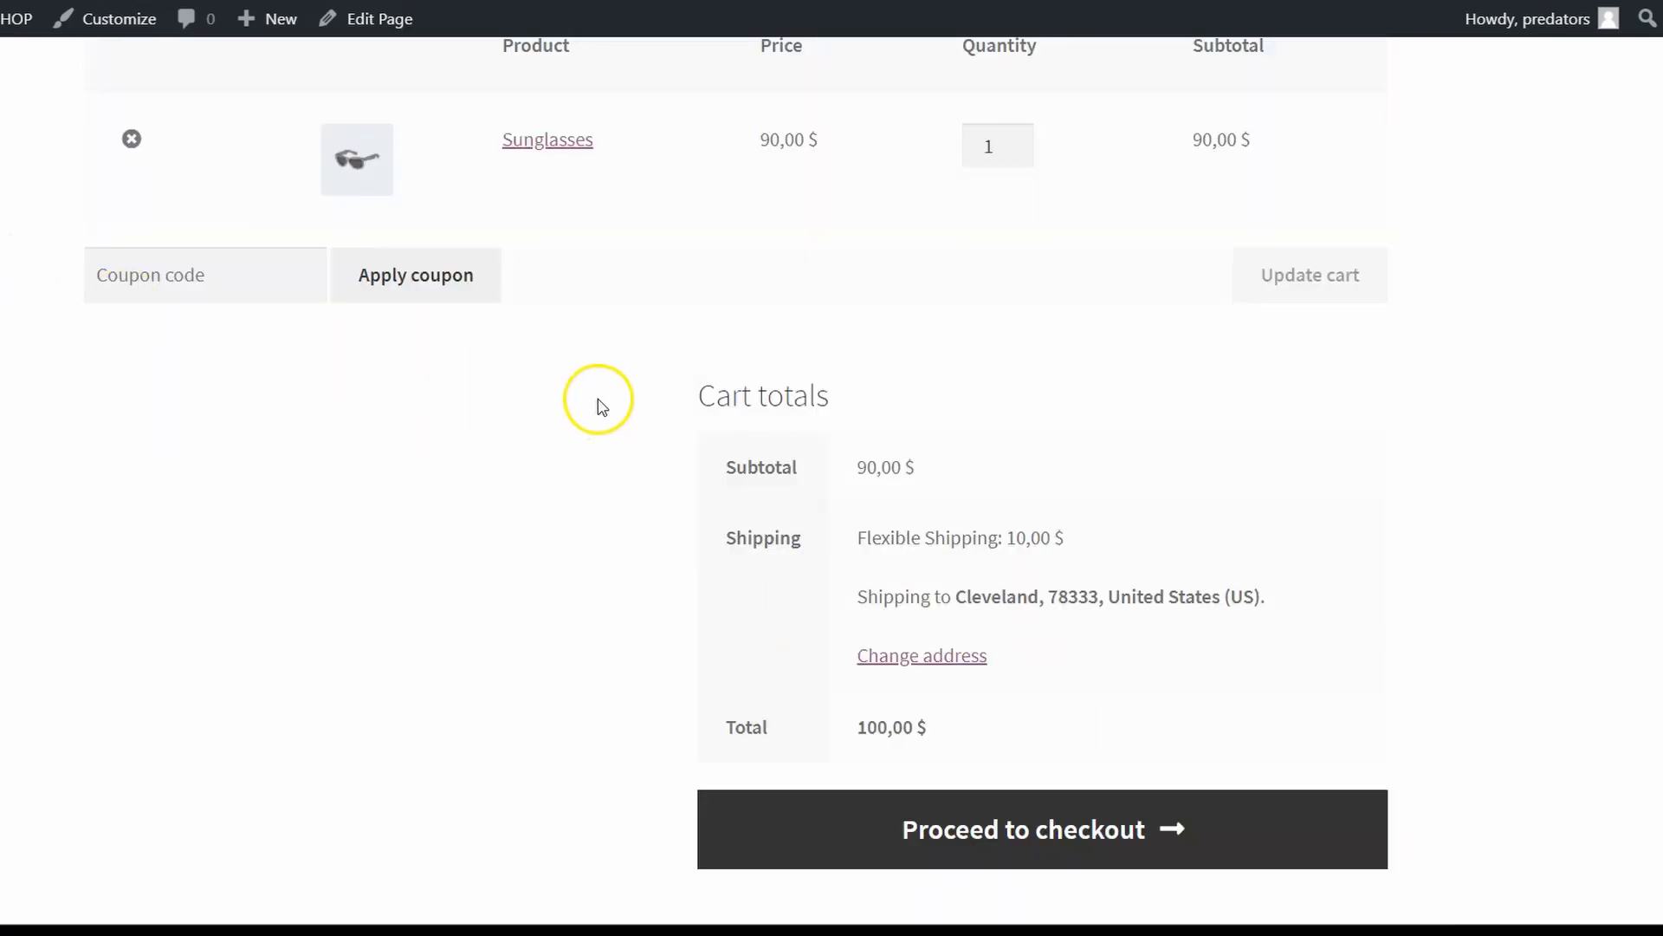
mouse_move(1086, 551)
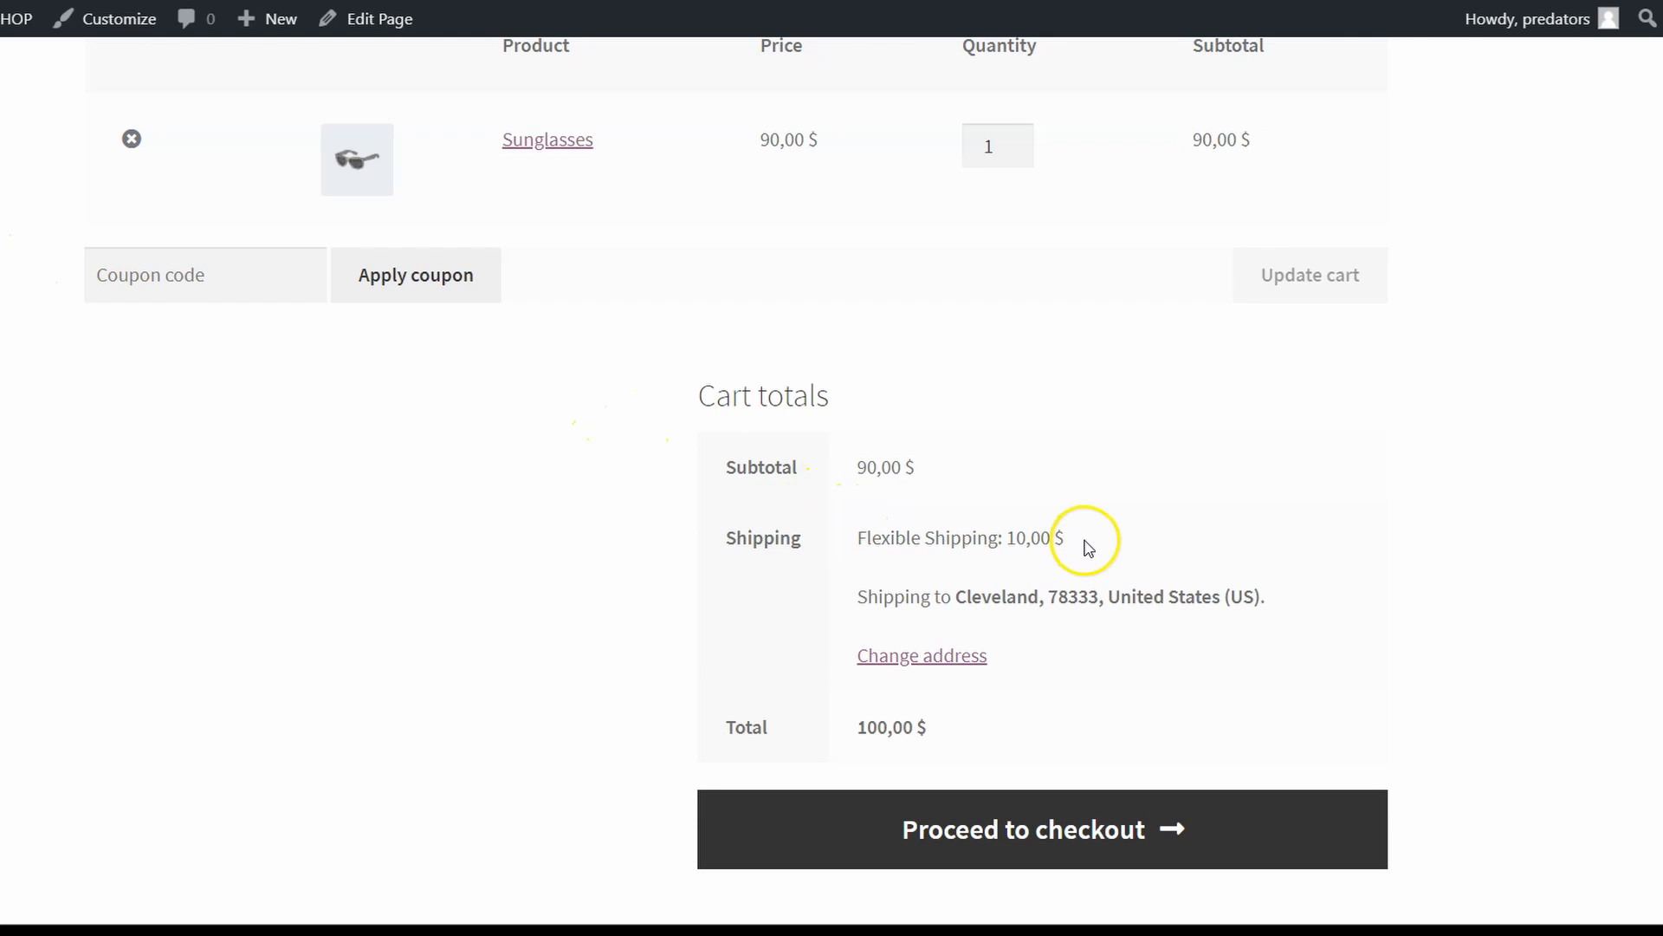
mouse_move(1026, 273)
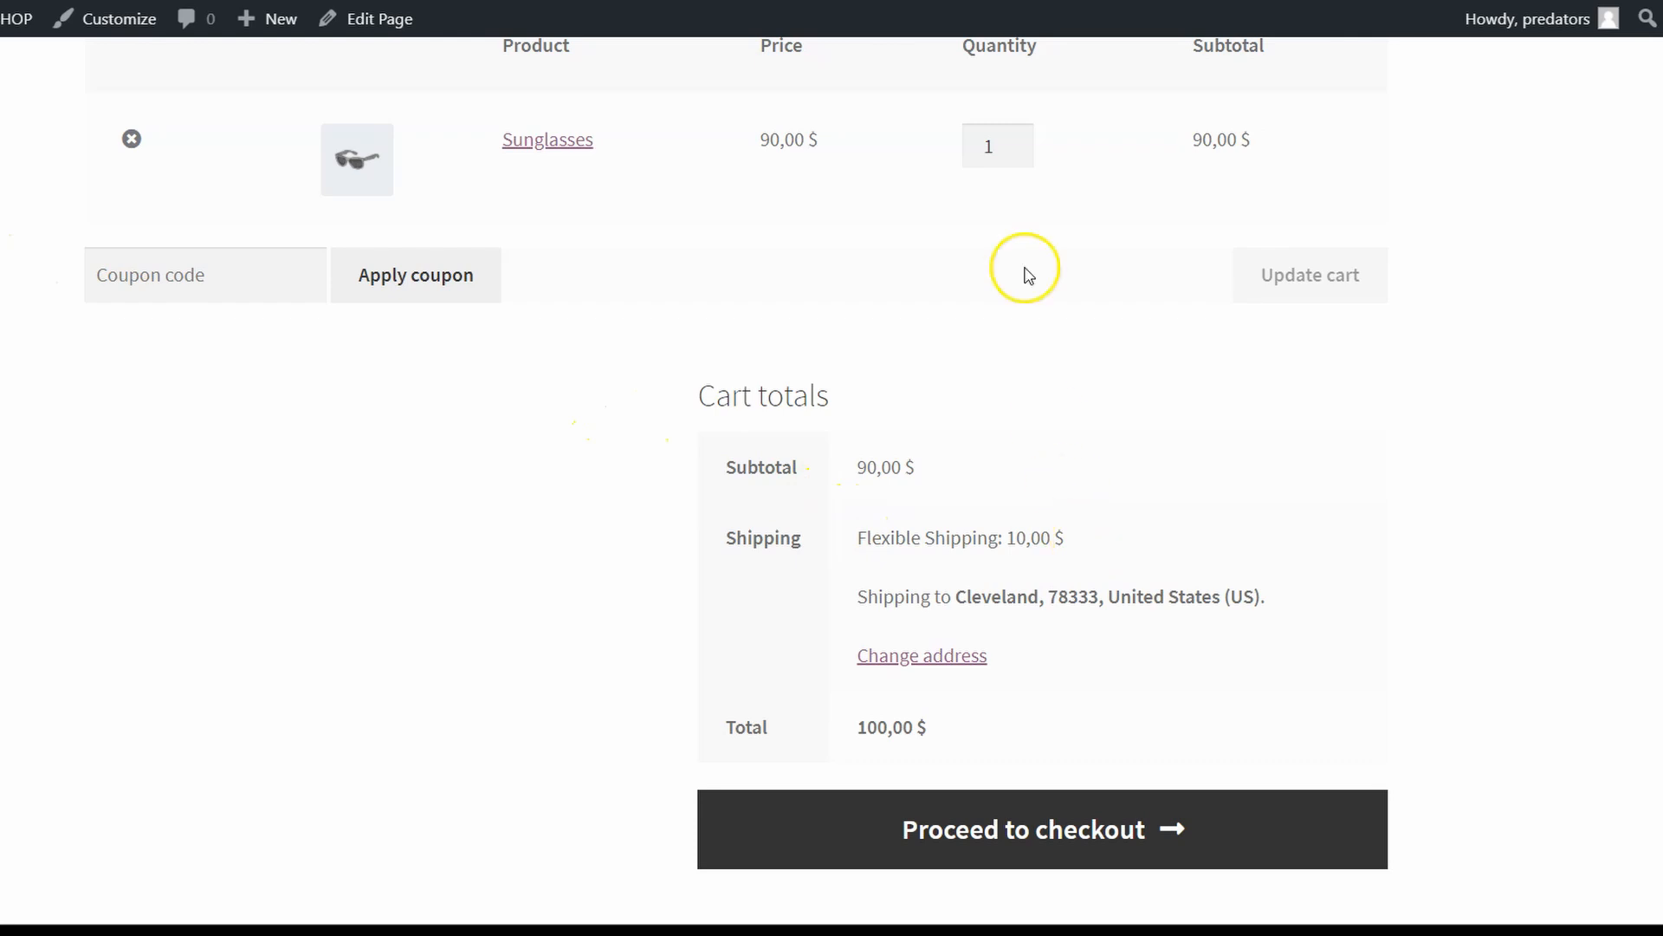
Update the cart to 2 Sunglasses so the 180 $ order gets free Flexible Shipping
click(1290, 275)
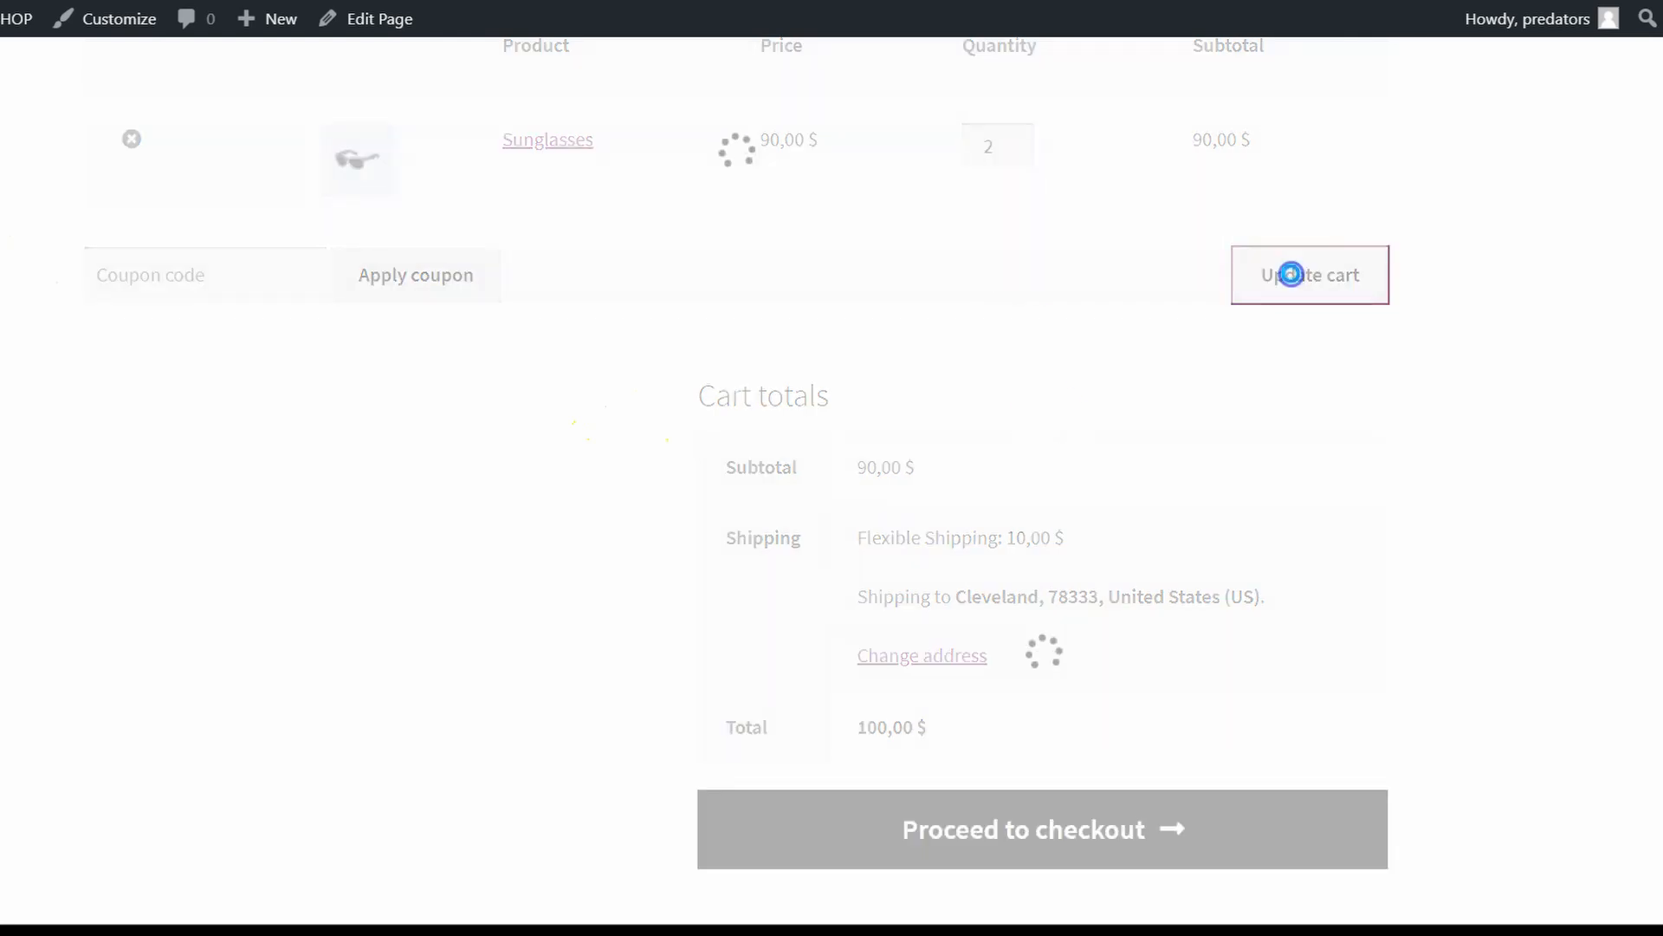
click(1310, 275)
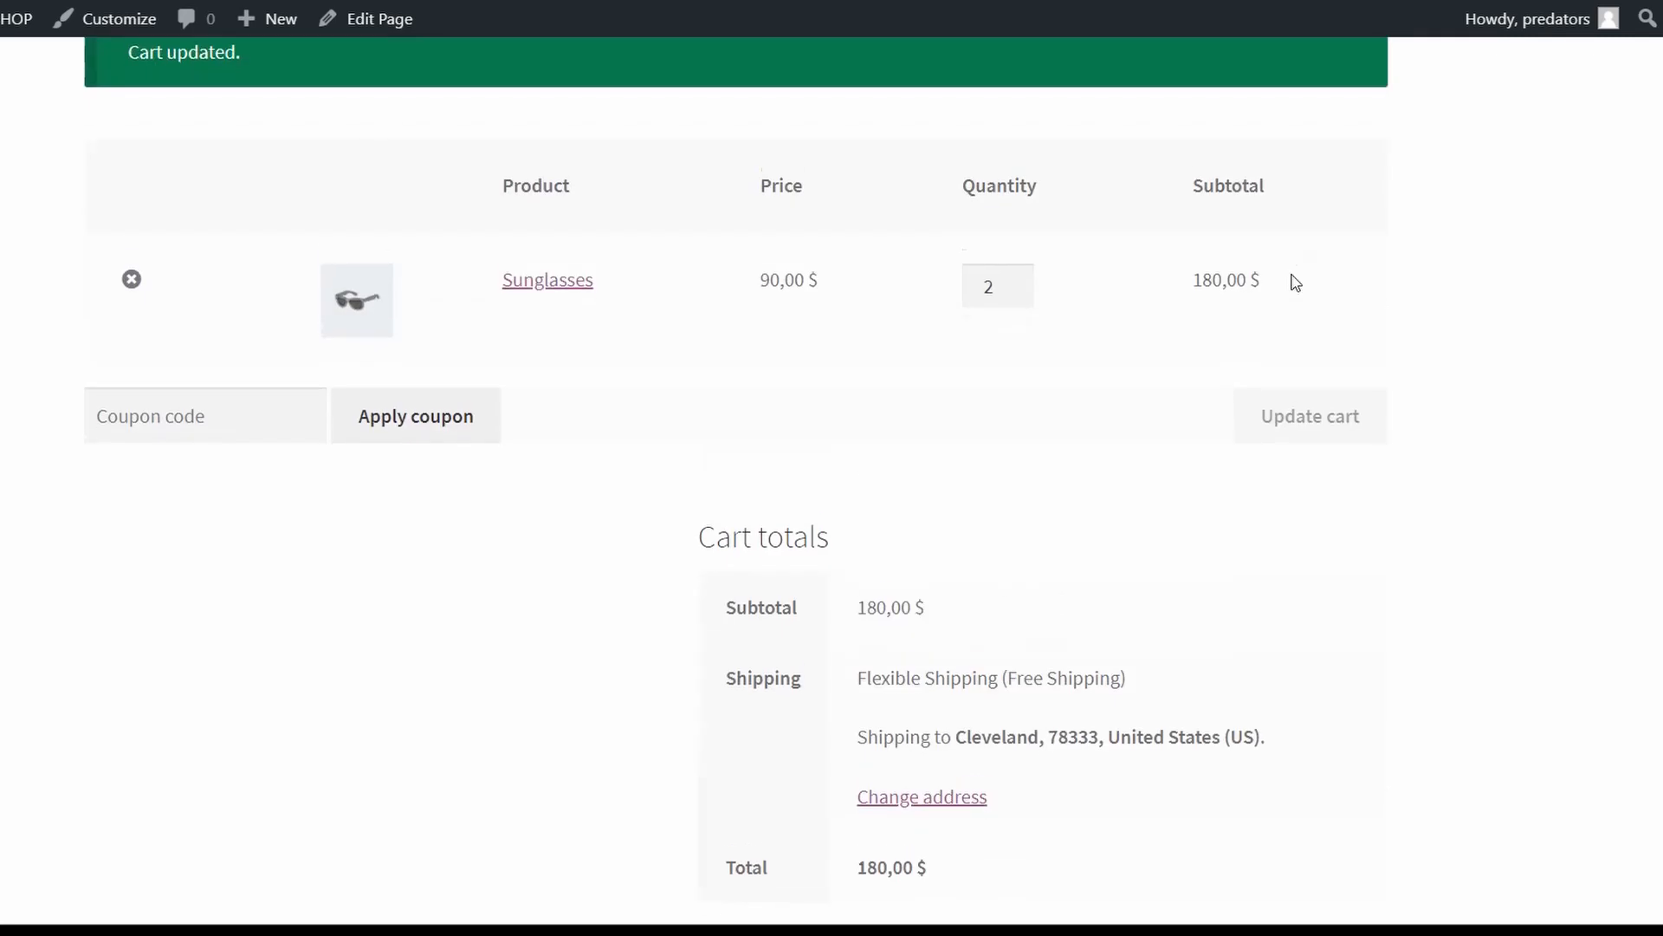
double_click(926, 782)
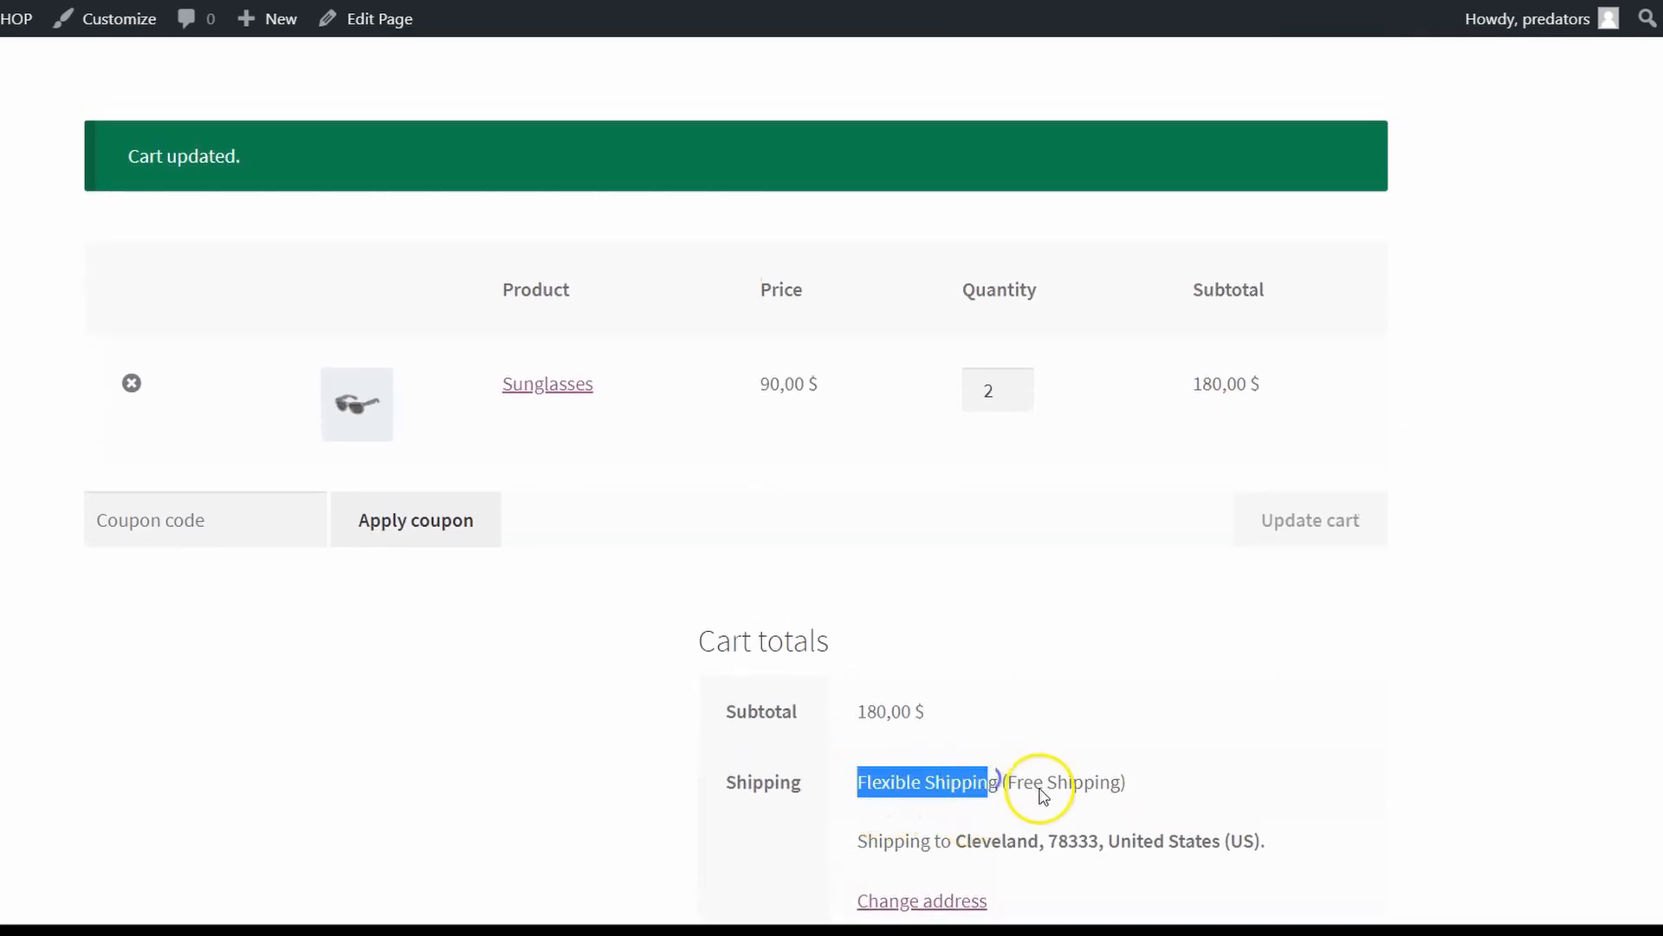
scroll(down, 3)
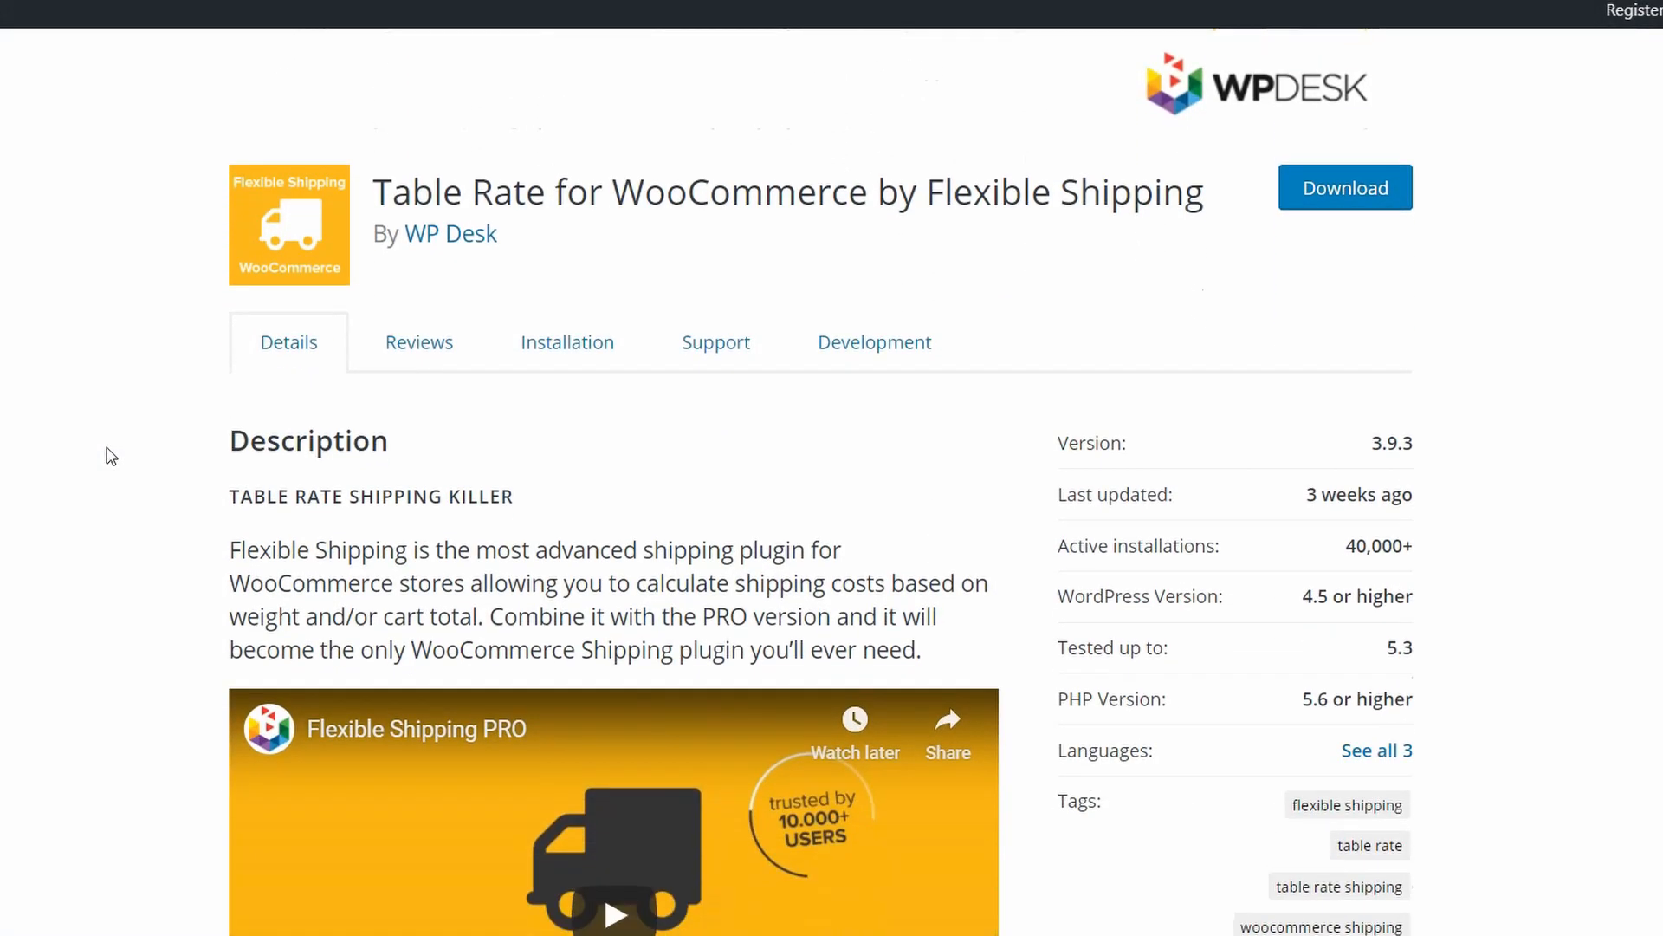
scroll(down, 3)
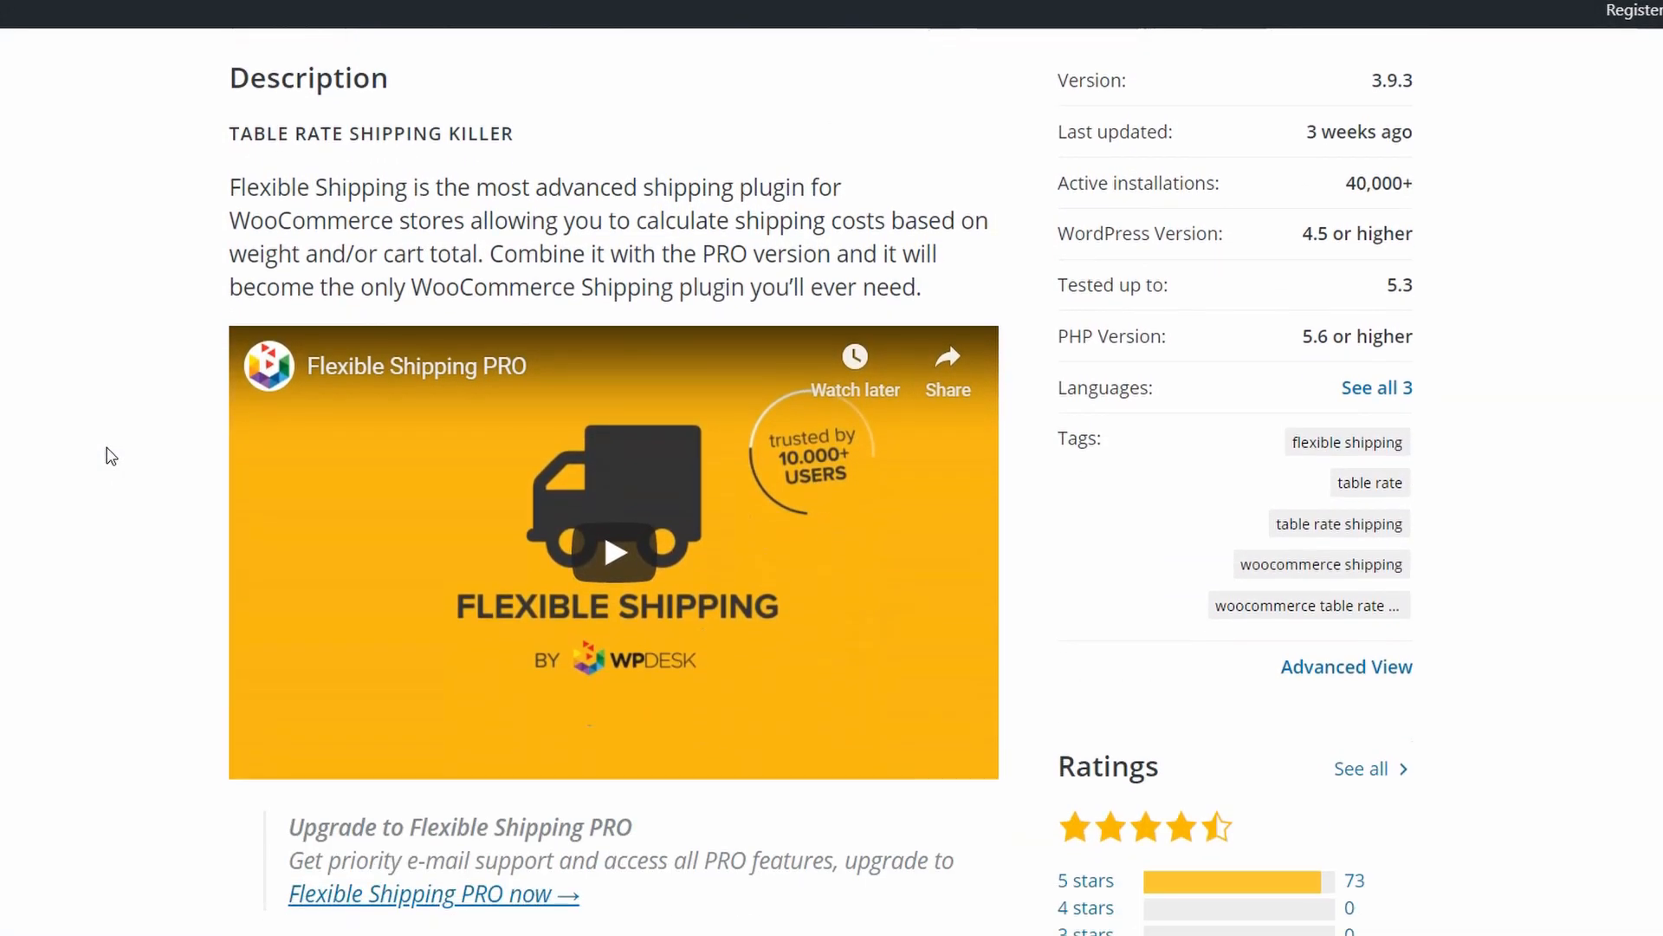